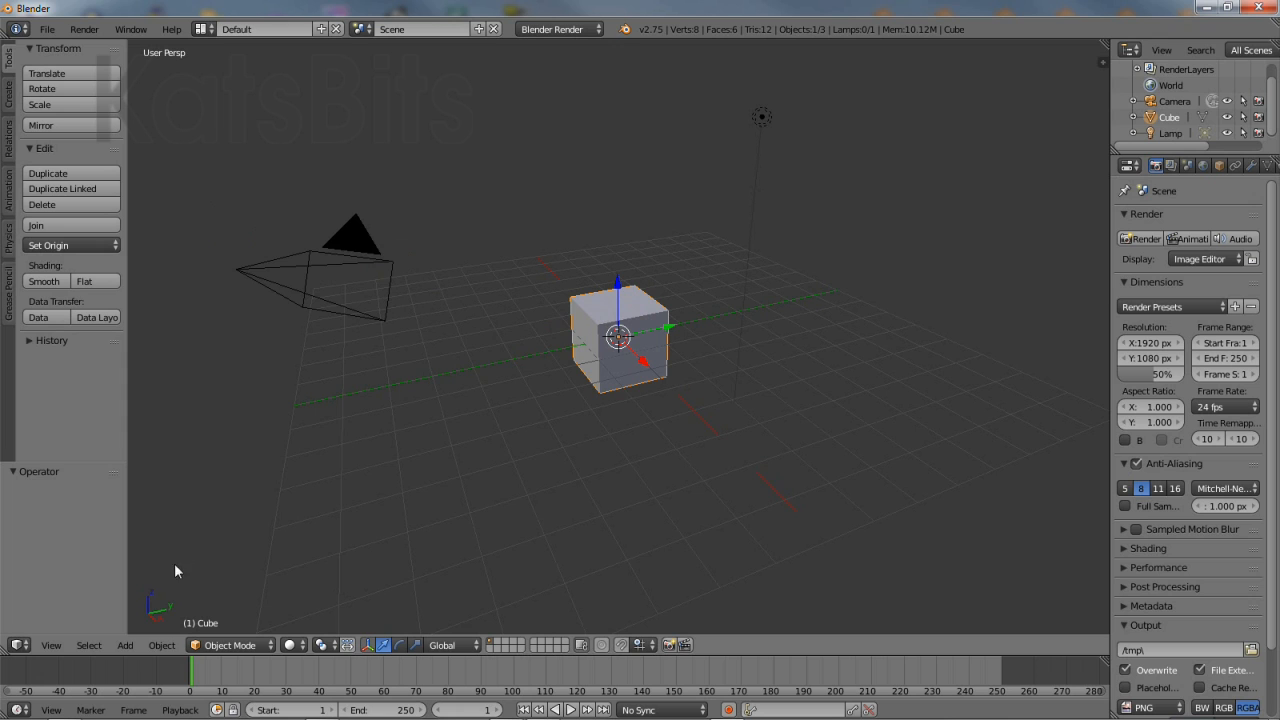
Add a UV sphere of size 10 around the scene, then select the cube inside it.
{"action": "left_click", "coordinate": [125, 645]}
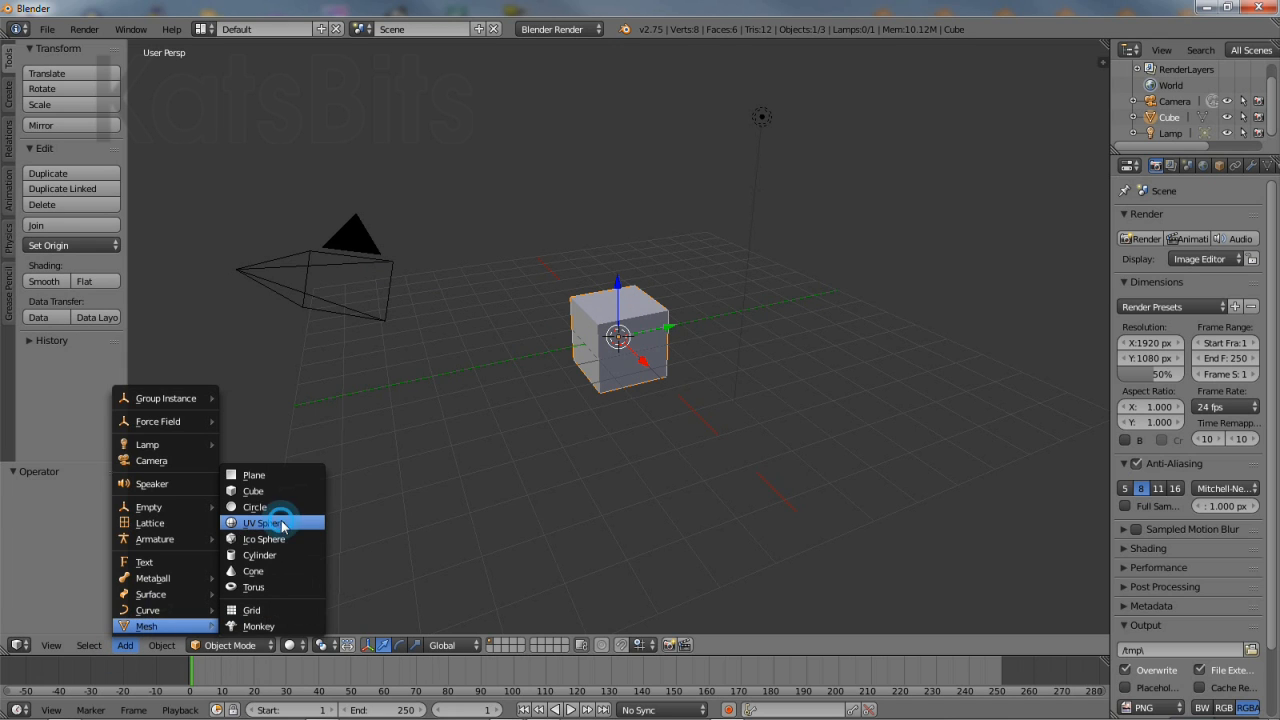
{"action": "left_click", "coordinate": [262, 522]}
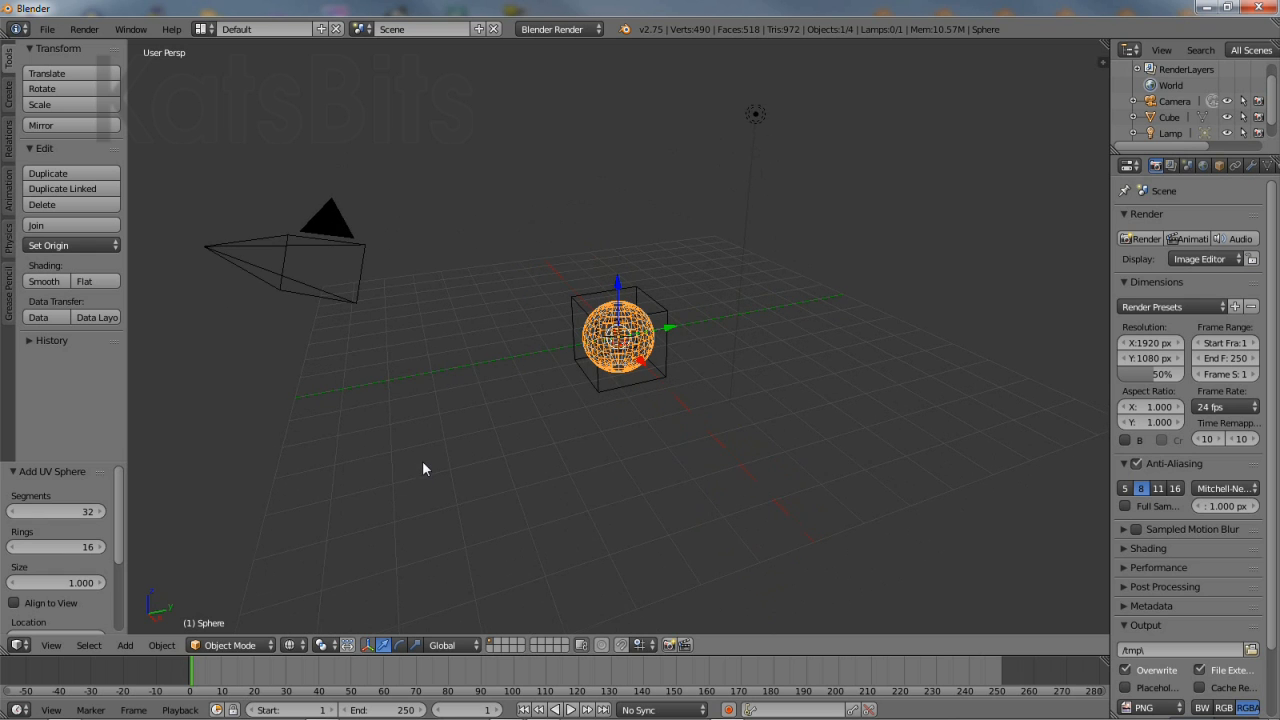
{"action": "left_click", "coordinate": [55, 583]}
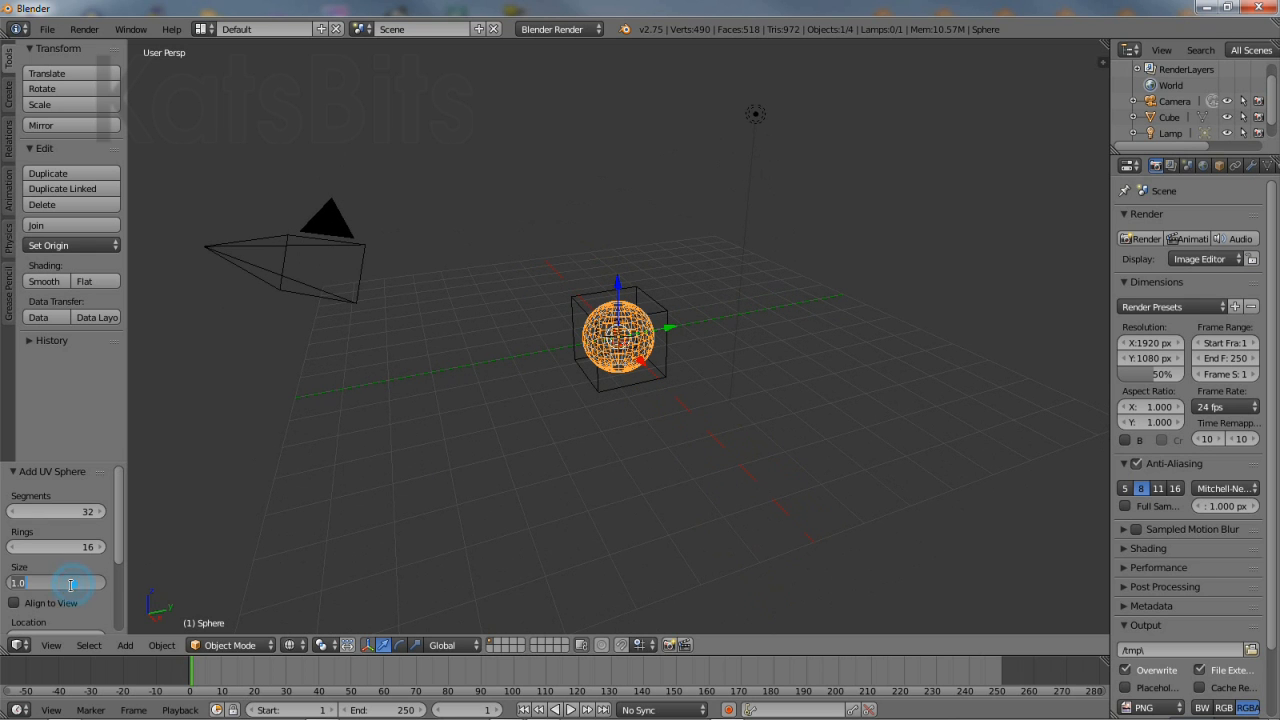
{"action": "left_click_drag", "start_coordinate": [40, 583], "coordinate": [90, 583]}
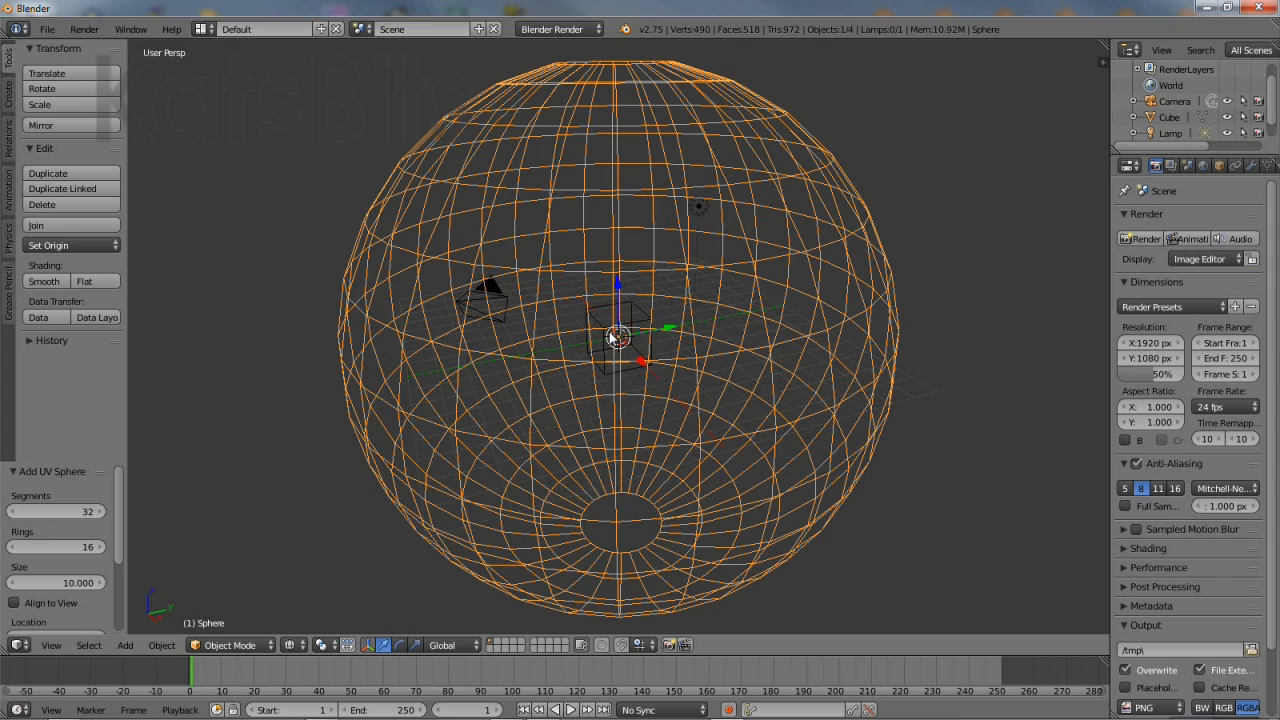
{"action": "left_click", "coordinate": [617, 335]}
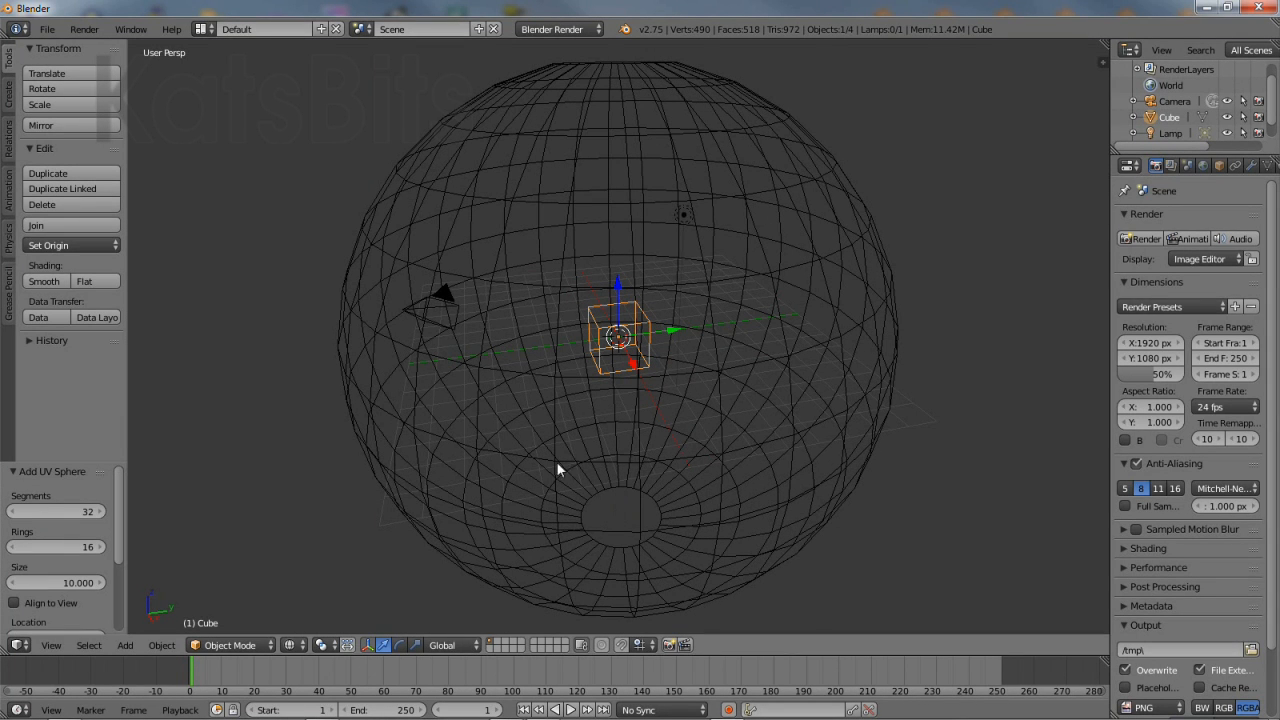
Switch to a front orthographic view and put the sphere into mesh editing.
{"action": "left_click", "coordinate": [51, 645]}
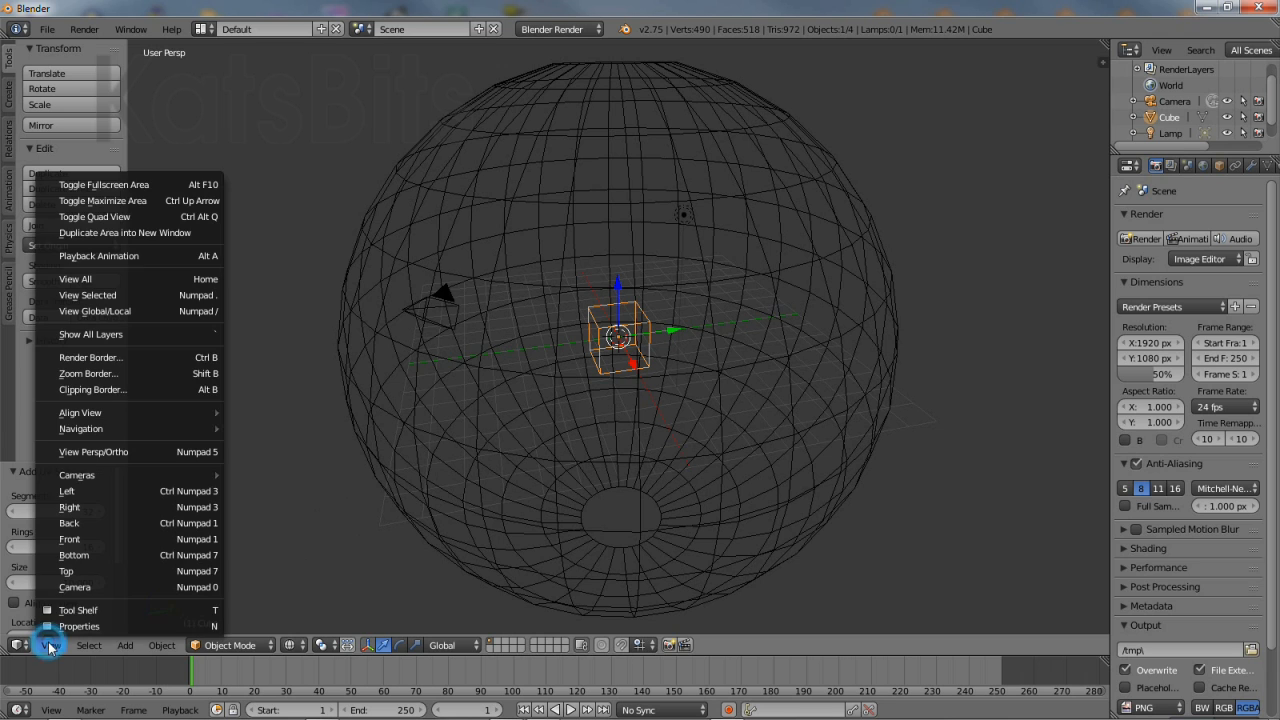
{"action": "left_click", "coordinate": [93, 451]}
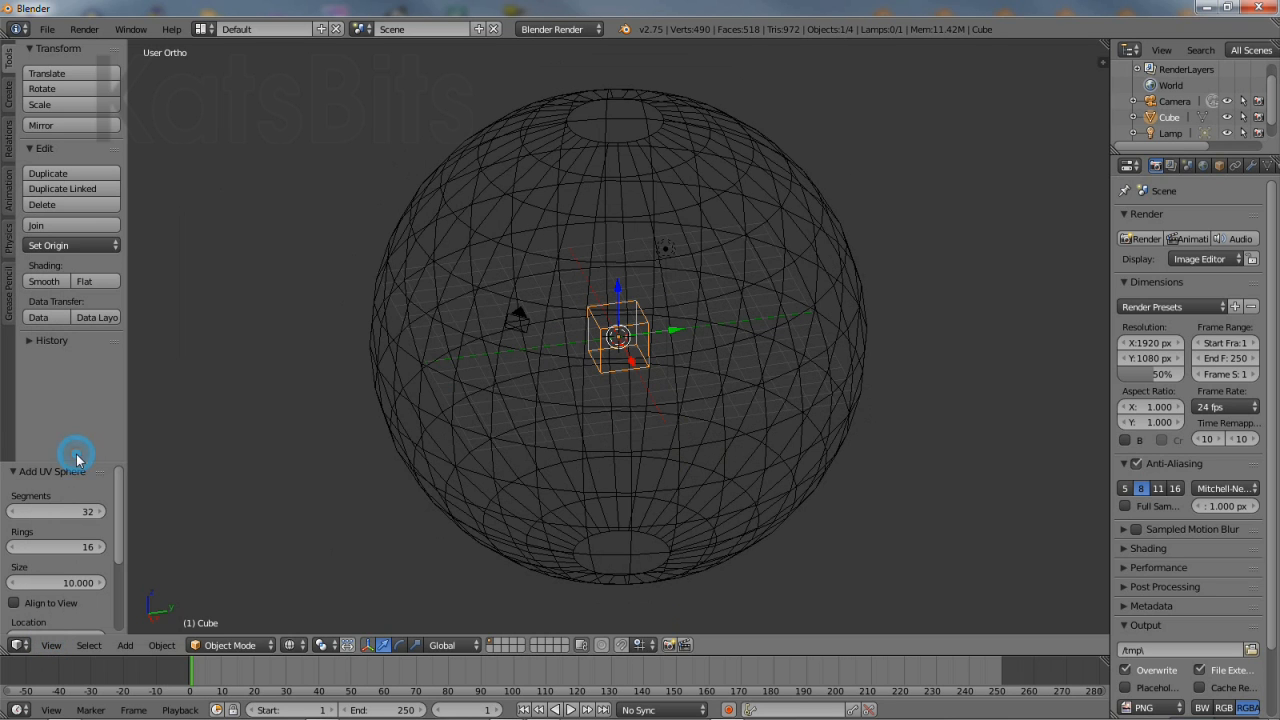
{"action": "left_click", "coordinate": [51, 645]}
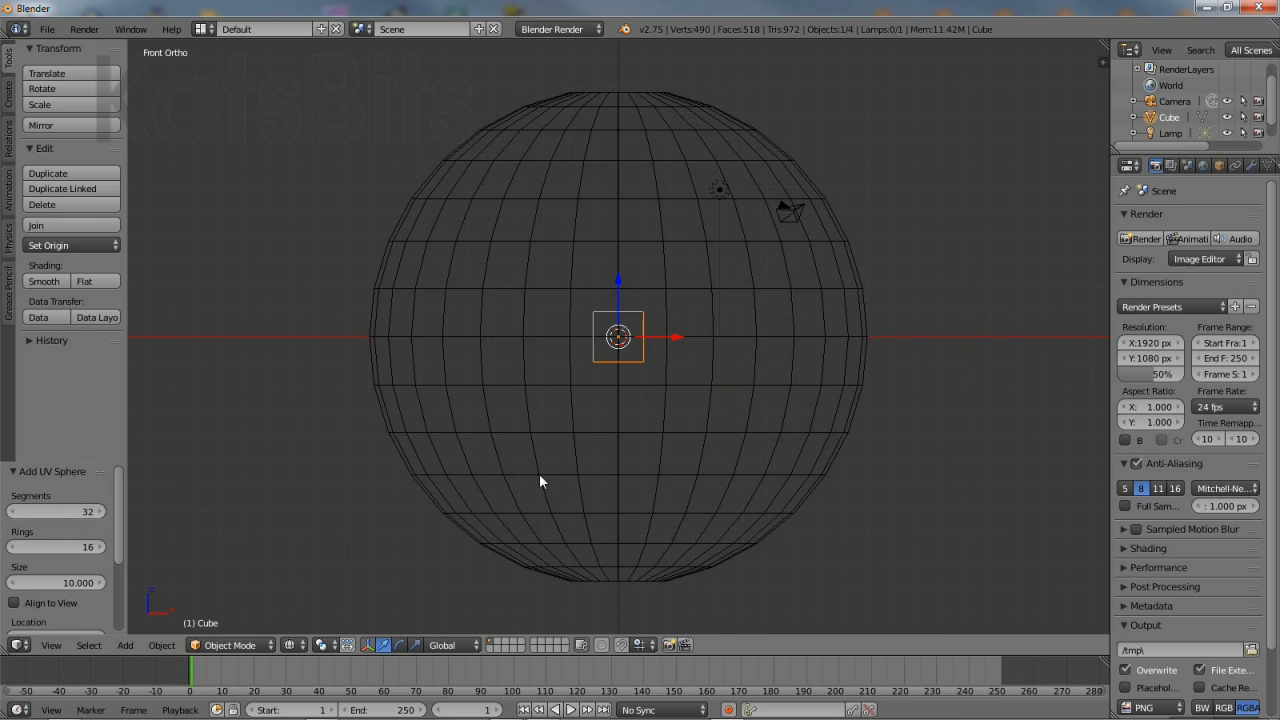
{"action": "left_click", "coordinate": [228, 645]}
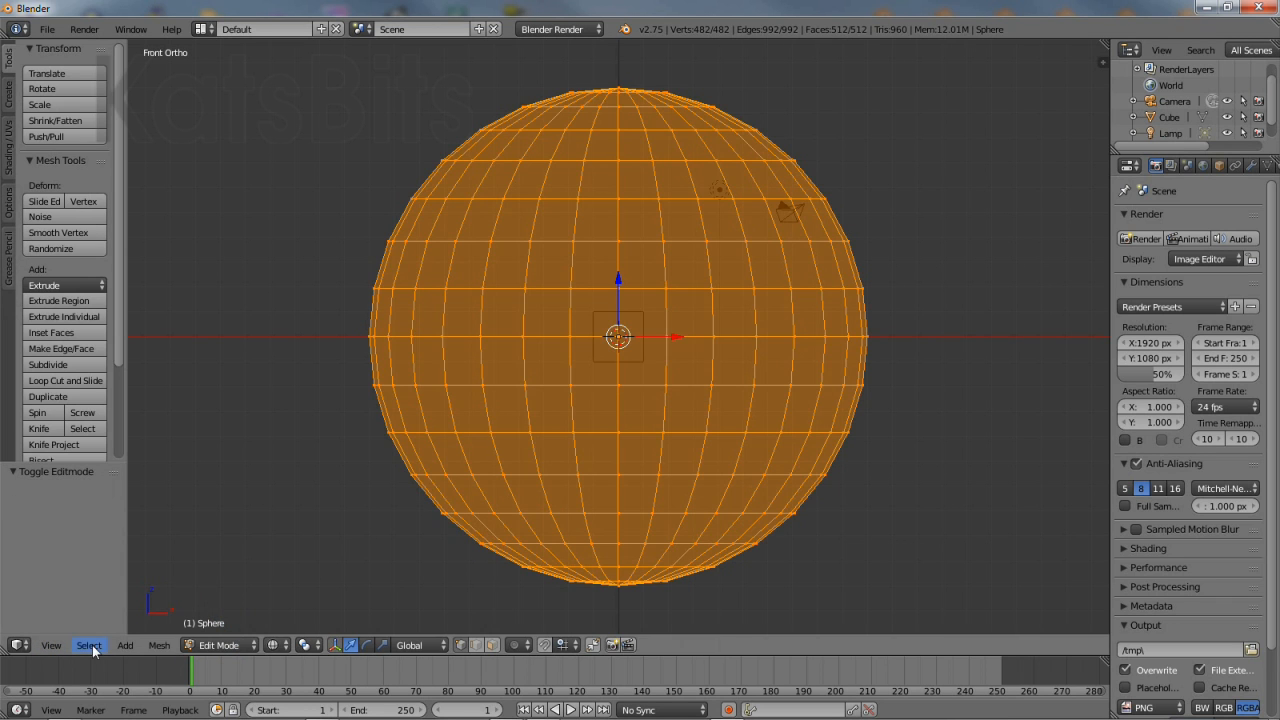
Deselect all, box-select the sphere's top half and separate it into Sphere.001.
{"action": "left_click", "coordinate": [88, 645]}
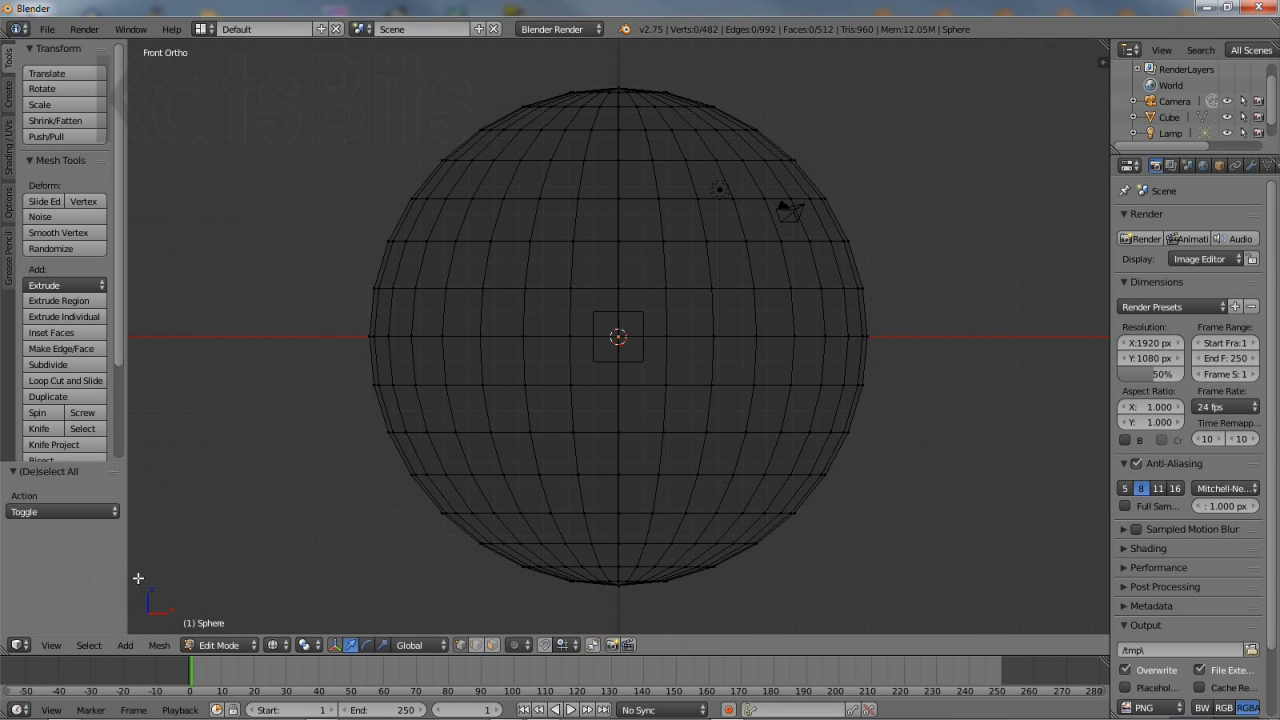
{"action": "left_click", "coordinate": [98, 627]}
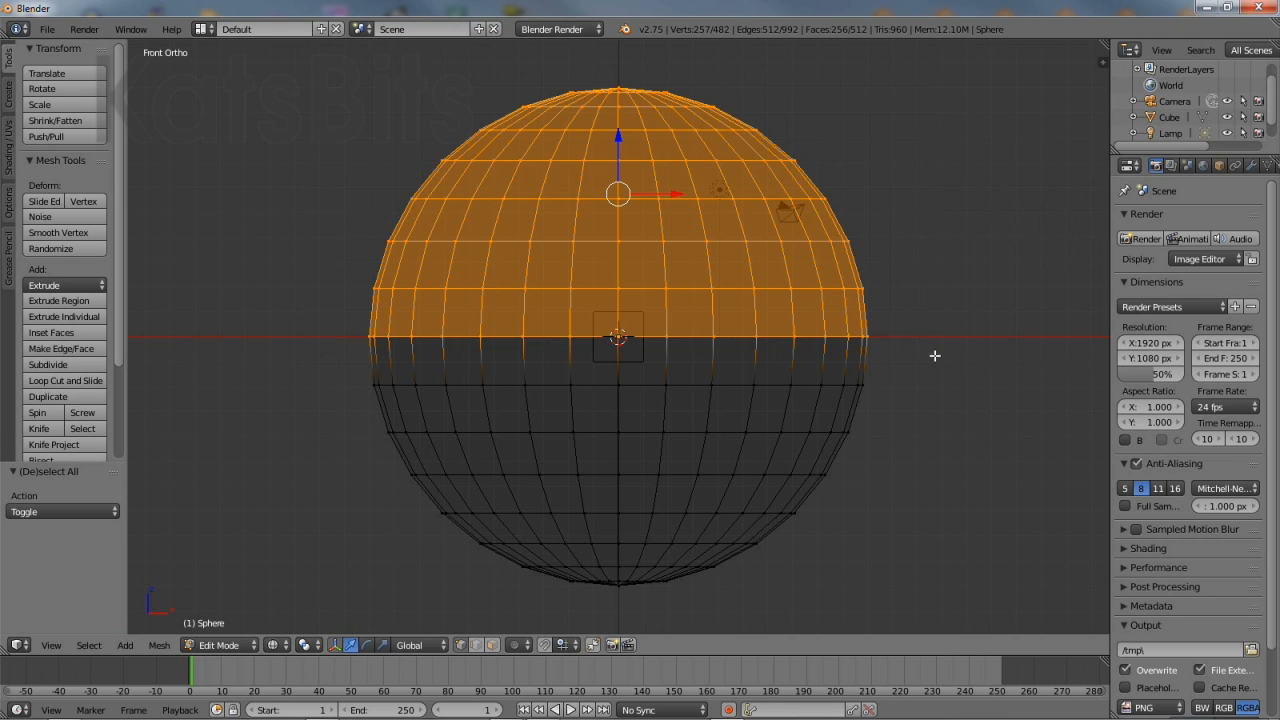
{"action": "left_click", "coordinate": [159, 645]}
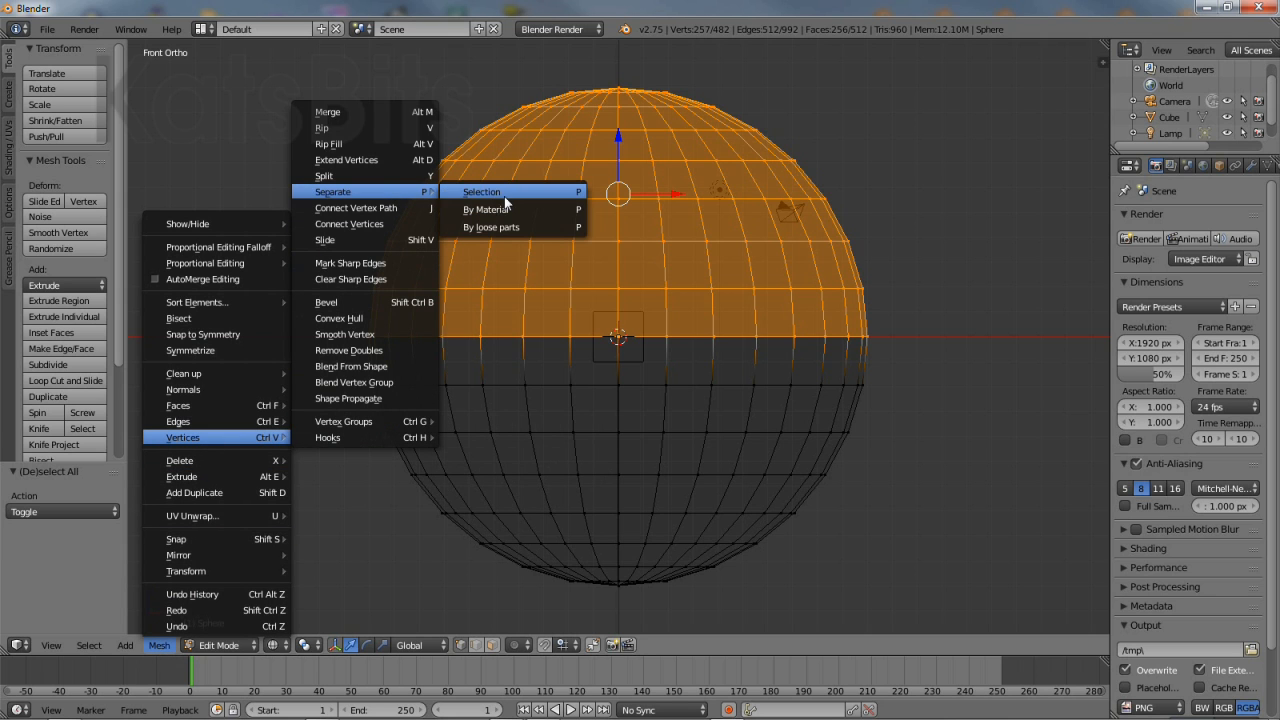
{"action": "left_click", "coordinate": [481, 191]}
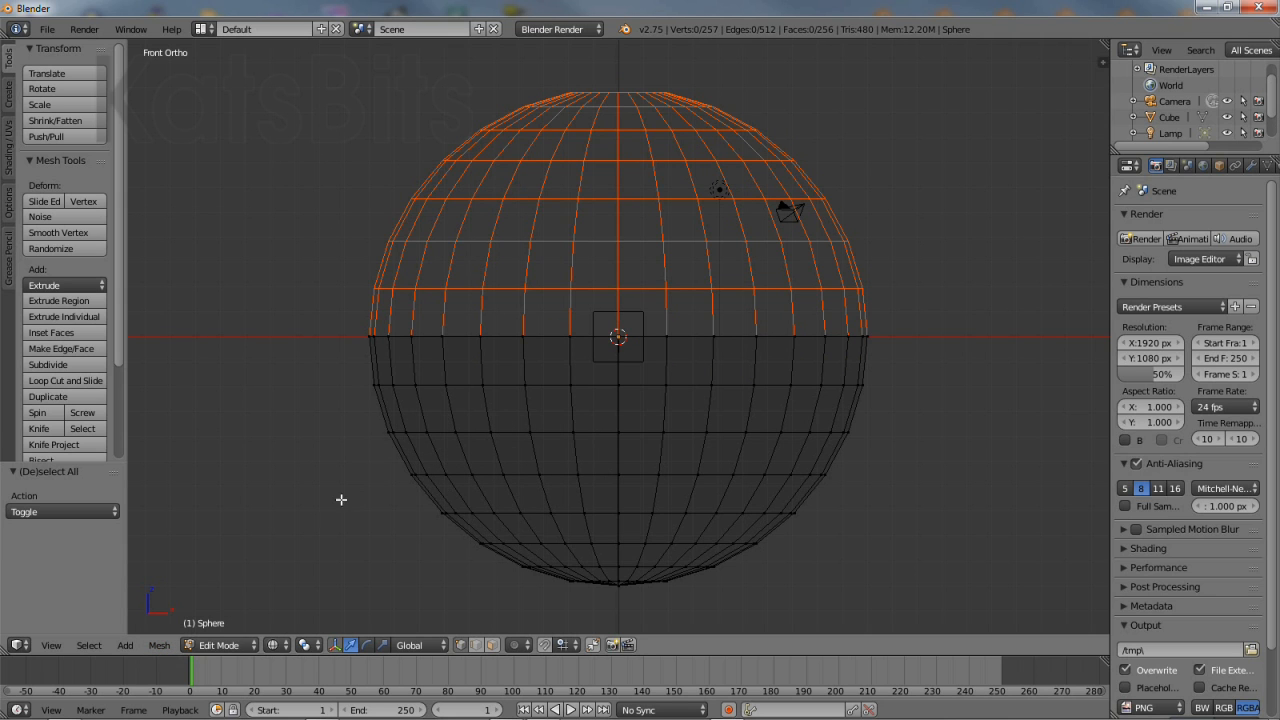
{"action": "left_click", "coordinate": [225, 645]}
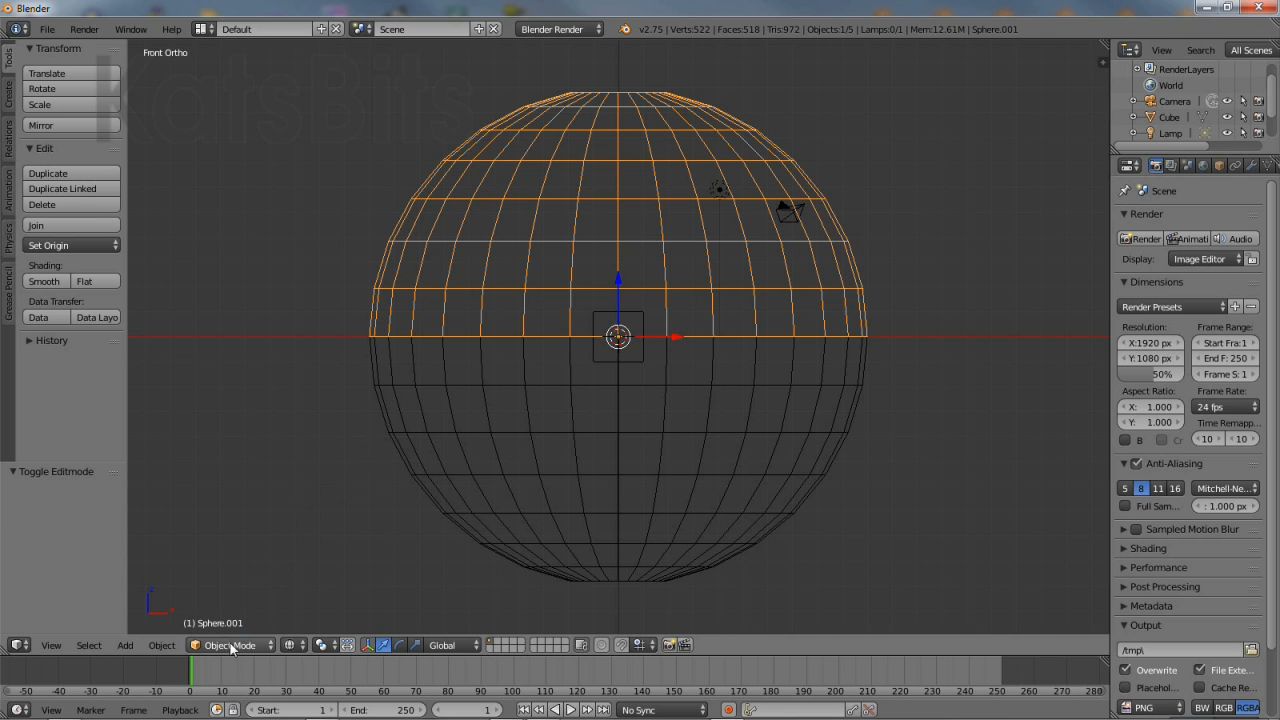
Select all of the upper hemisphere, Sphere.001, and unwrap its UVs.
{"action": "left_click", "coordinate": [229, 645]}
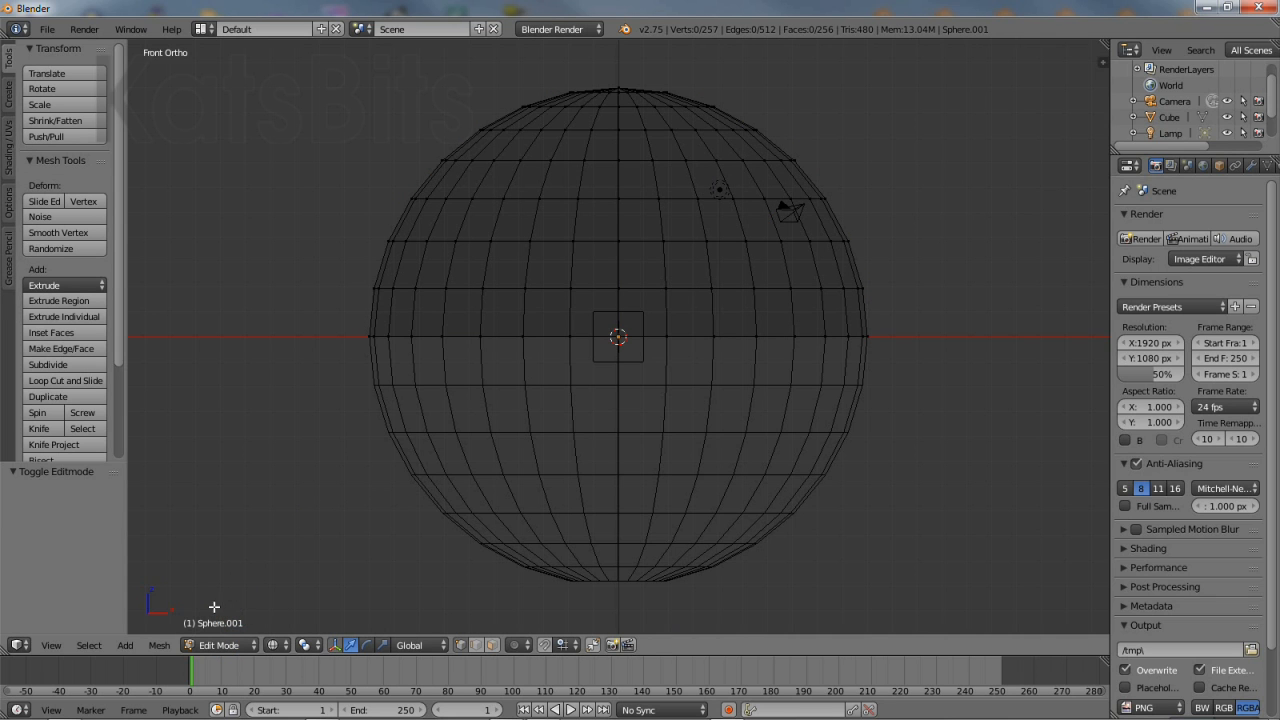
{"action": "left_click", "coordinate": [88, 645]}
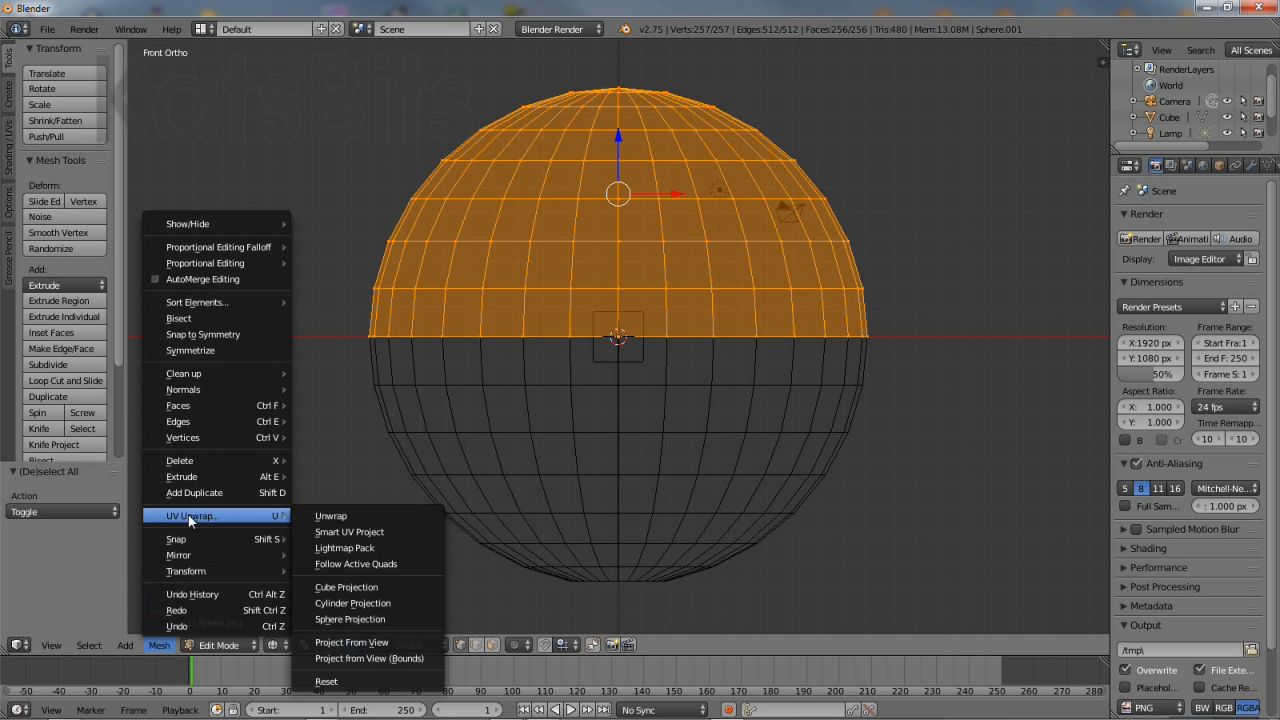
{"action": "left_click", "coordinate": [331, 516]}
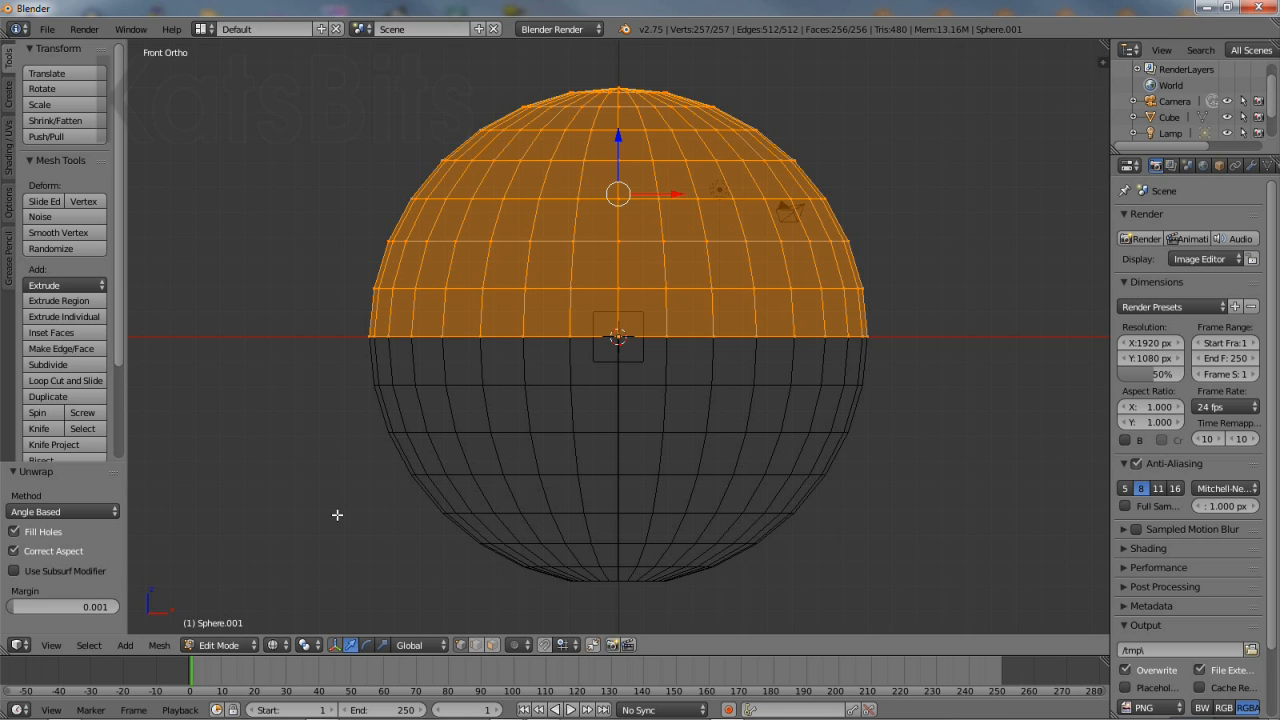
Unwrap the lower hemisphere's UVs and return to Object Mode.
{"action": "left_click", "coordinate": [225, 622]}
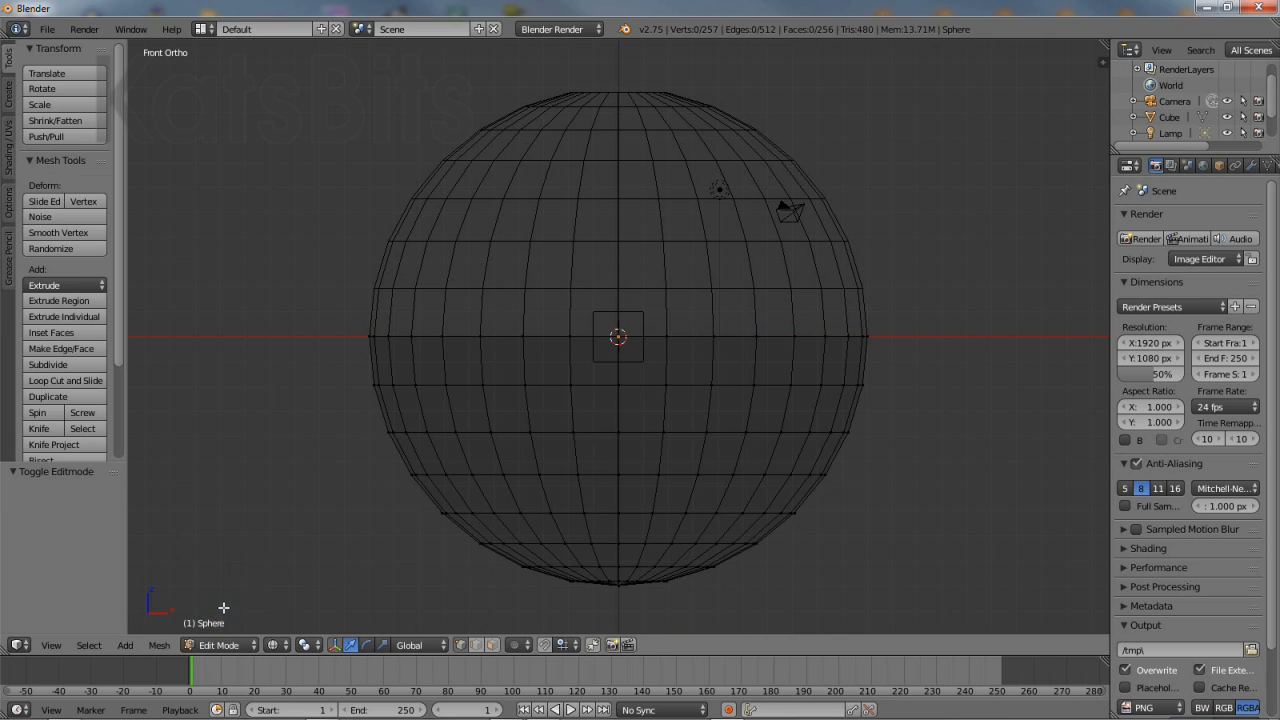
{"action": "left_click", "coordinate": [89, 645]}
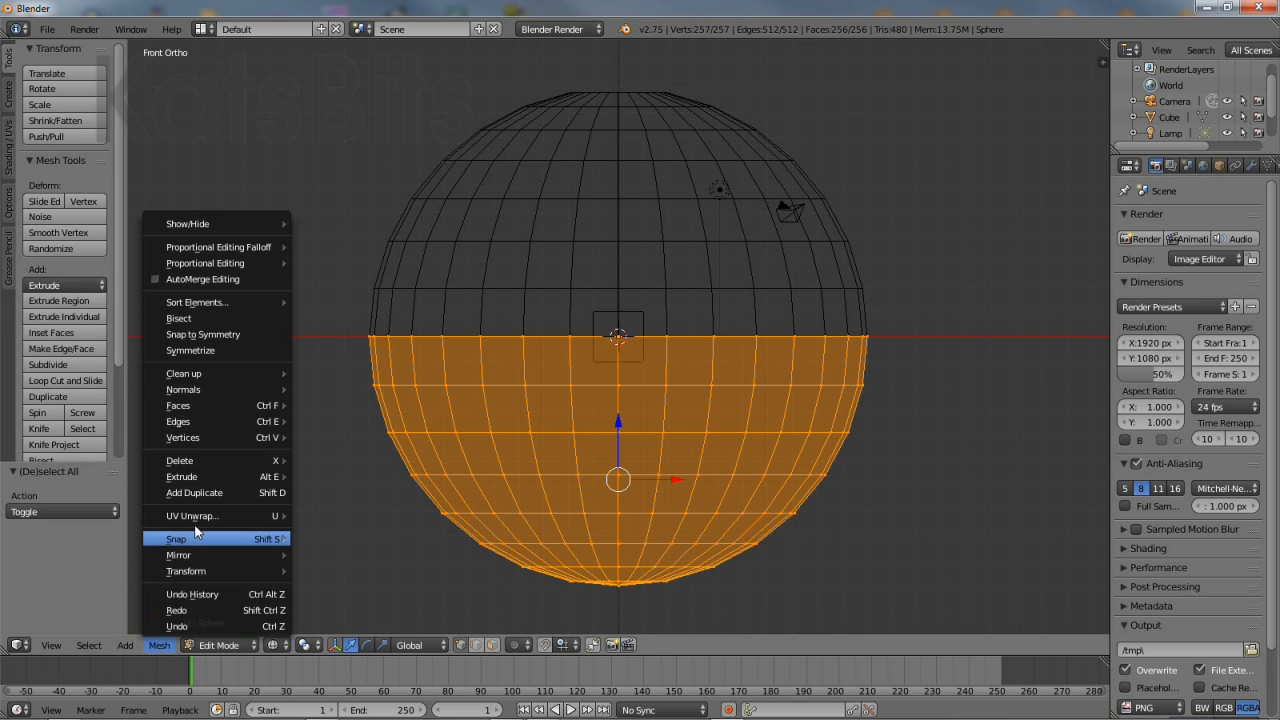
{"action": "left_click", "coordinate": [191, 515]}
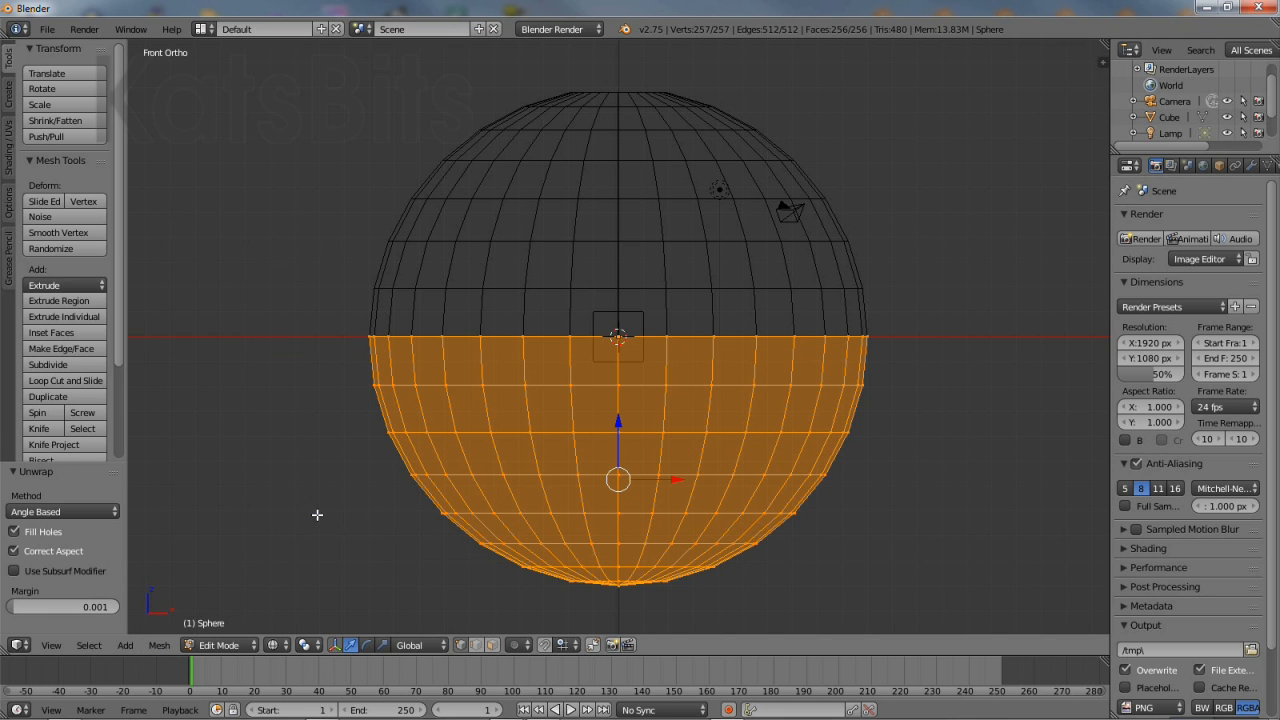
{"action": "left_click", "coordinate": [220, 645]}
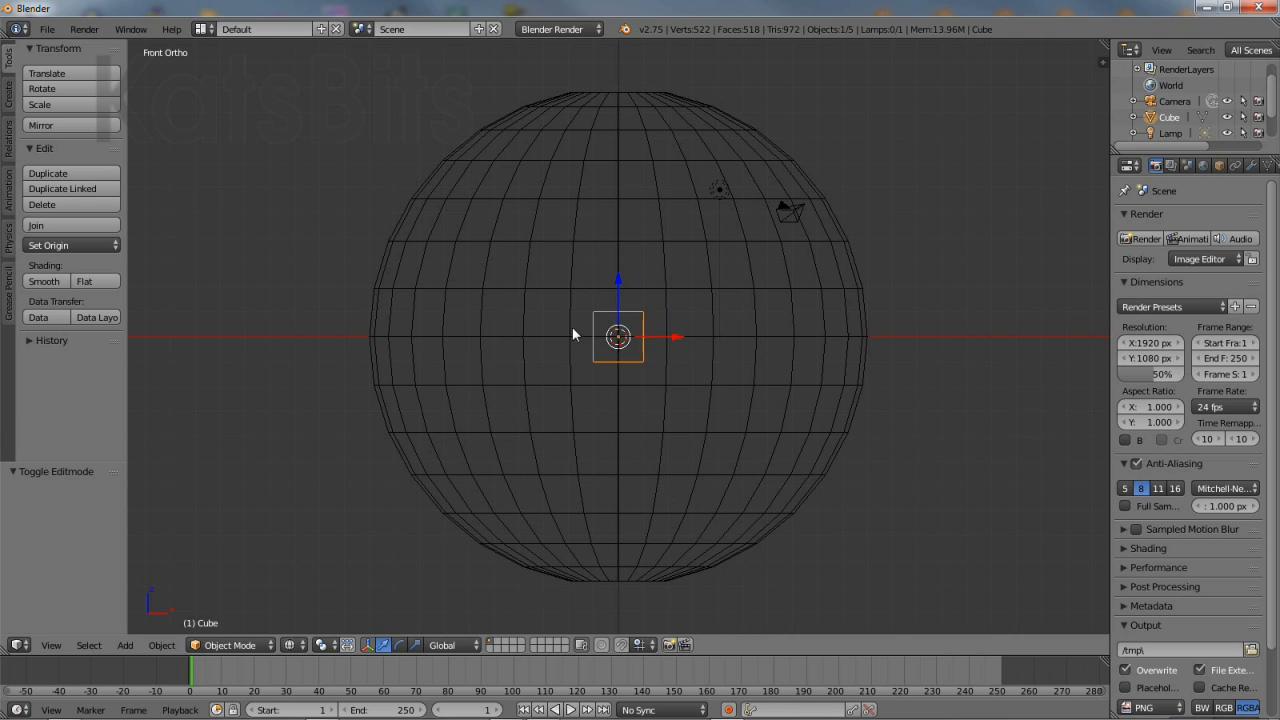
Mark the cube's edges as seams, unwrap it, and return to Object Mode.
{"action": "left_click", "coordinate": [230, 645]}
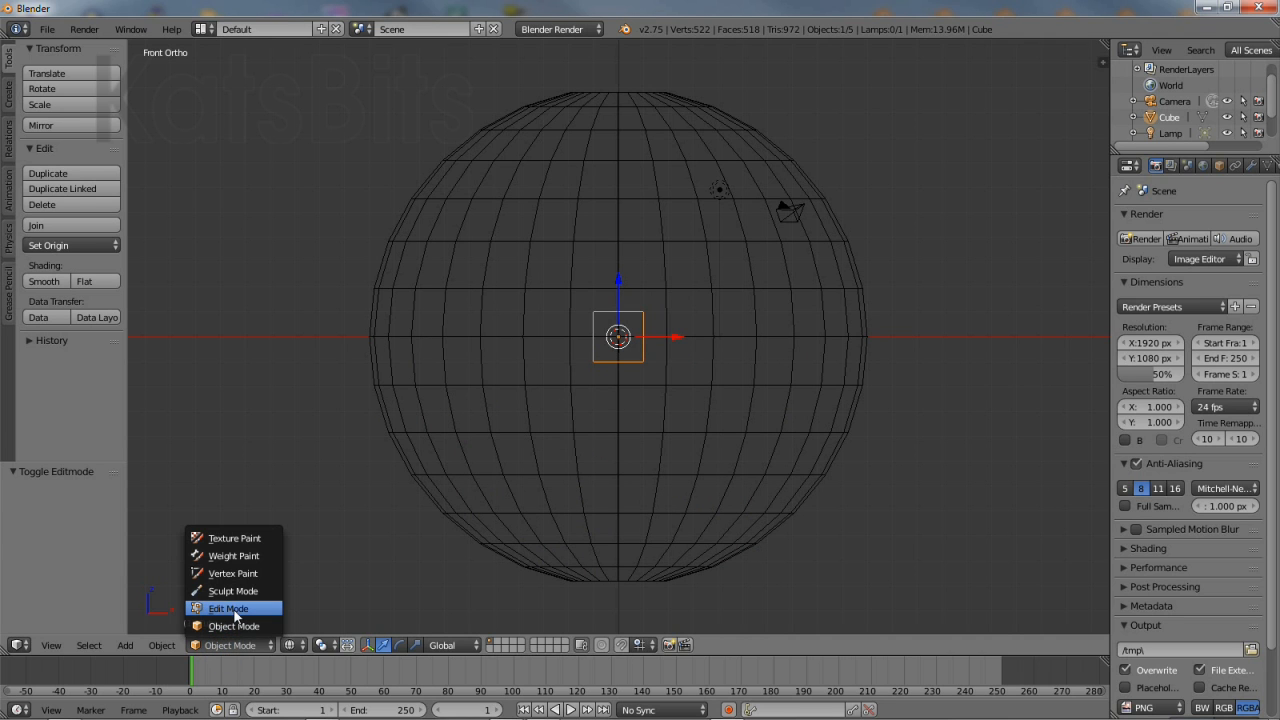
{"action": "left_click", "coordinate": [228, 608]}
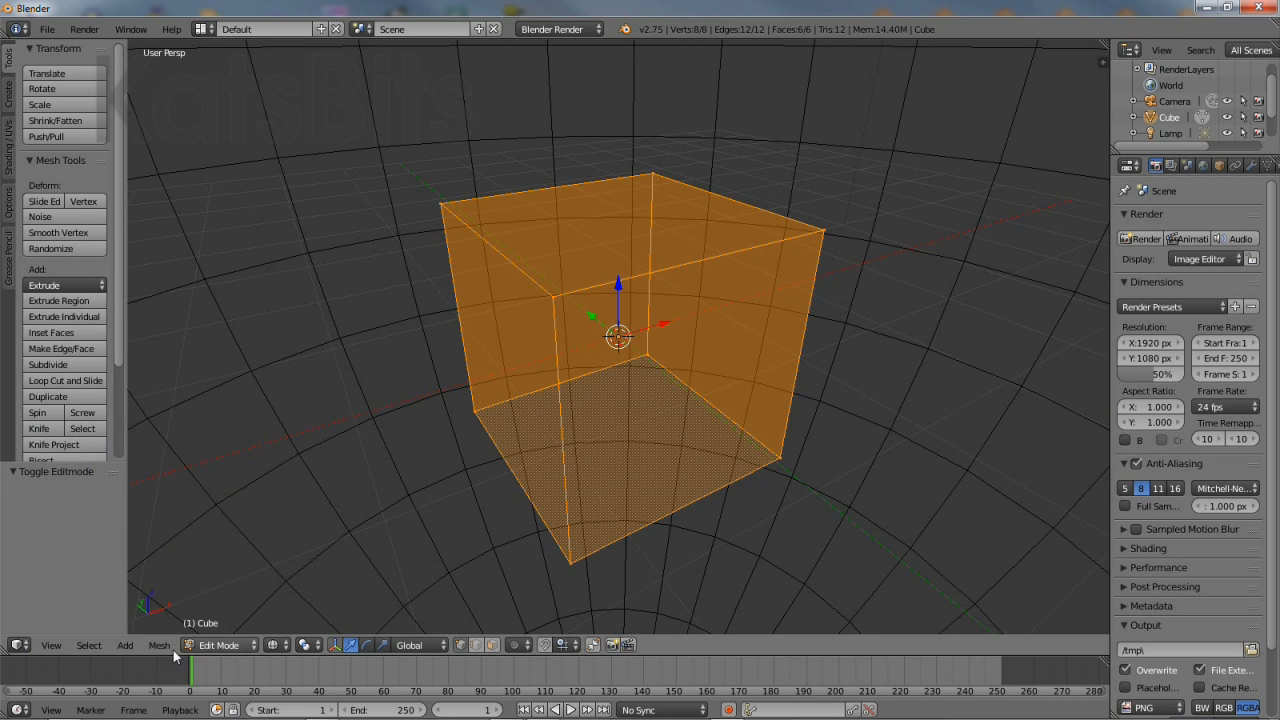
{"action": "left_click", "coordinate": [159, 645]}
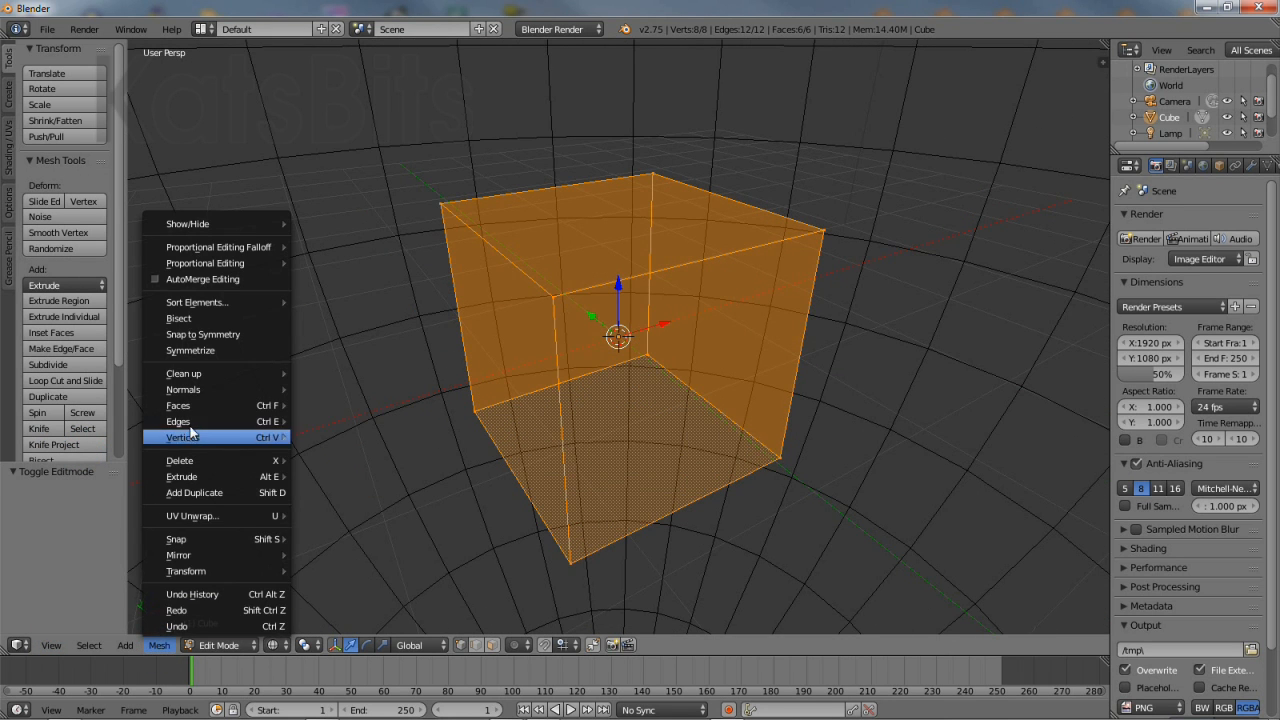
{"action": "mouse_move", "coordinate": [178, 421]}
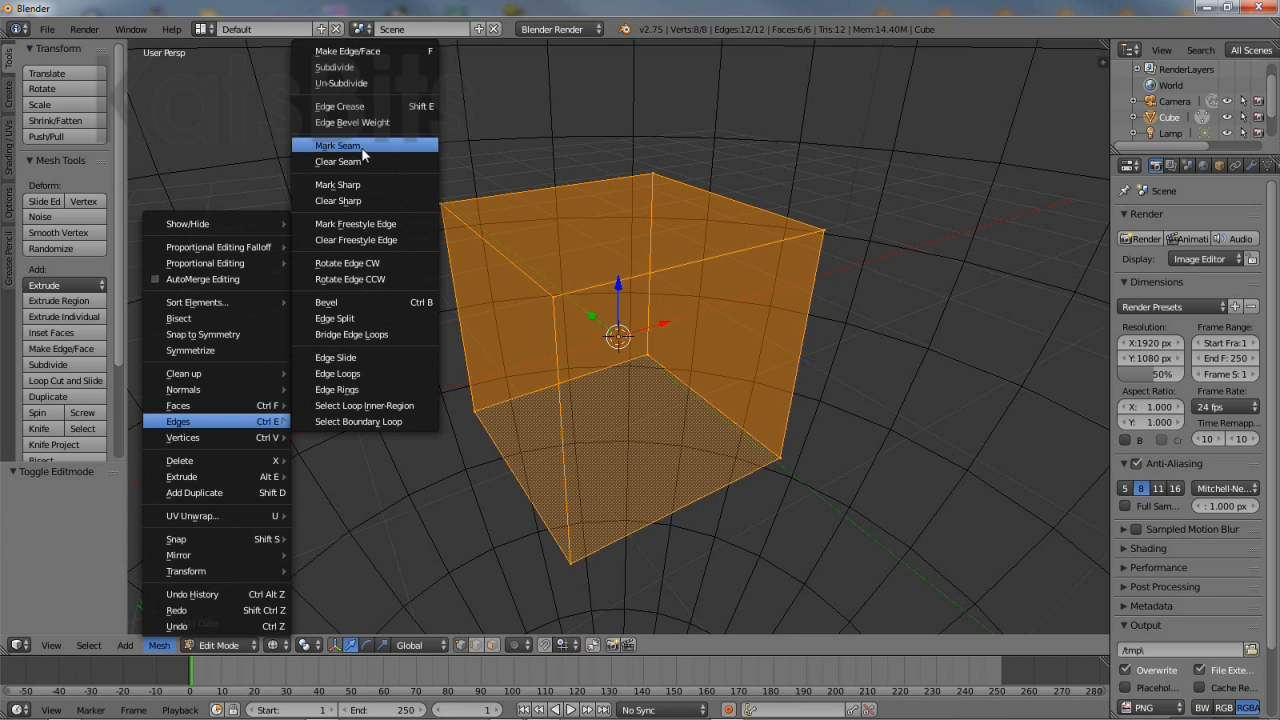
{"action": "left_click", "coordinate": [338, 145]}
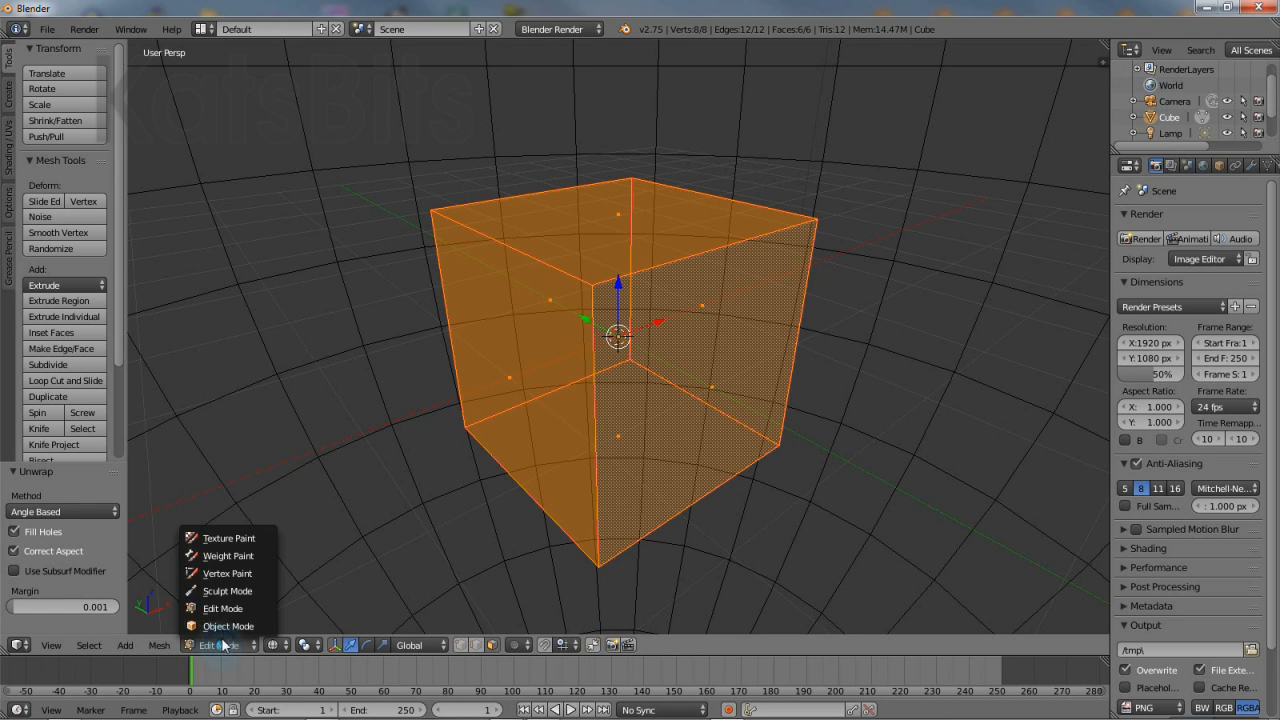
{"action": "left_click", "coordinate": [228, 626]}
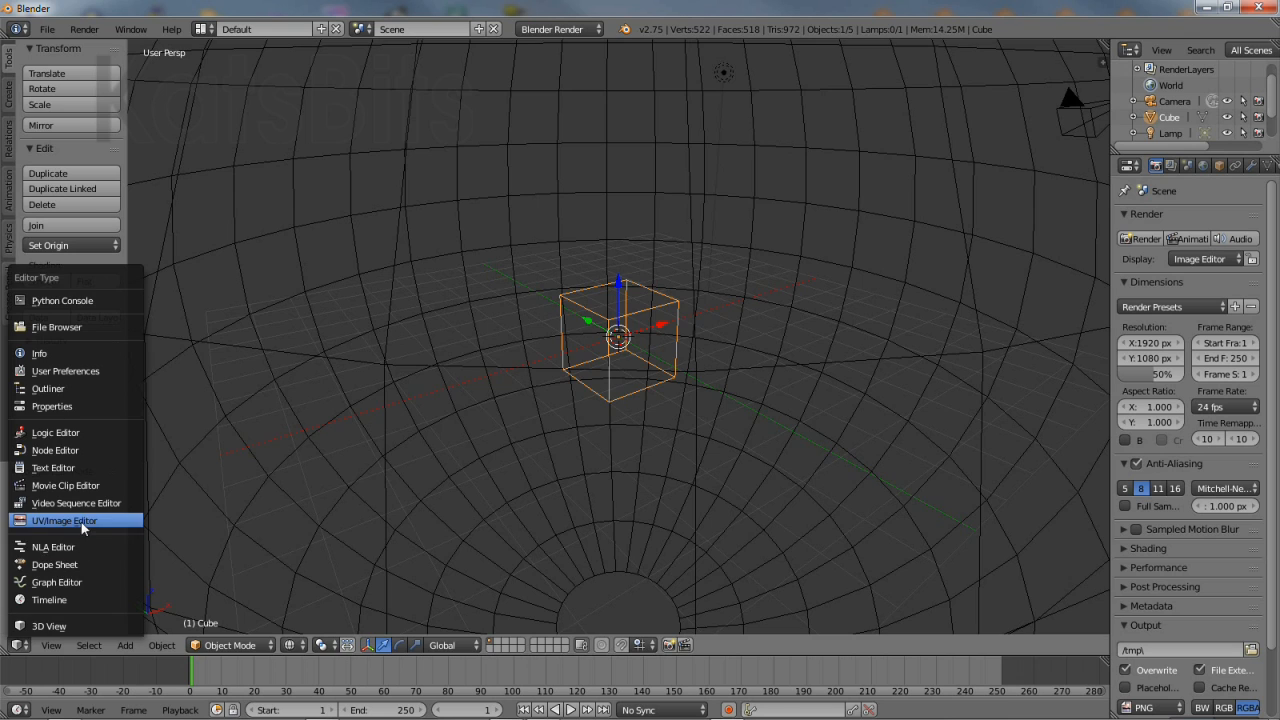
Load sky_top_updated.tga from the skybox folder and check the loaded images list.
{"action": "left_click", "coordinate": [65, 520]}
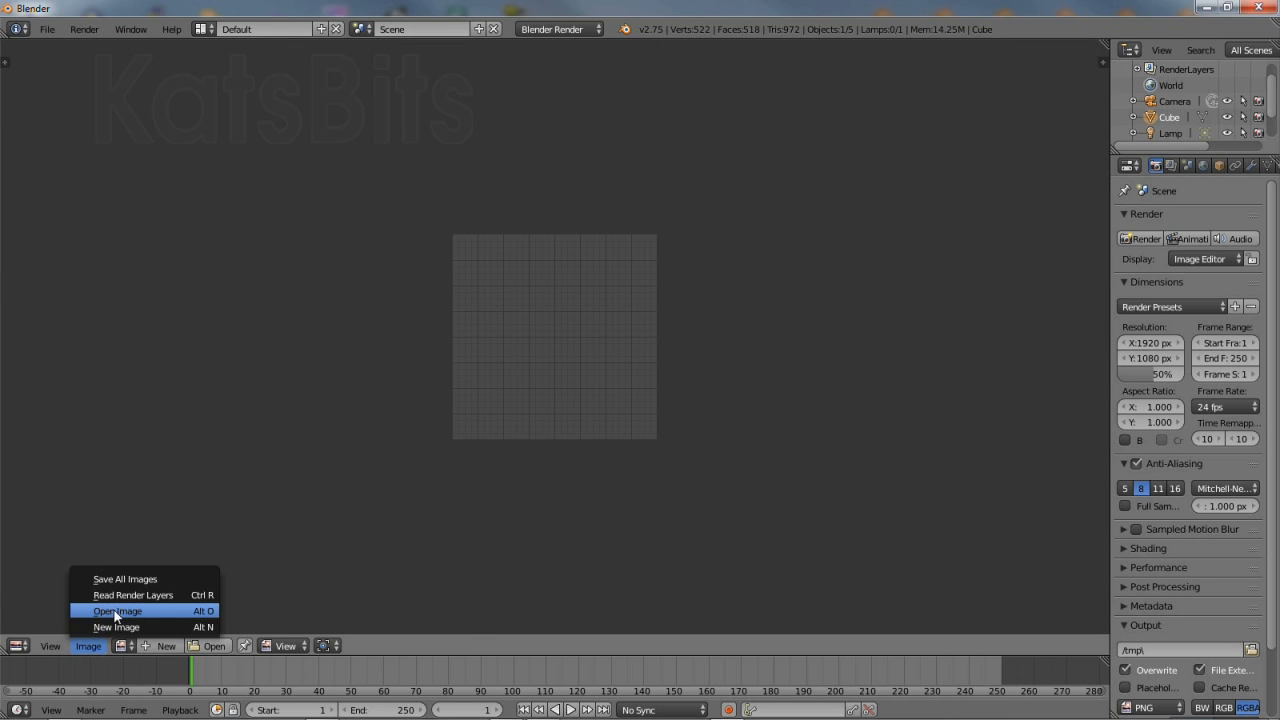
{"action": "left_click", "coordinate": [117, 610]}
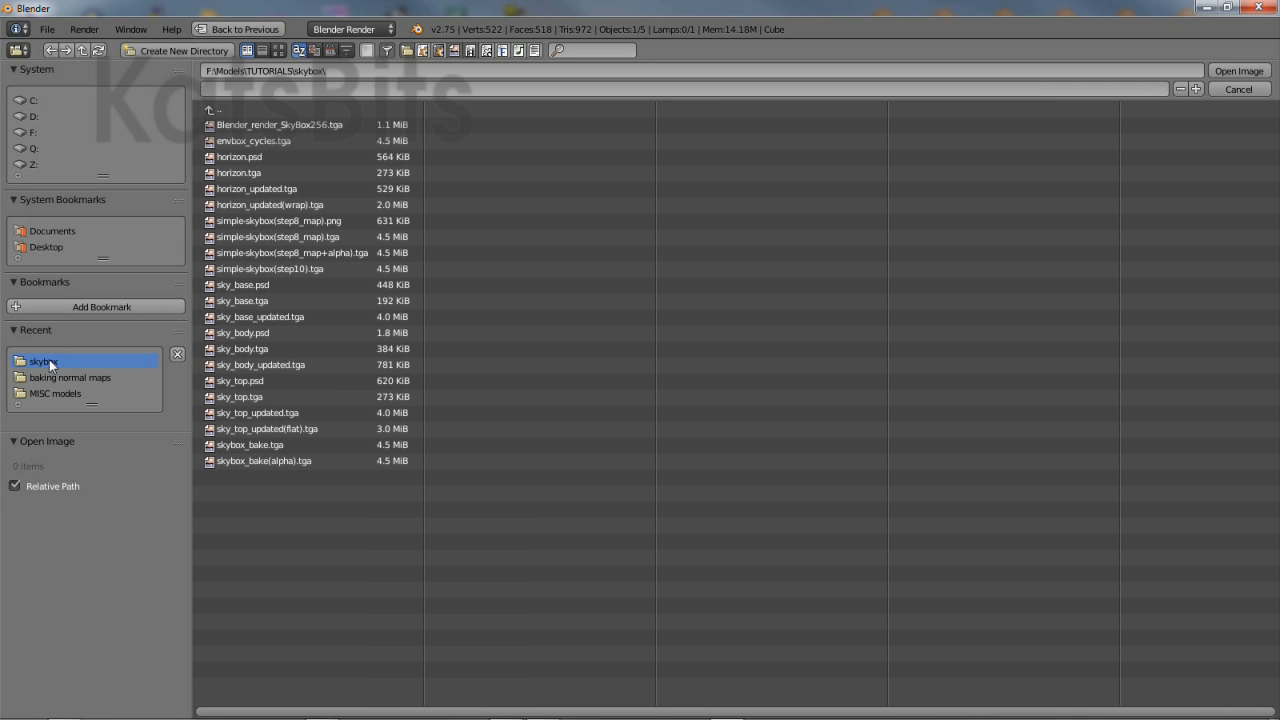
{"action": "left_click", "coordinate": [260, 316]}
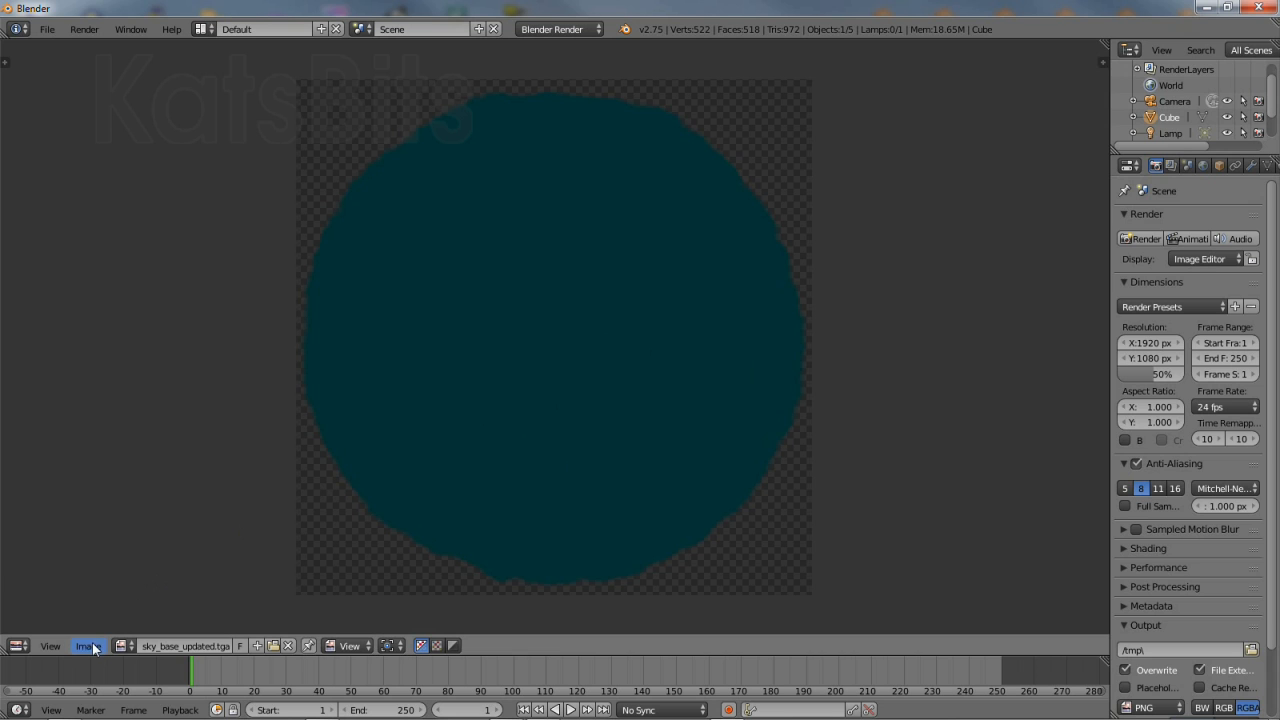
{"action": "left_click", "coordinate": [88, 645]}
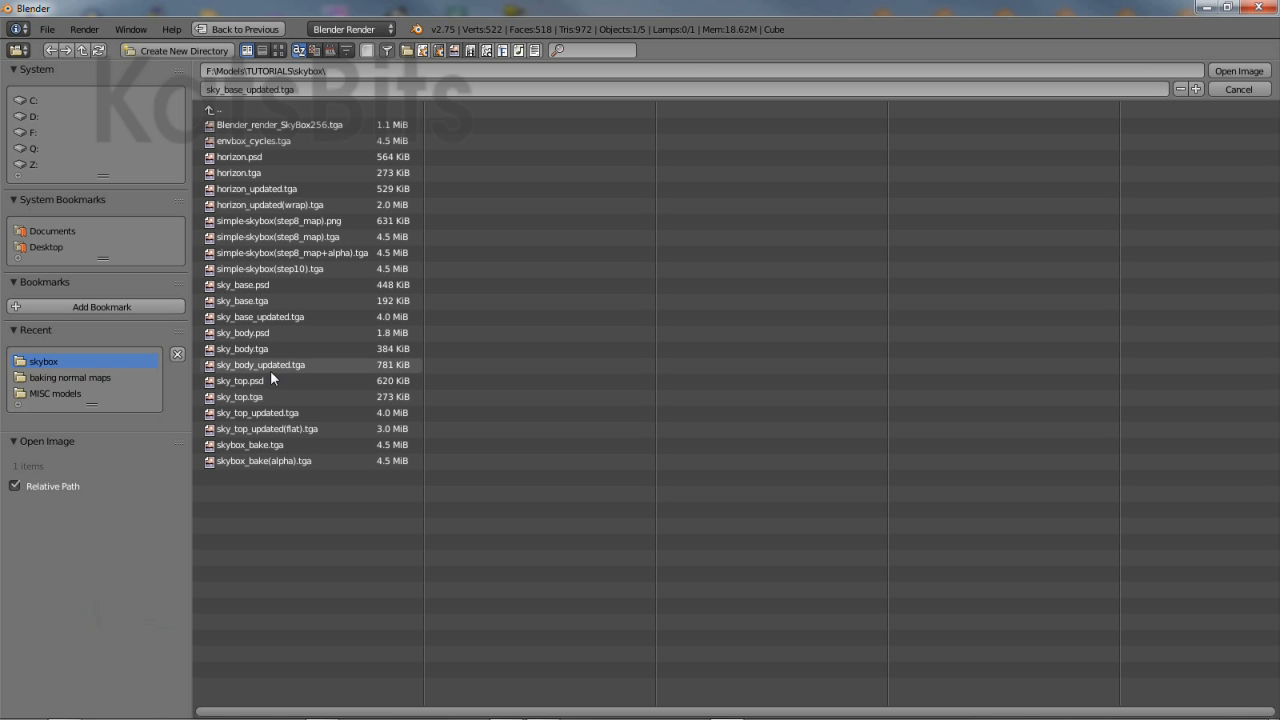
{"action": "left_click", "coordinate": [257, 412]}
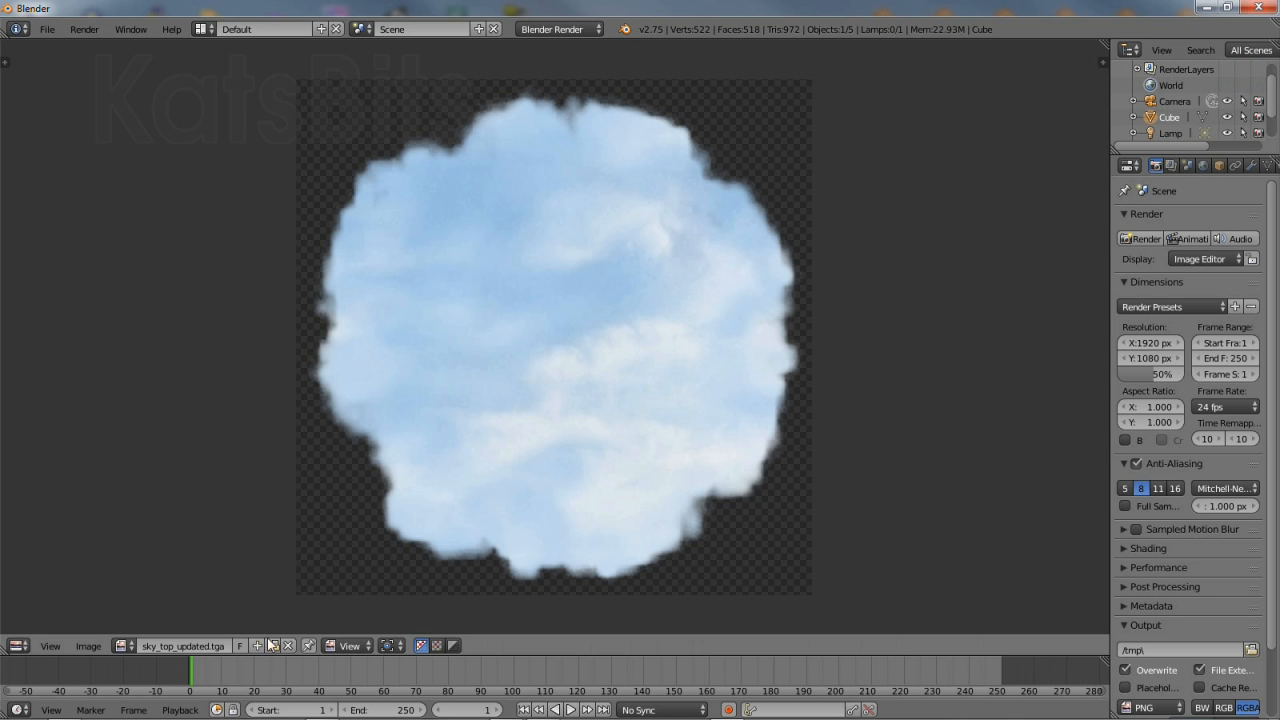
{"action": "left_click", "coordinate": [124, 645]}
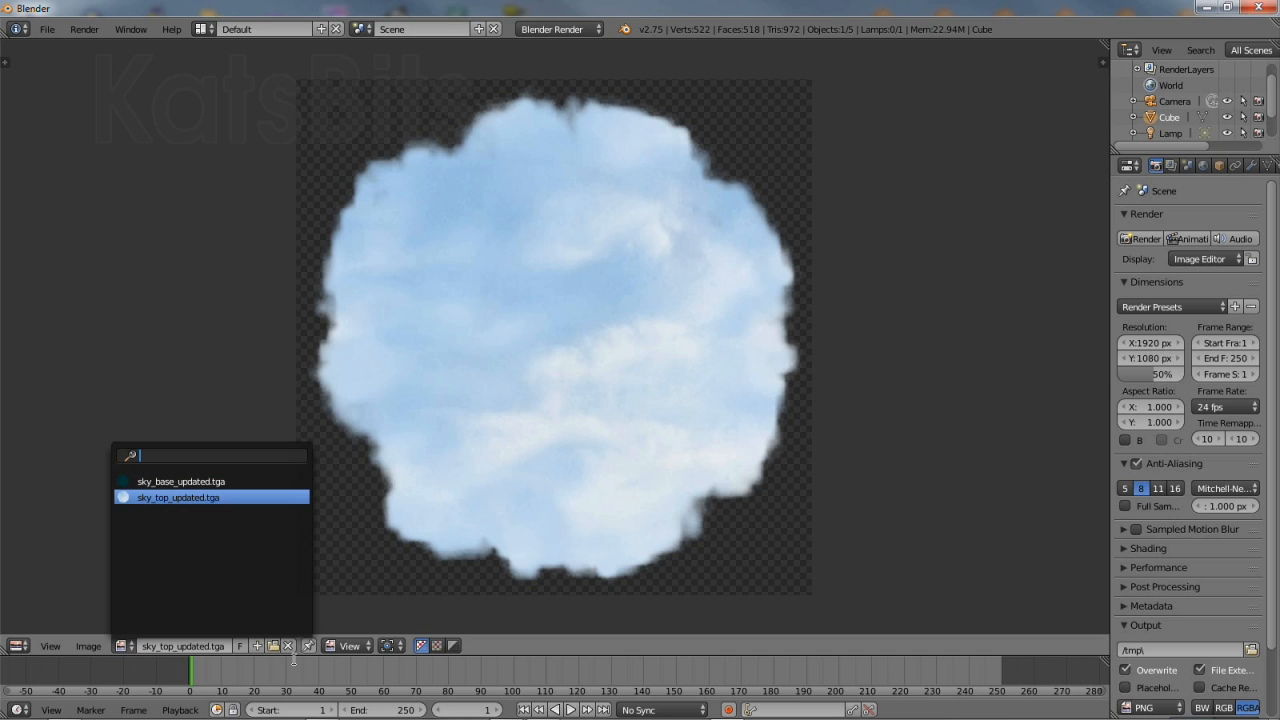
{"action": "left_click", "coordinate": [88, 646]}
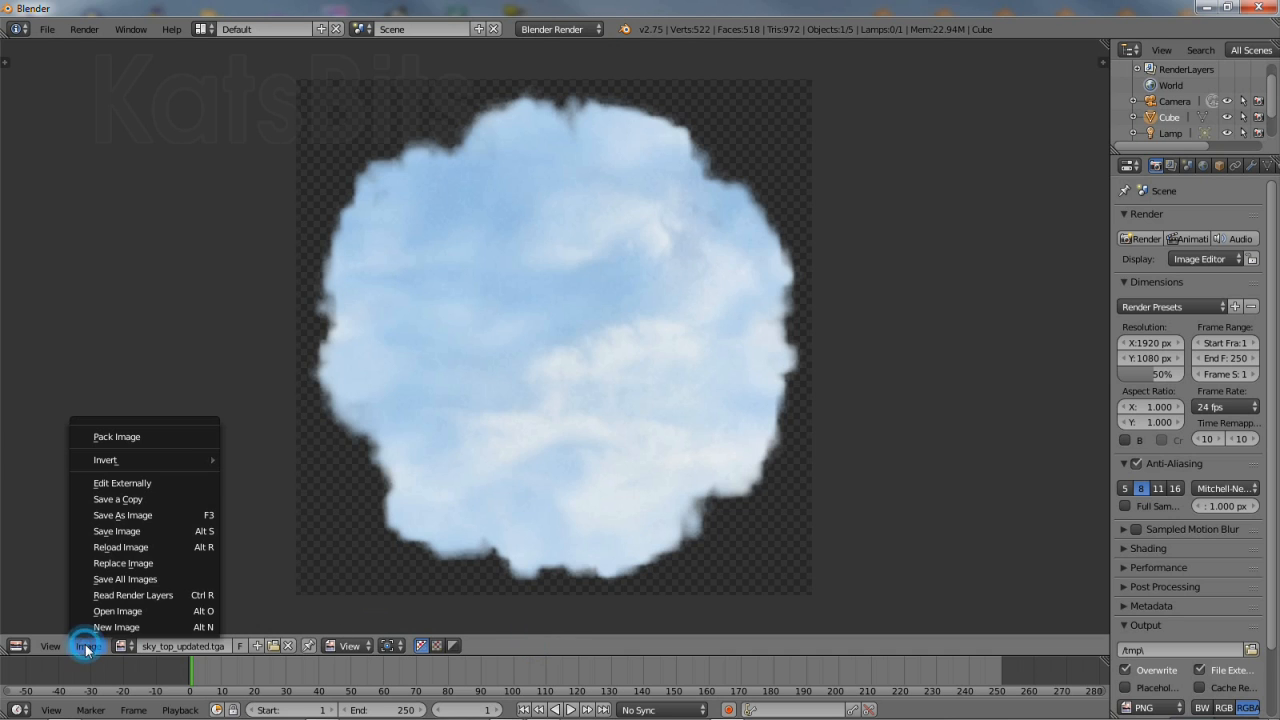
Create a new 1536×1024 UV Grid image named envbox.
{"action": "left_click", "coordinate": [116, 627]}
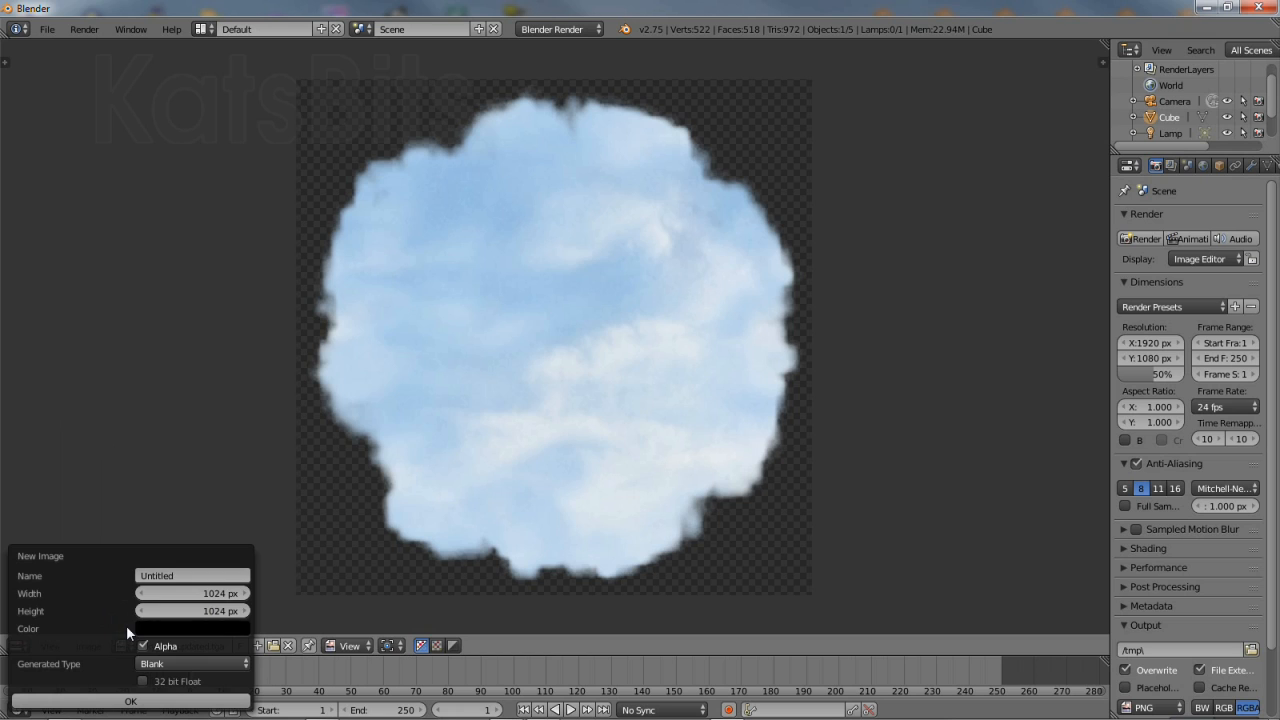
{"action": "left_click", "coordinate": [191, 575]}
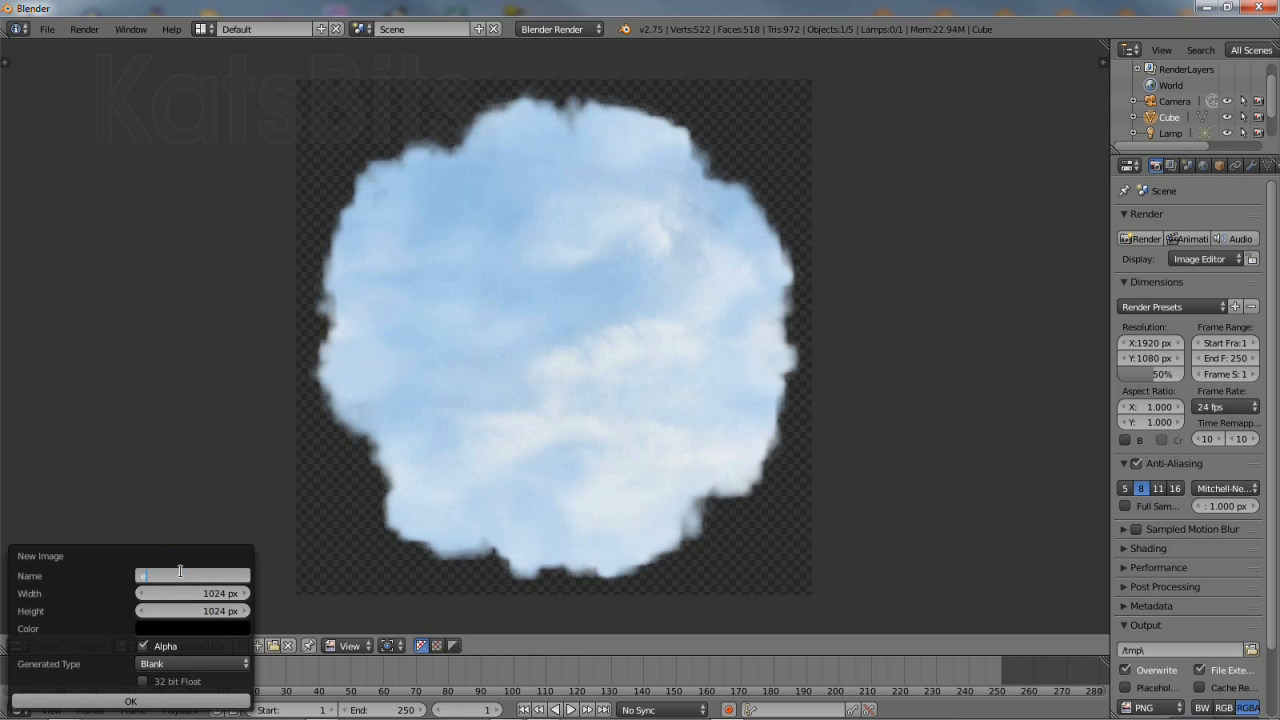
{"action": "type", "text": "envbox"}
{"action": "left_click", "coordinate": [192, 593]}
{"action": "type", "text": "1536"}
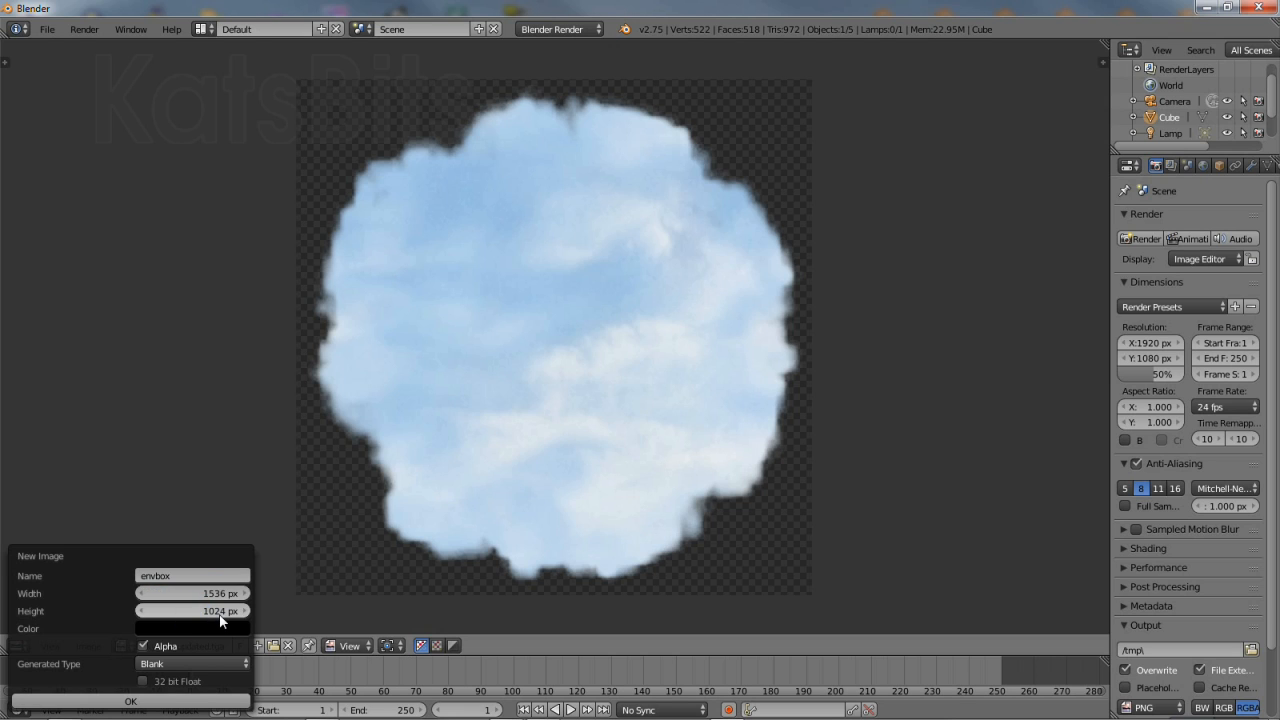
{"action": "left_click", "coordinate": [192, 663]}
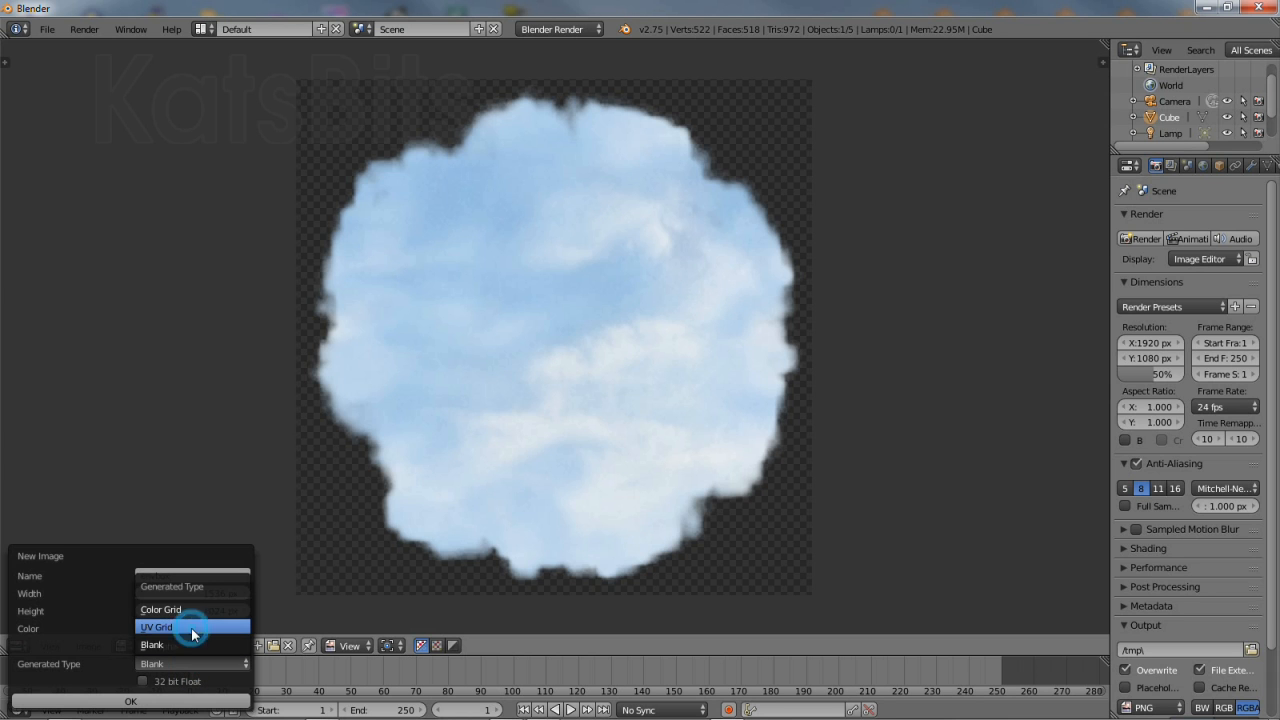
{"action": "left_click", "coordinate": [155, 626]}
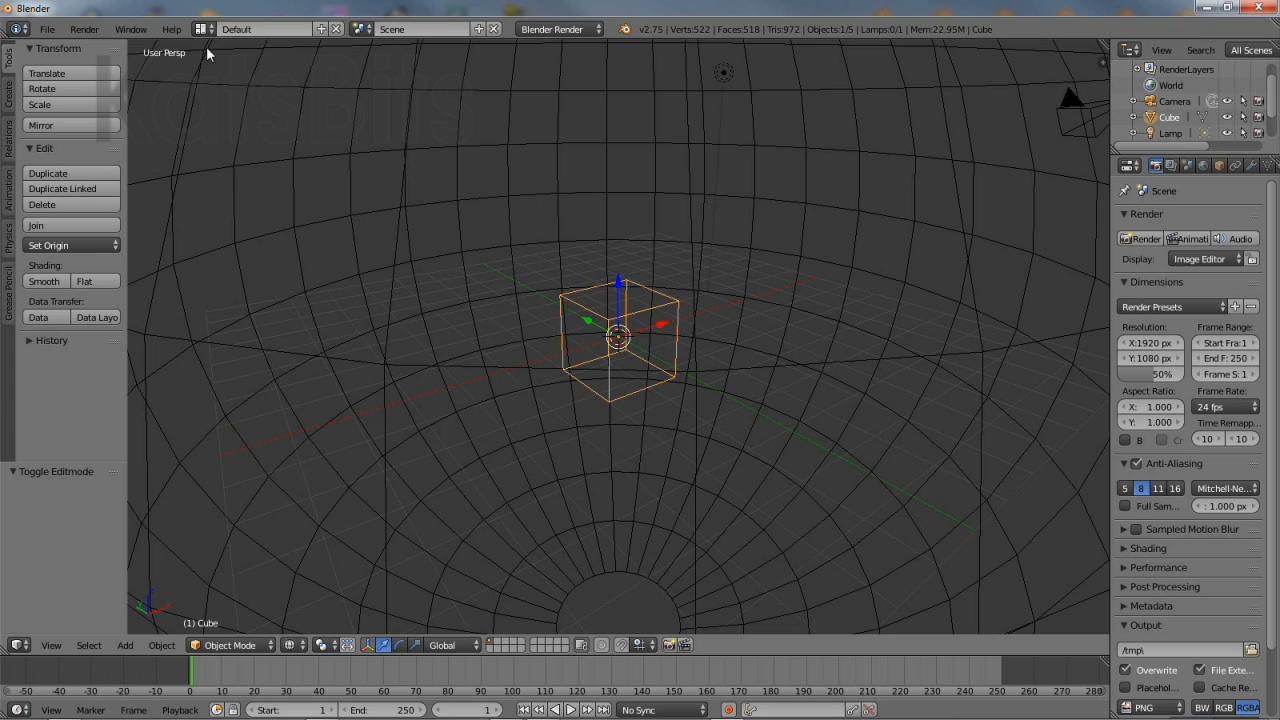
In the UV Editing layout, assign envbox and unwrap the cube onto it.
{"action": "left_click", "coordinate": [207, 28]}
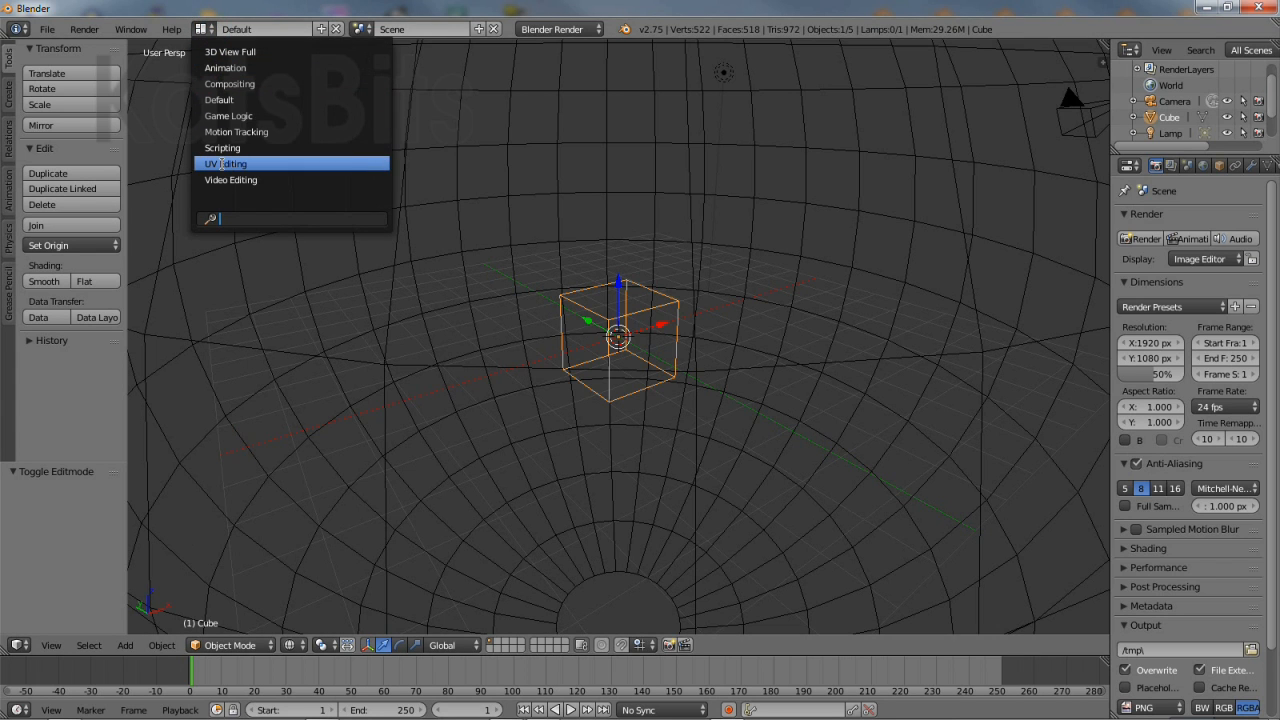
{"action": "left_click", "coordinate": [225, 163]}
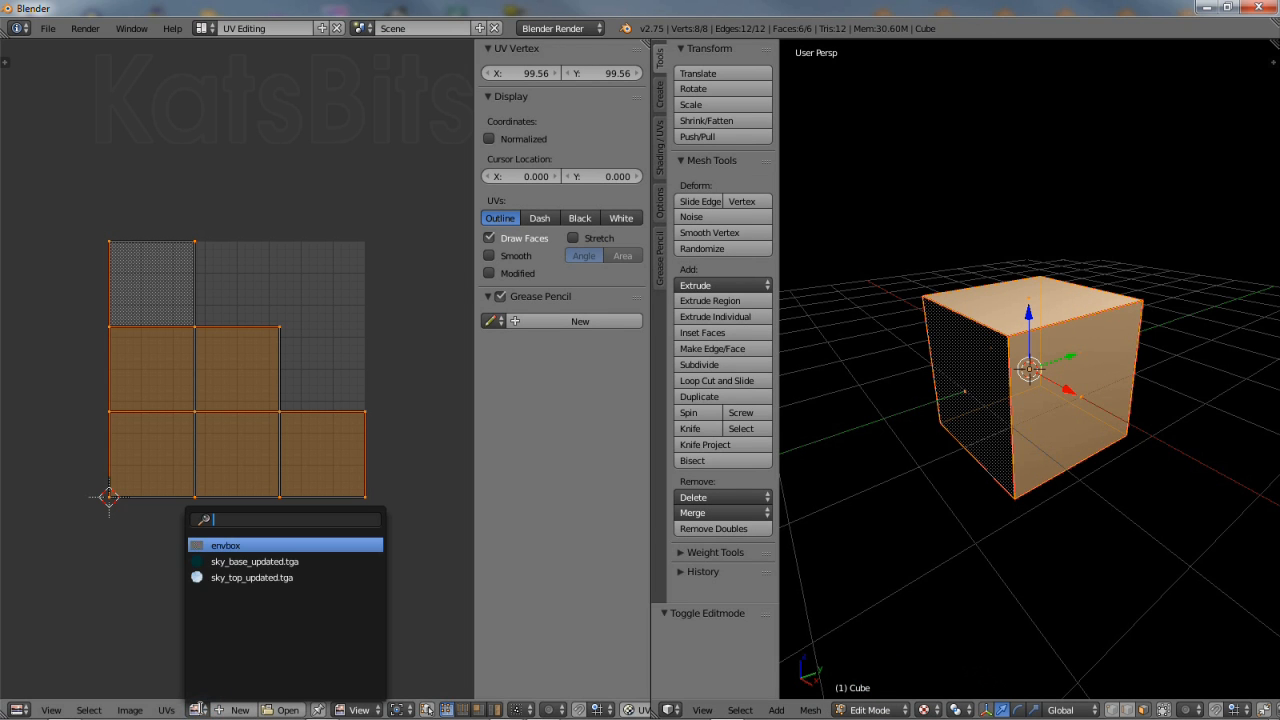
{"action": "left_click", "coordinate": [226, 545]}
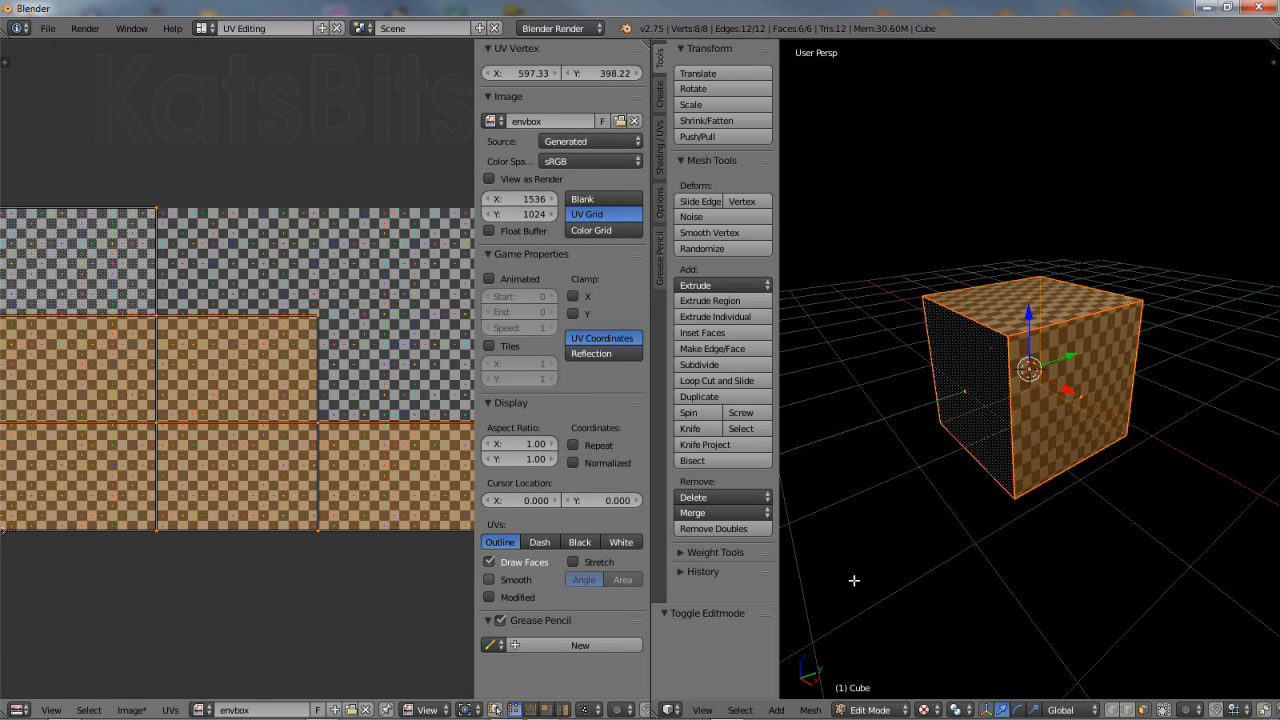
{"action": "left_click", "coordinate": [810, 710]}
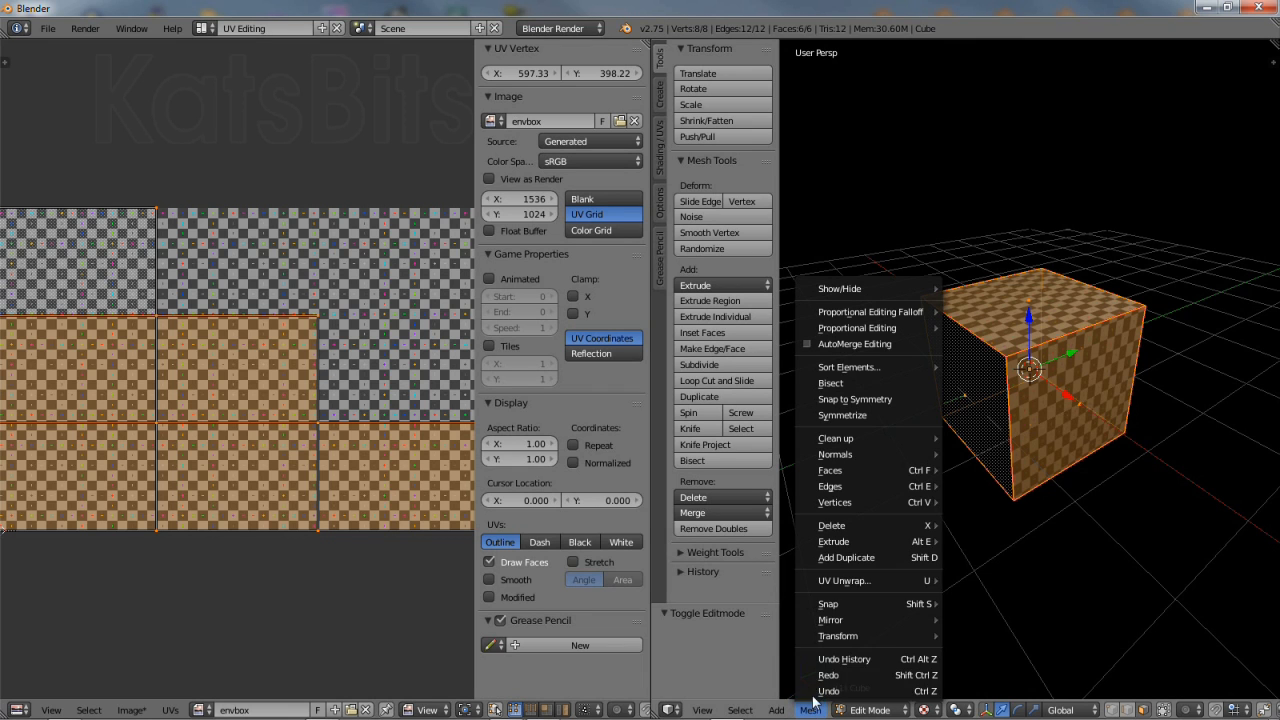
{"action": "mouse_move", "coordinate": [844, 580]}
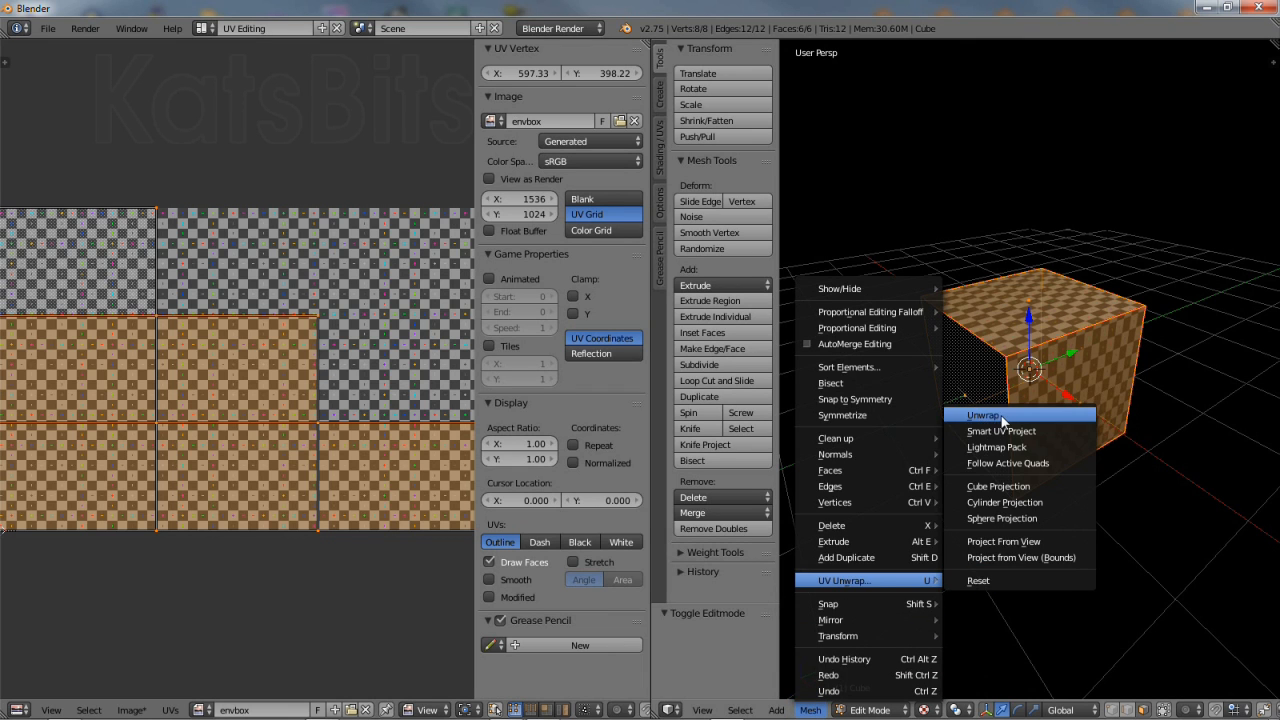
{"action": "left_click", "coordinate": [984, 415]}
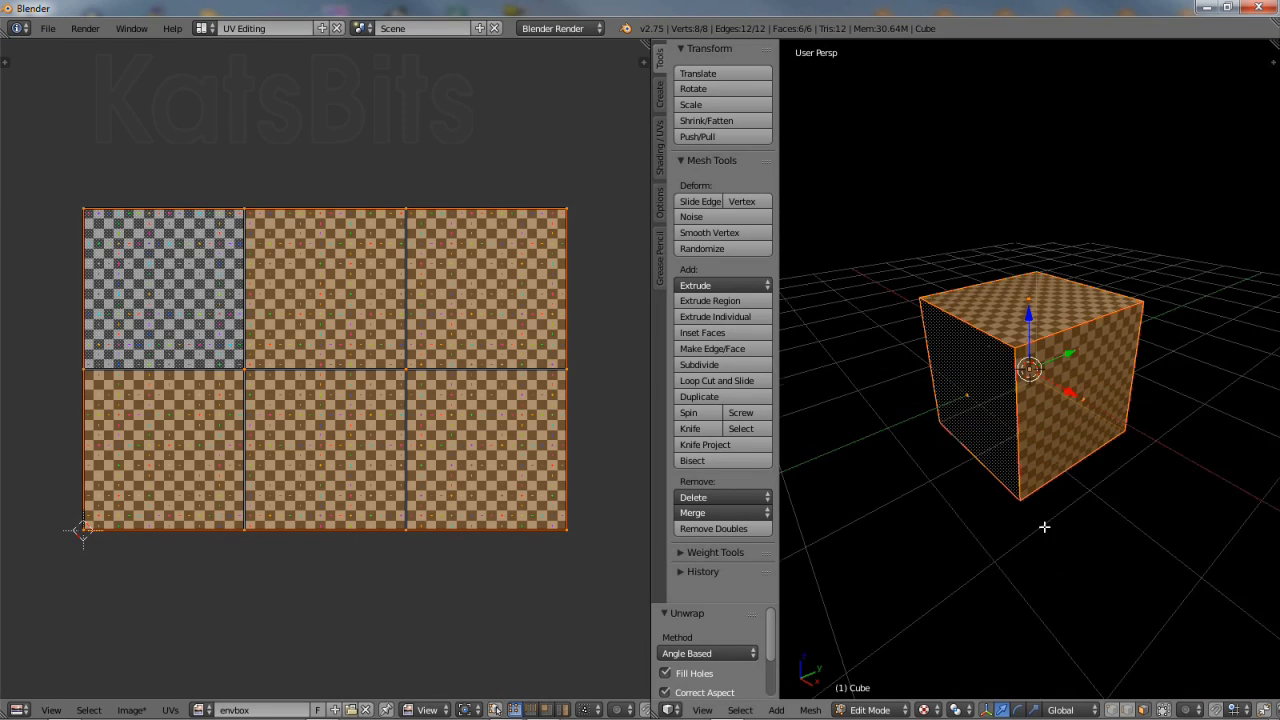
Return the cube to Object Mode and assign sky_top_updated.tga to the upper dome.
{"action": "left_click", "coordinate": [865, 710]}
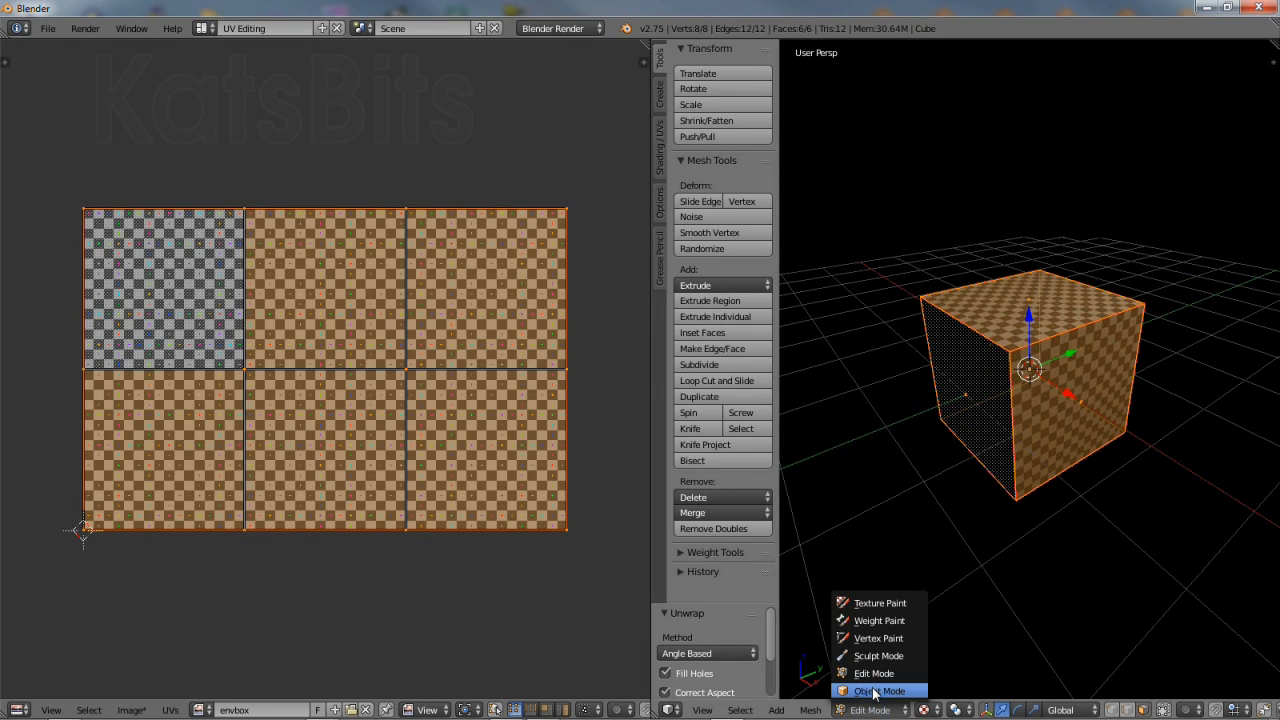
{"action": "left_click", "coordinate": [879, 690]}
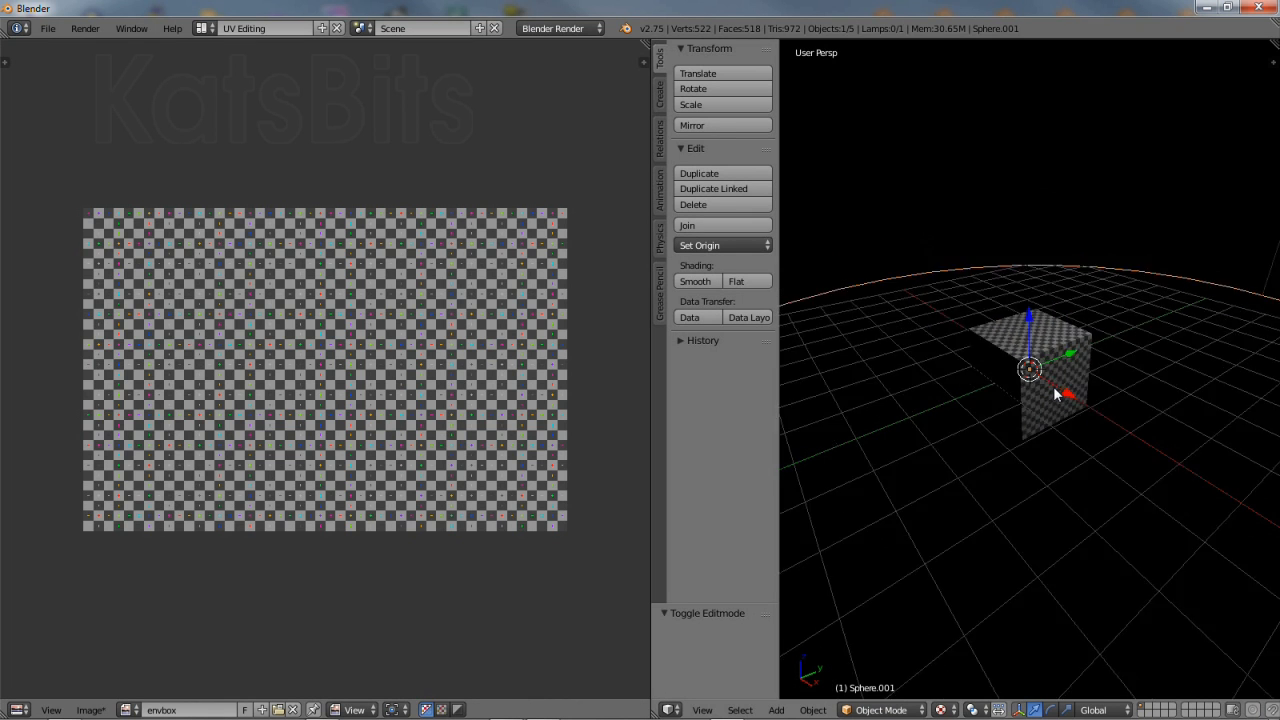
{"action": "left_click", "coordinate": [881, 709]}
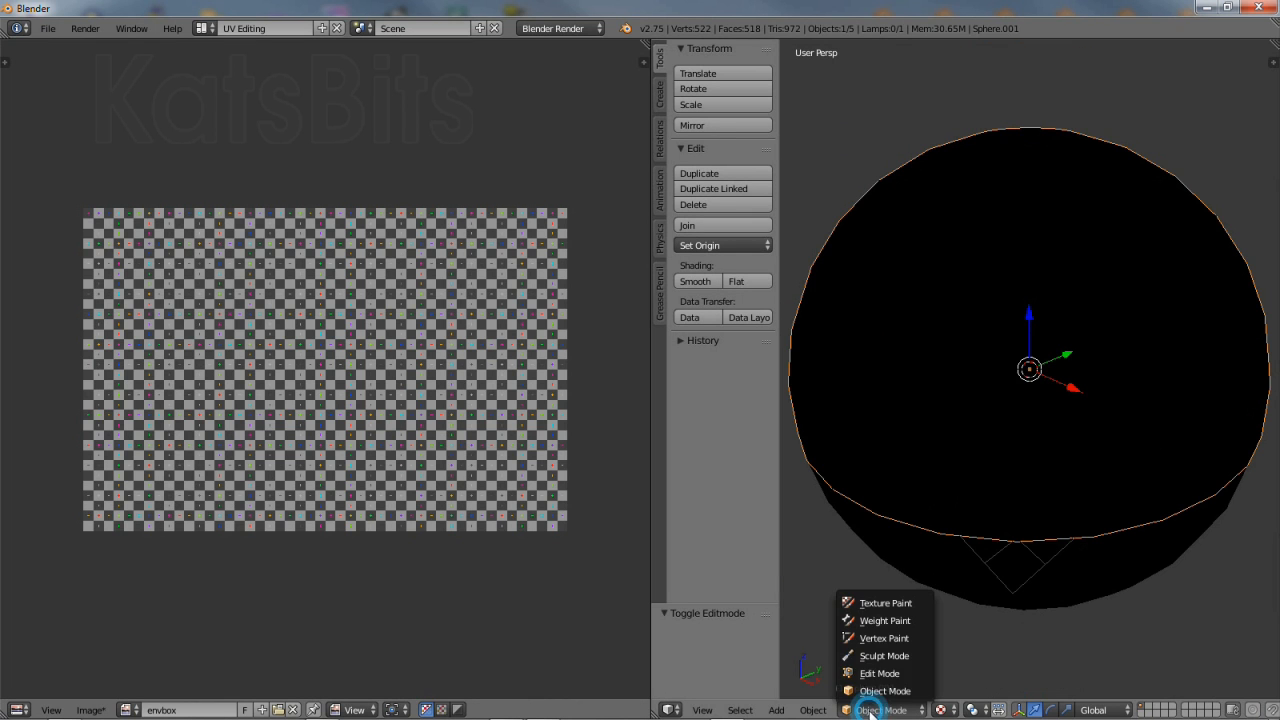
{"action": "left_click", "coordinate": [879, 673]}
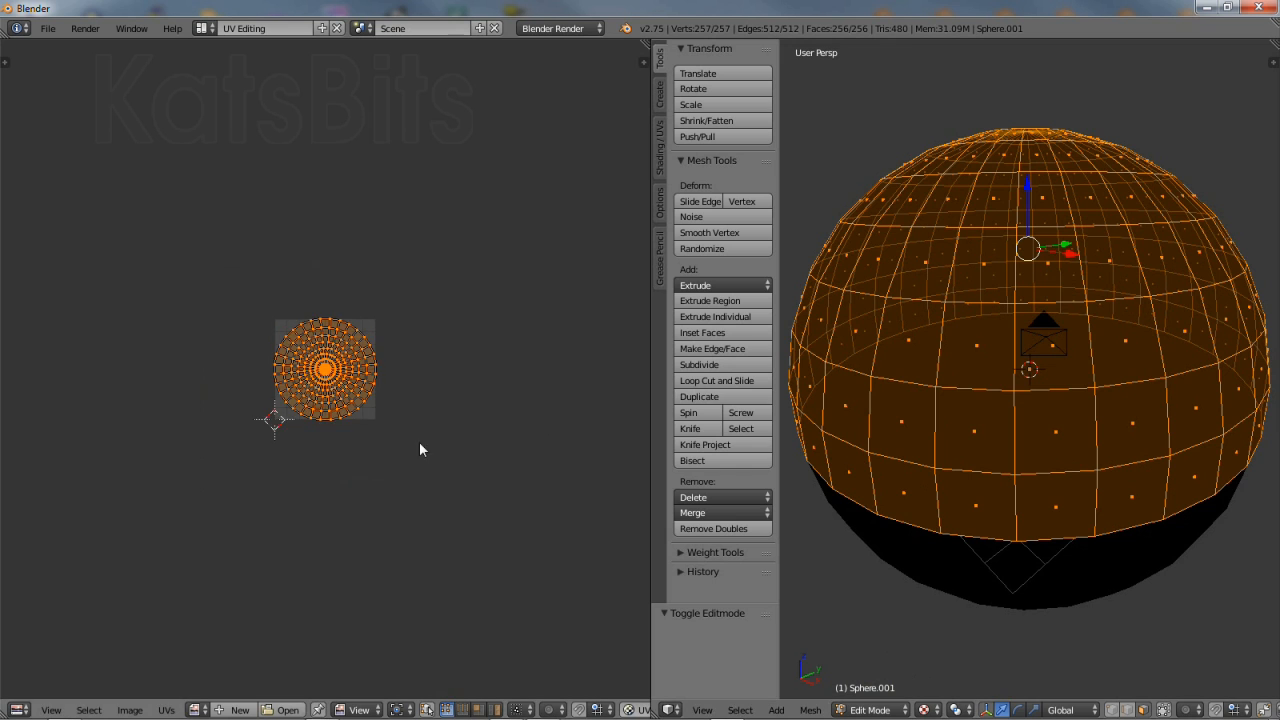
{"action": "left_click", "coordinate": [199, 710]}
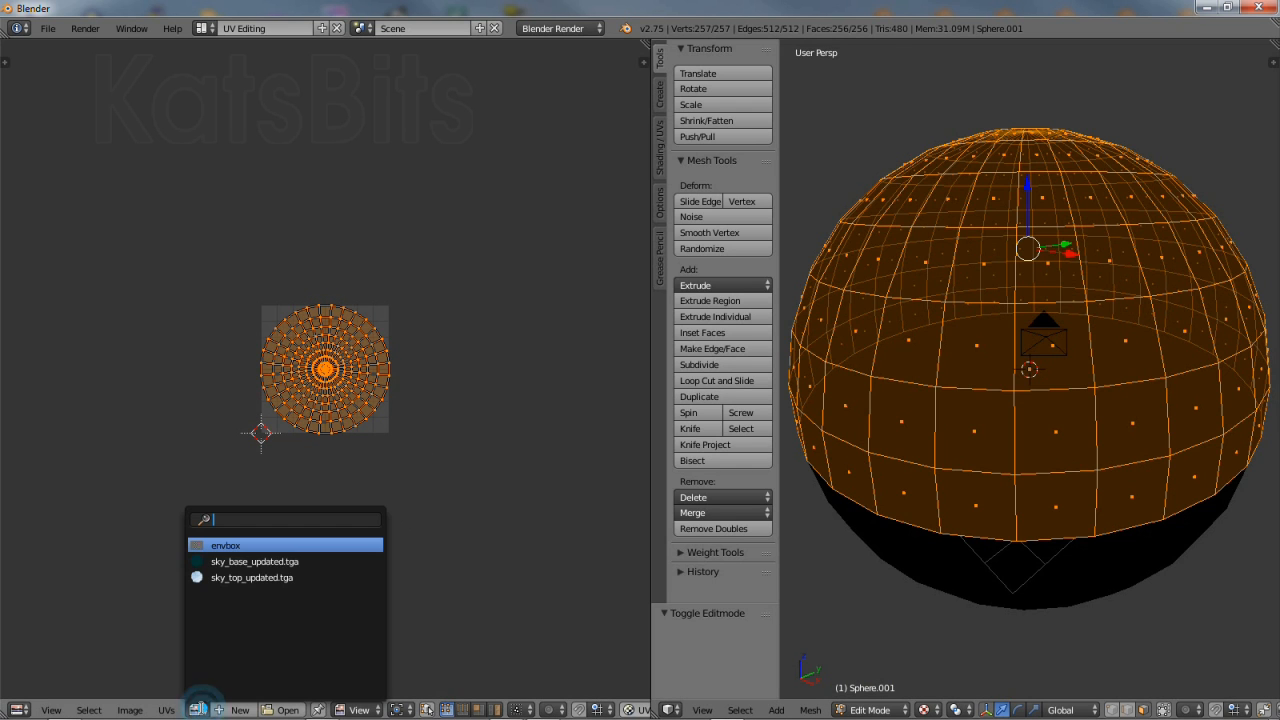
{"action": "left_click", "coordinate": [251, 577]}
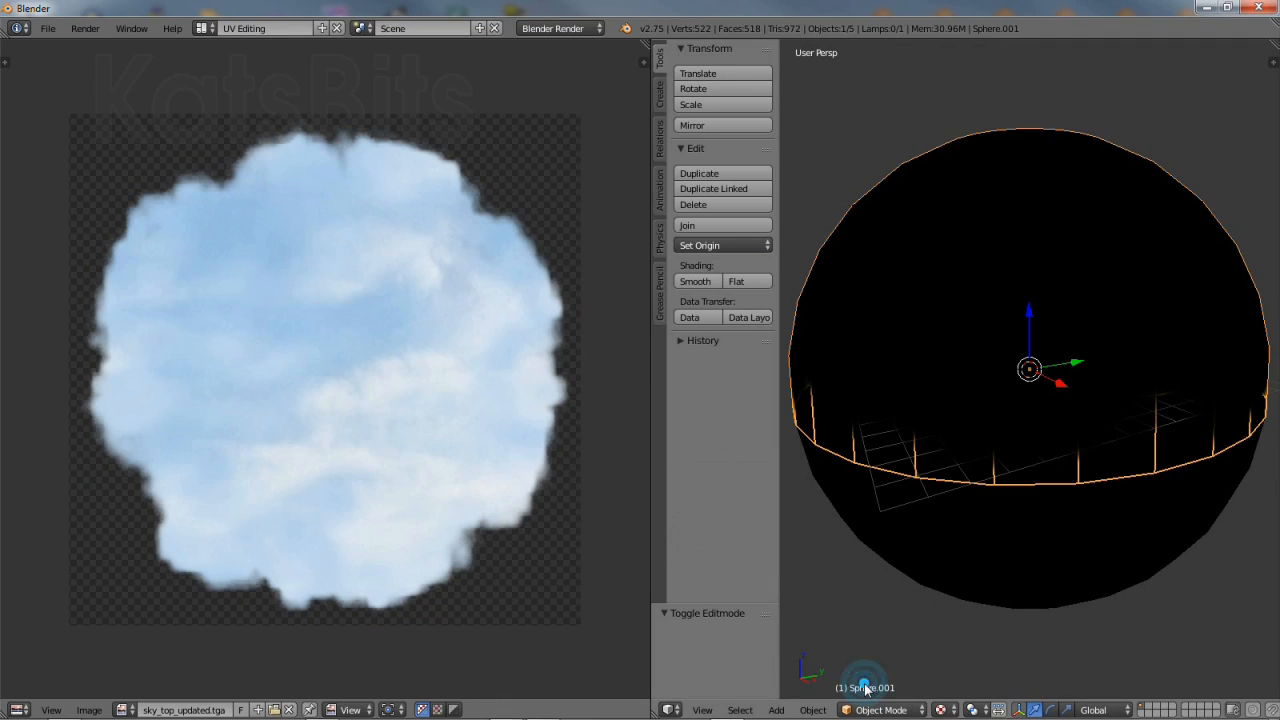
Assign sky_base_updated.tga to the lower dome and return to Object Mode.
{"action": "left_click", "coordinate": [878, 709]}
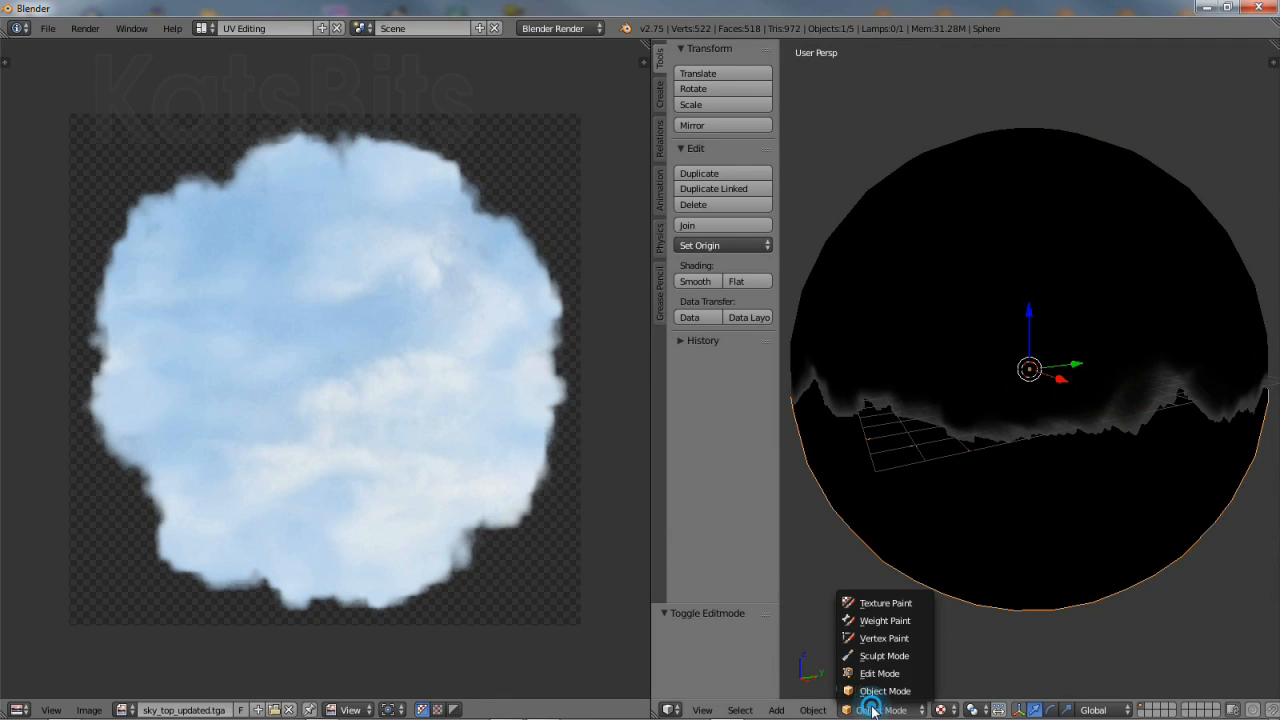
{"action": "left_click", "coordinate": [879, 673]}
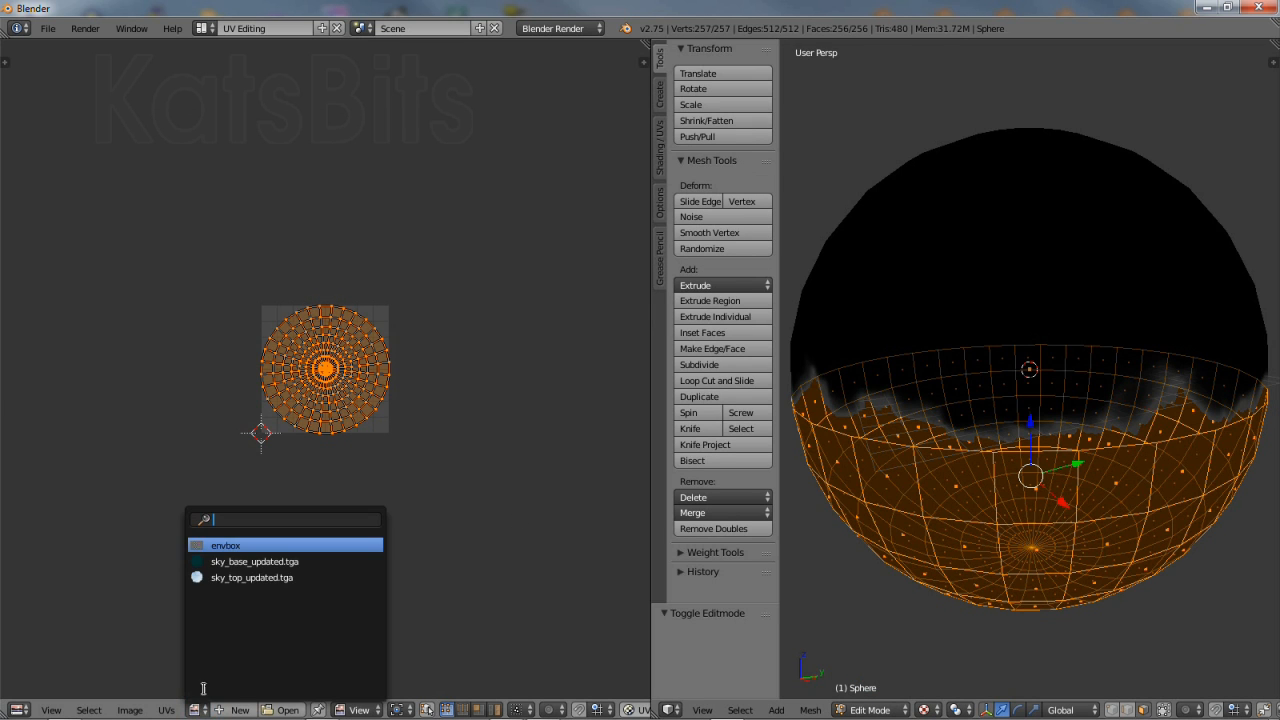
{"action": "left_click", "coordinate": [254, 561]}
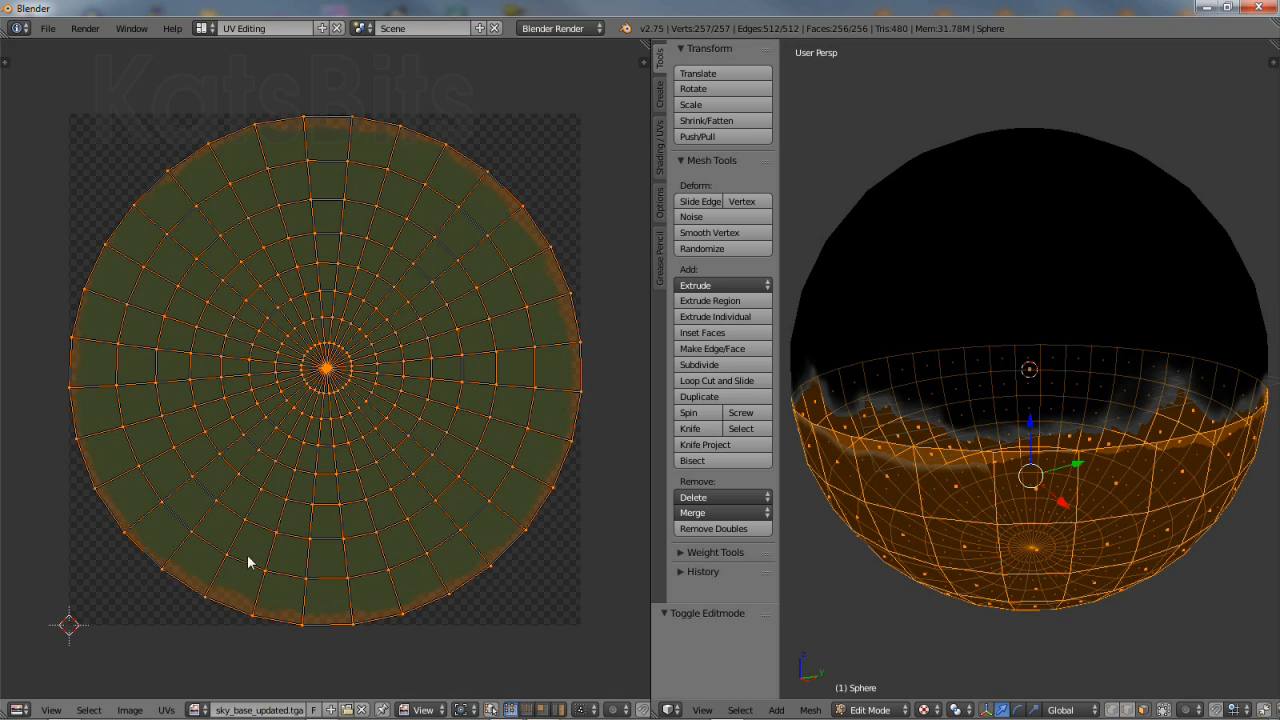
{"action": "left_click", "coordinate": [870, 710]}
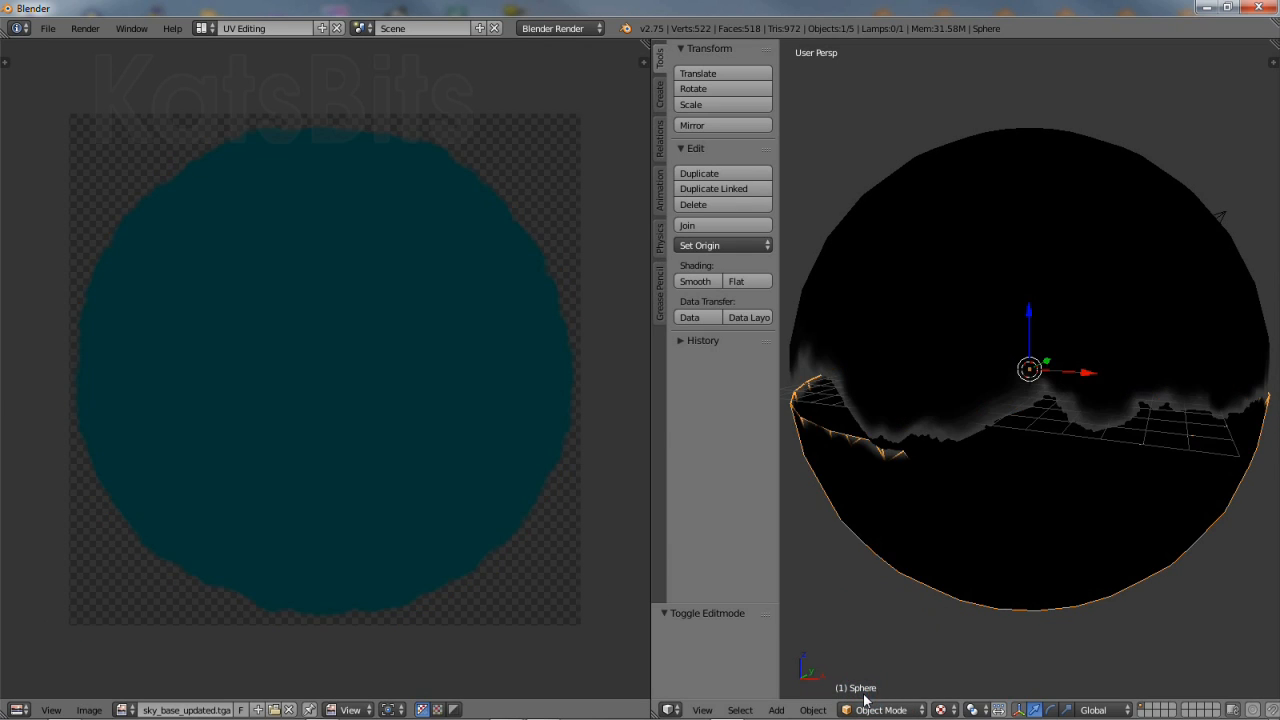
{"action": "left_click", "coordinate": [209, 27]}
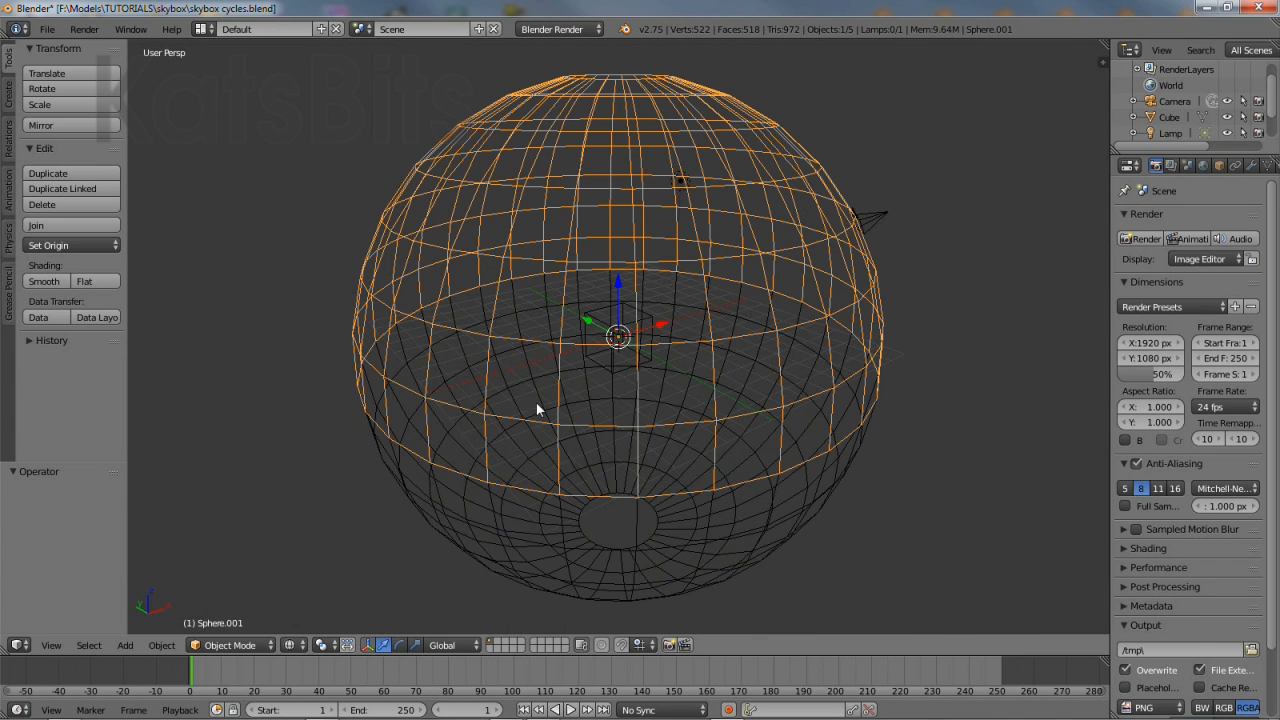
Raise the sphere one unit vertically and switch the viewport to perspective.
{"action": "left_click", "coordinate": [51, 645]}
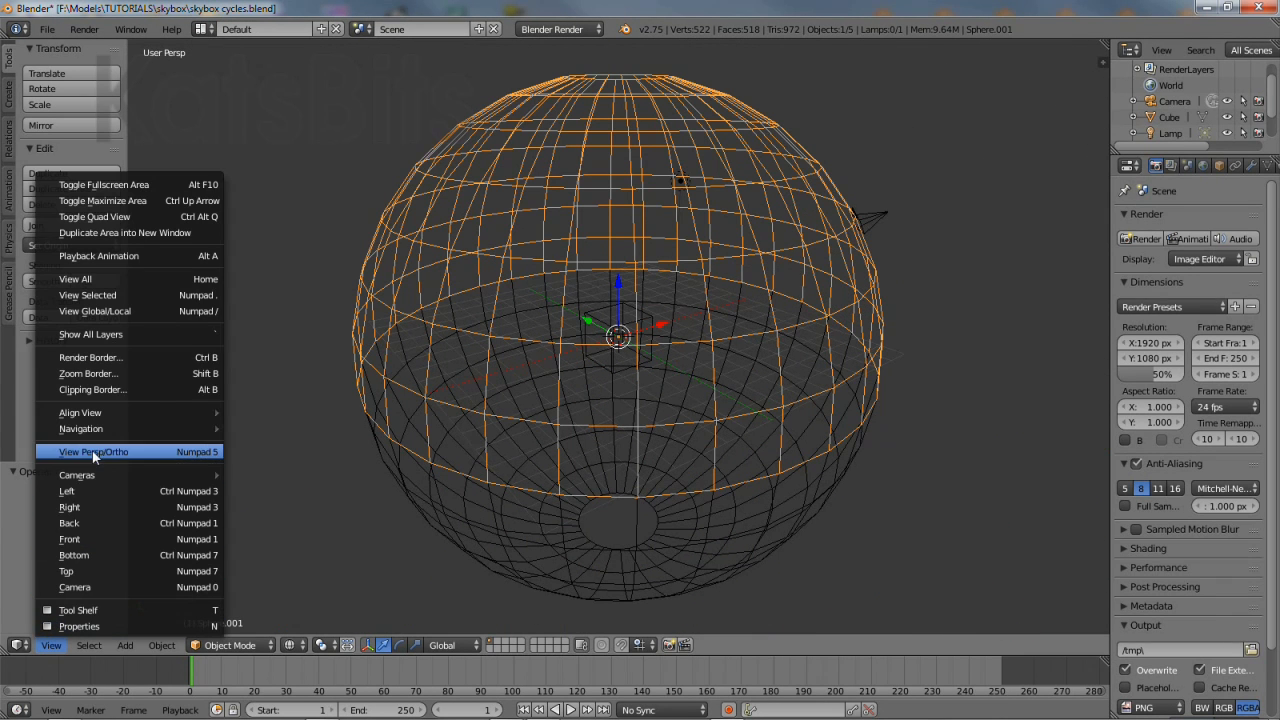
{"action": "left_click", "coordinate": [93, 451]}
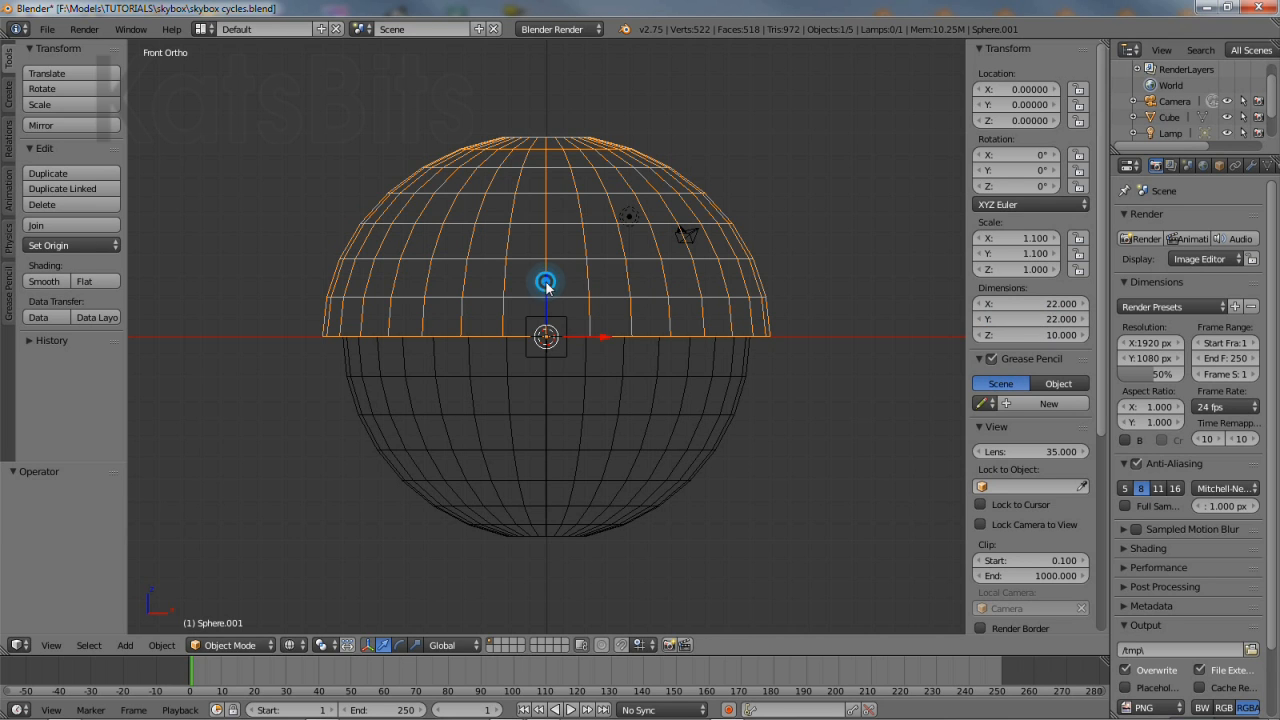
{"action": "left_click_drag", "start_coordinate": [545, 280], "coordinate": [545, 350]}
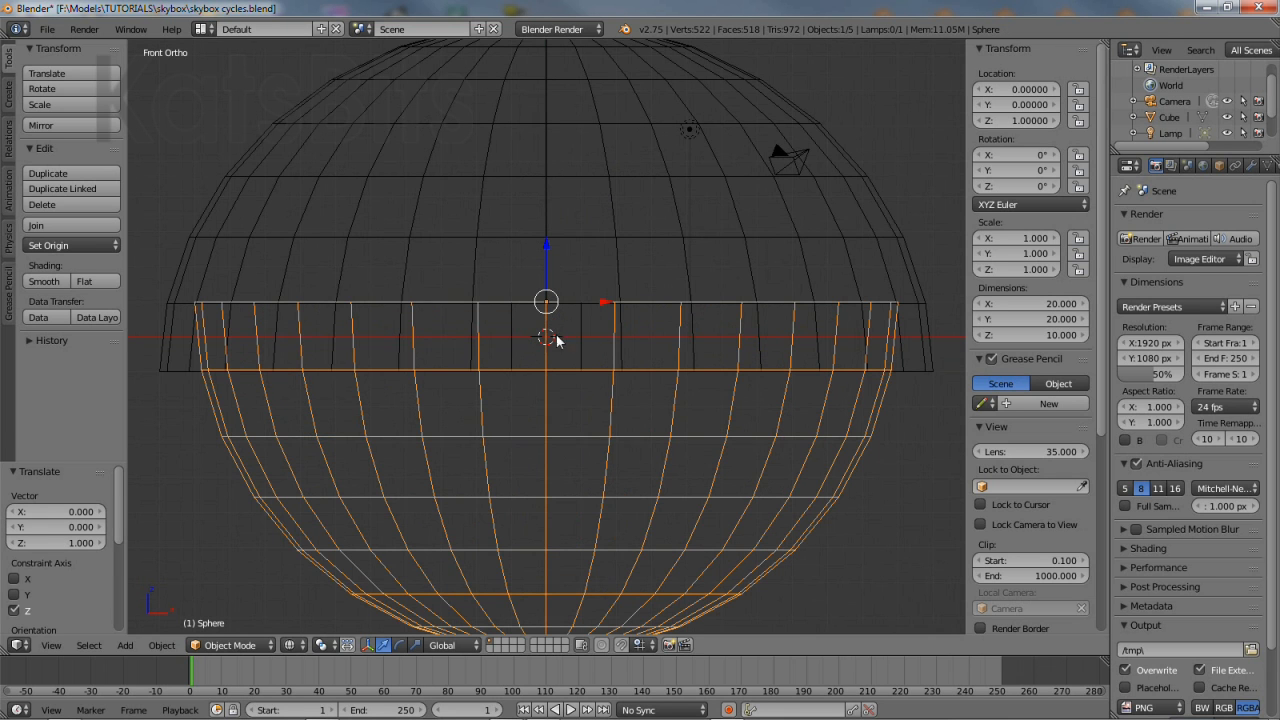
{"action": "left_click", "coordinate": [50, 645]}
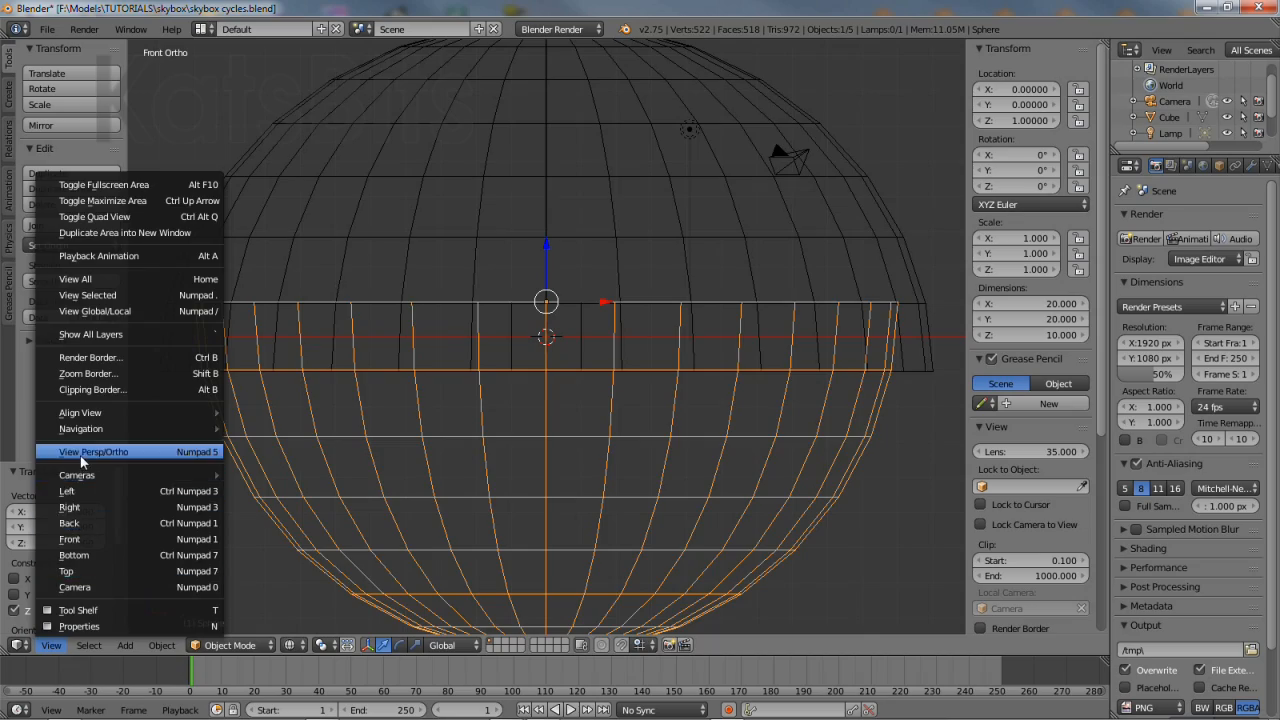
{"action": "left_click", "coordinate": [93, 451]}
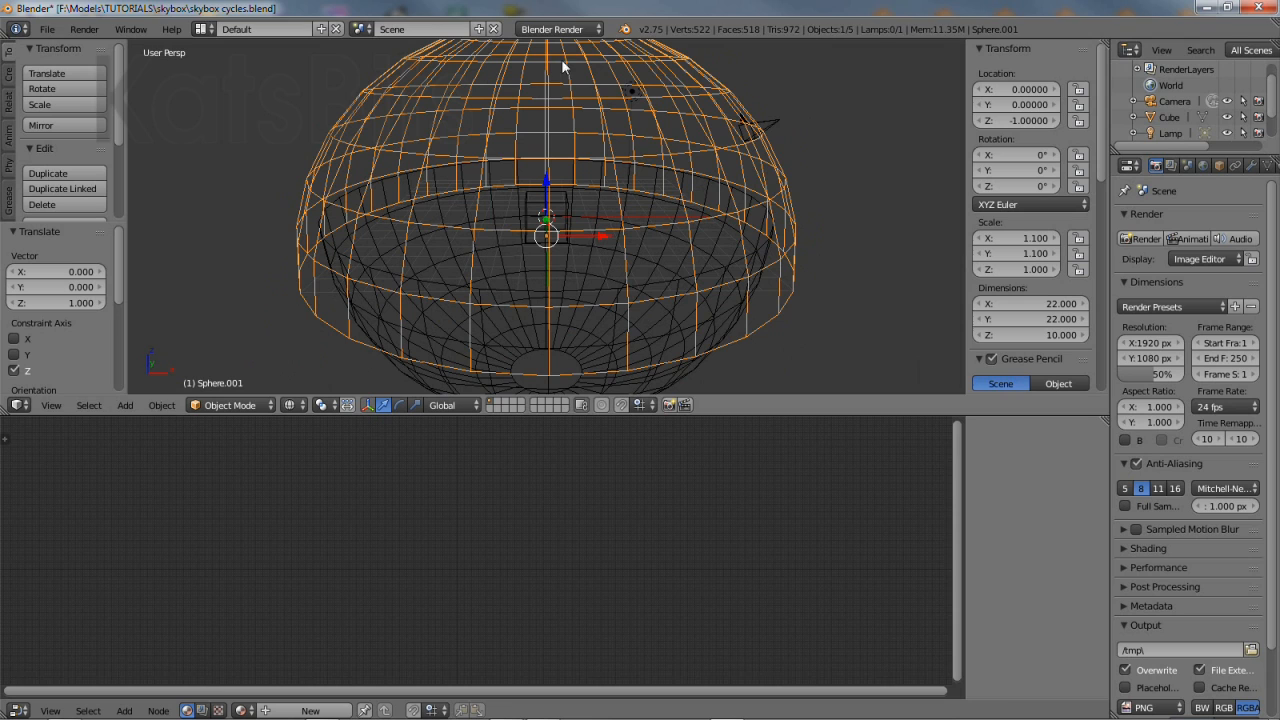
Switch the render engine to Cycles and give the dome a new material named sky.
{"action": "left_click", "coordinate": [557, 28]}
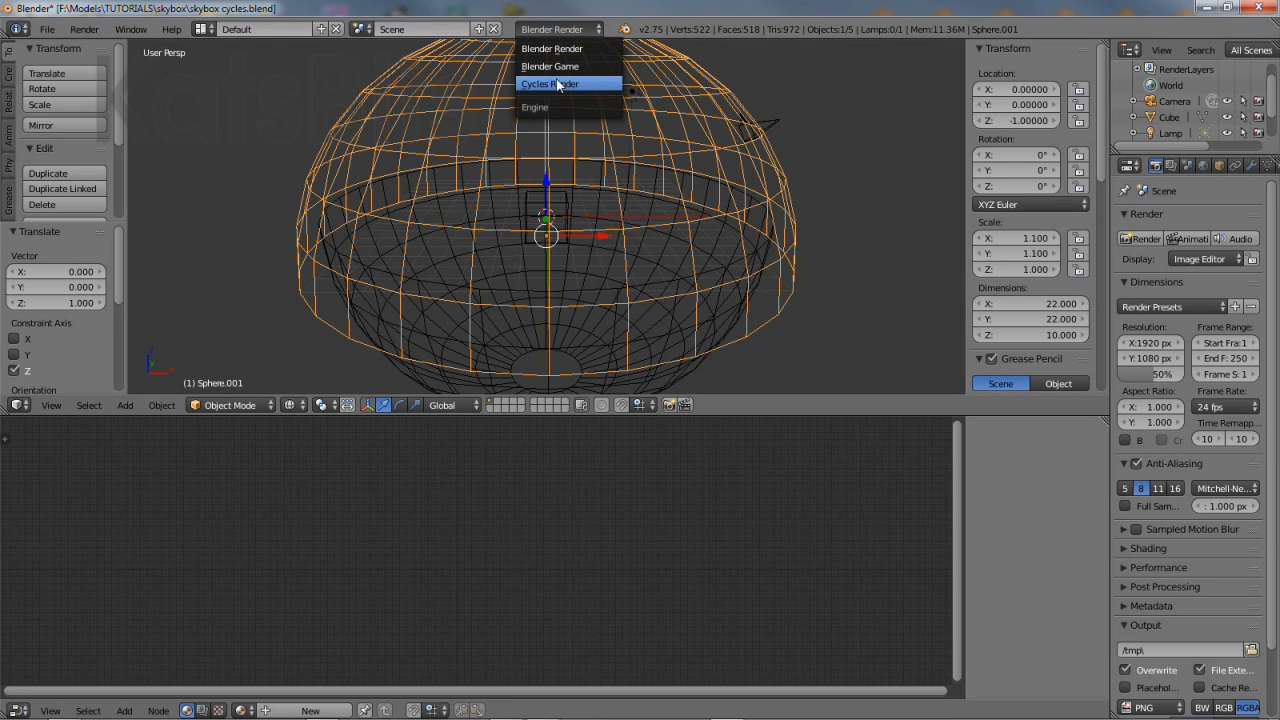
{"action": "left_click", "coordinate": [552, 83]}
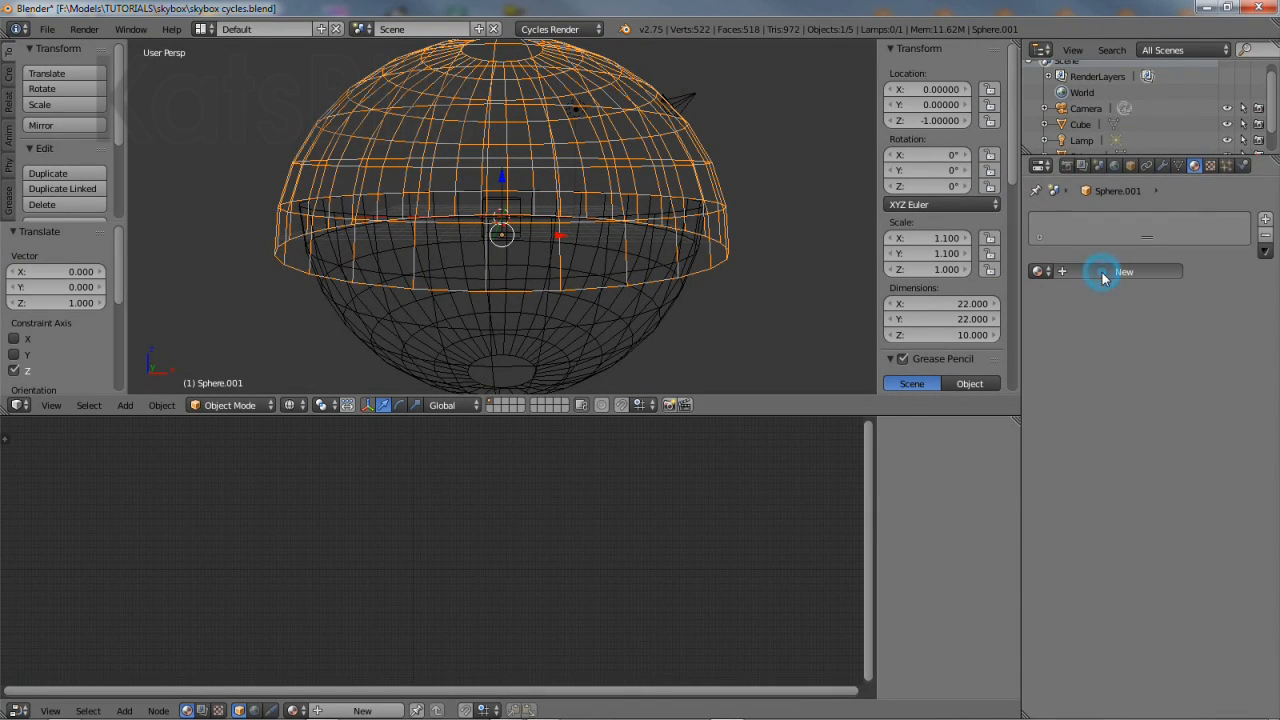
{"action": "left_click", "coordinate": [1124, 271]}
{"action": "type", "text": "sky"}
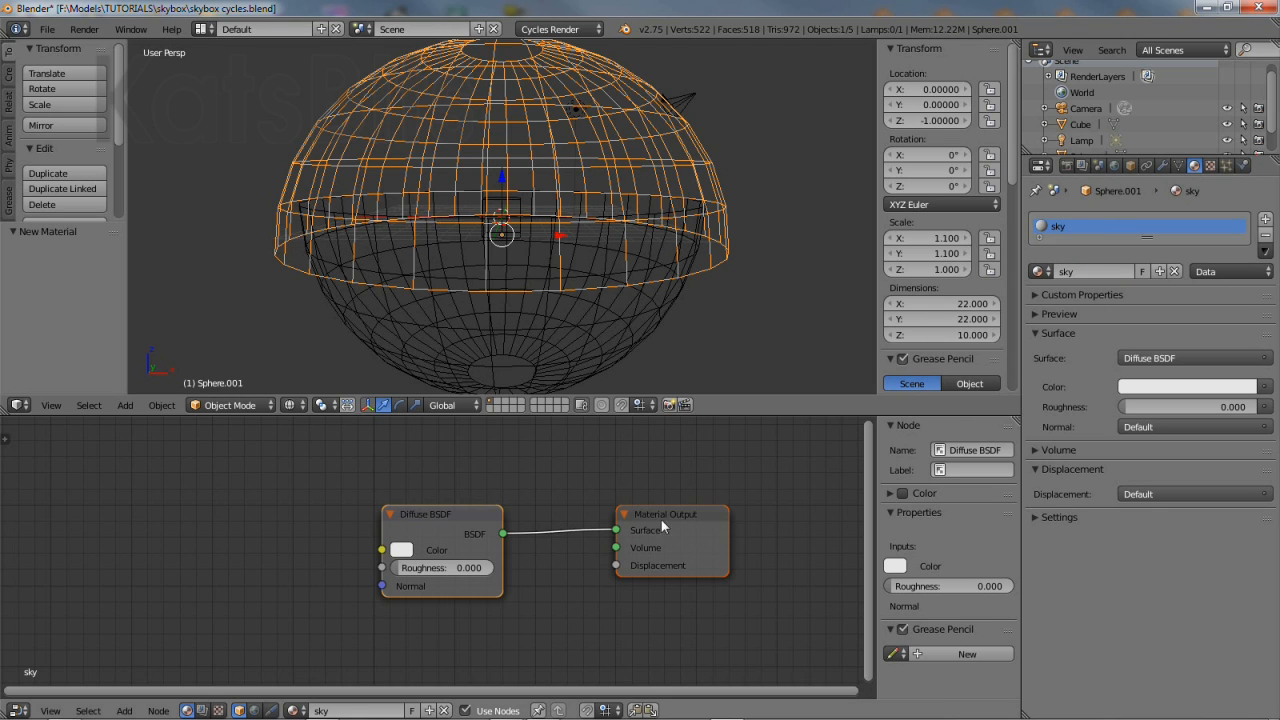
Add Image Texture, Emission and Texture Coordinate nodes to the sky material.
{"action": "left_click", "coordinate": [124, 710]}
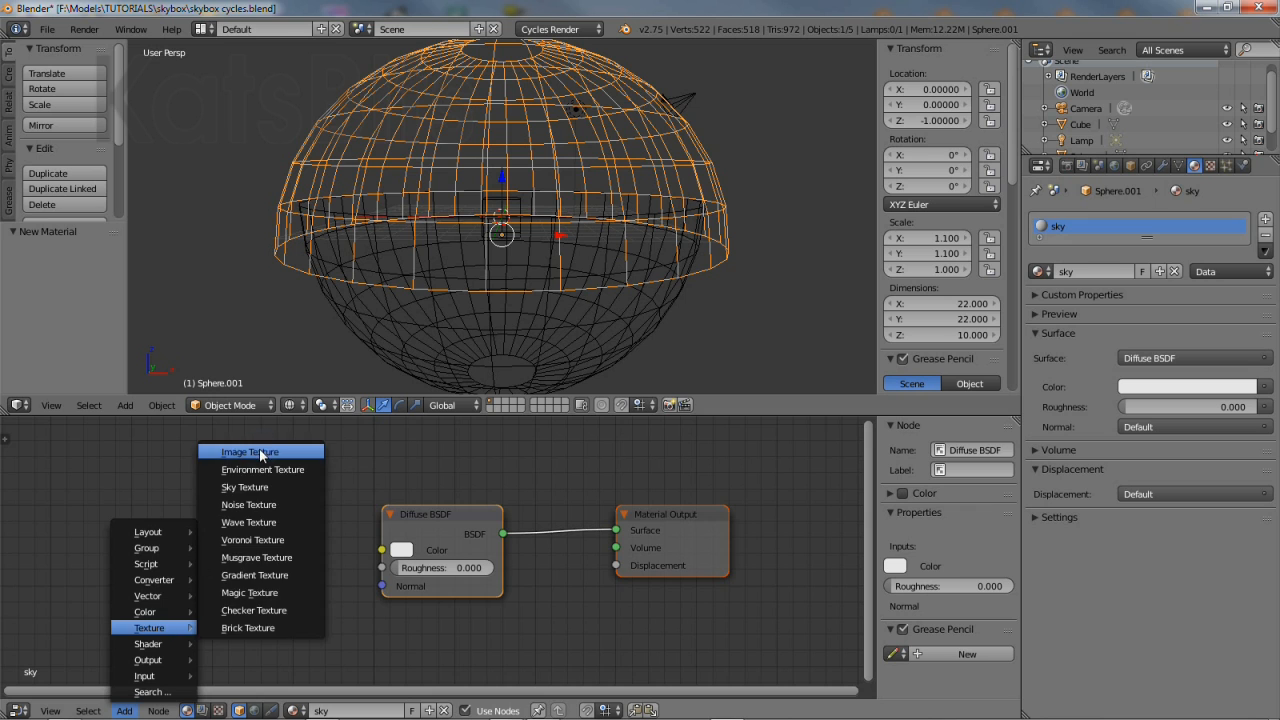
{"action": "left_click", "coordinate": [249, 451]}
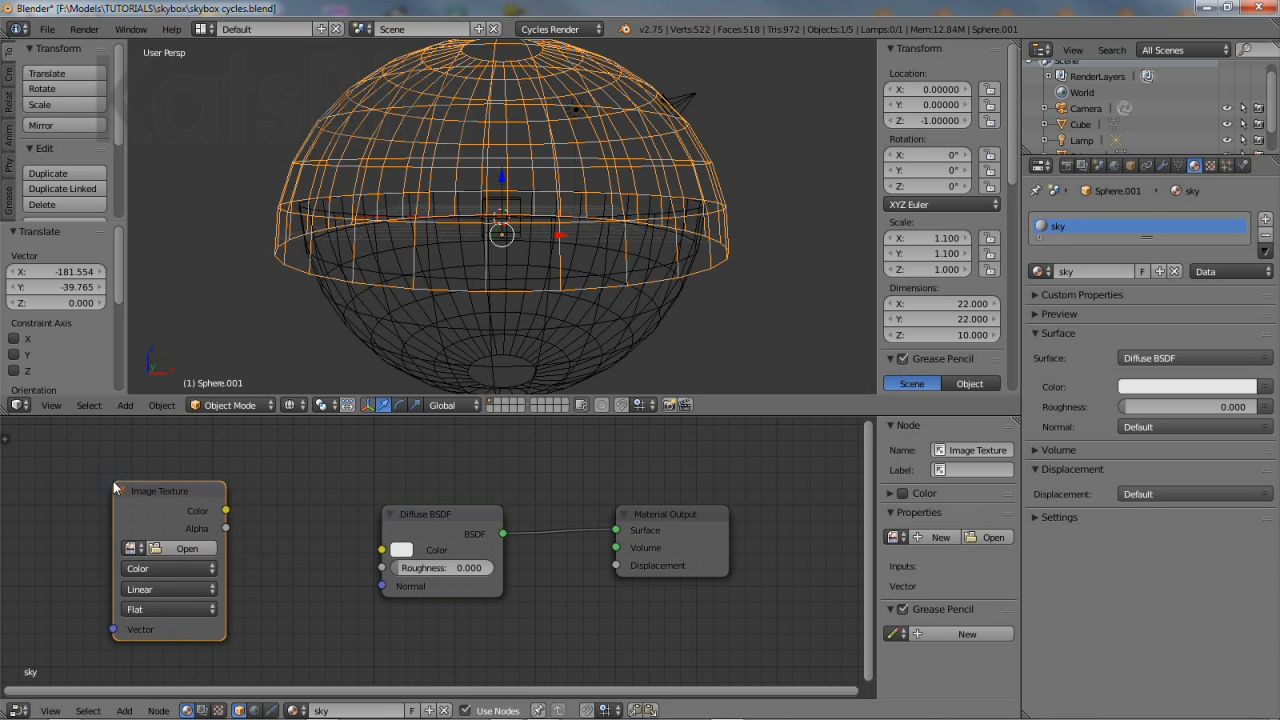
{"action": "left_click", "coordinate": [124, 710]}
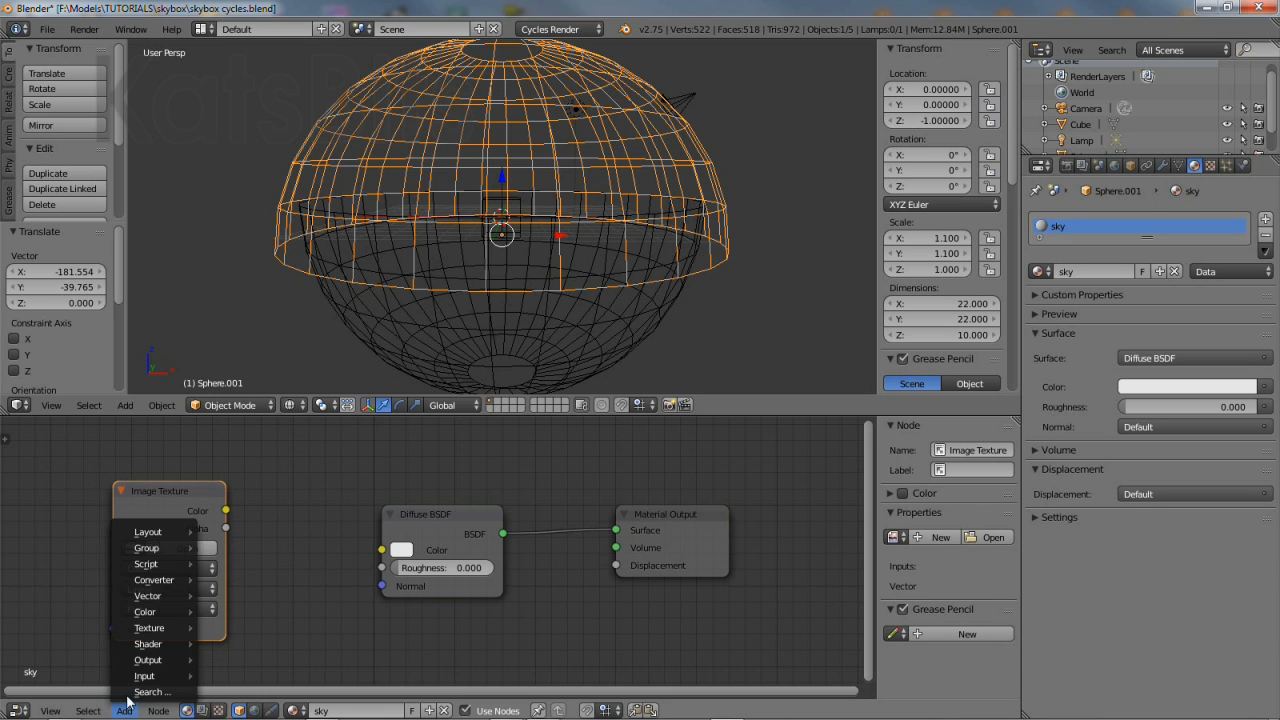
{"action": "left_click", "coordinate": [147, 643]}
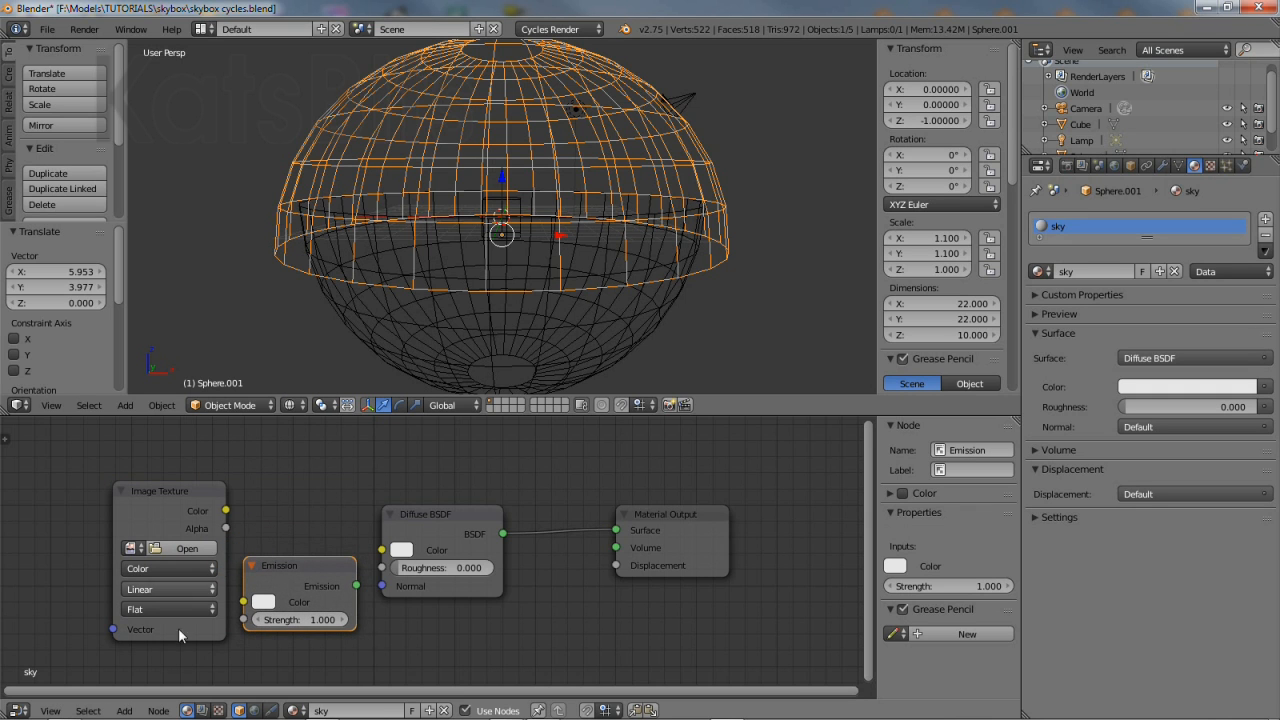
{"action": "left_click", "coordinate": [147, 675]}
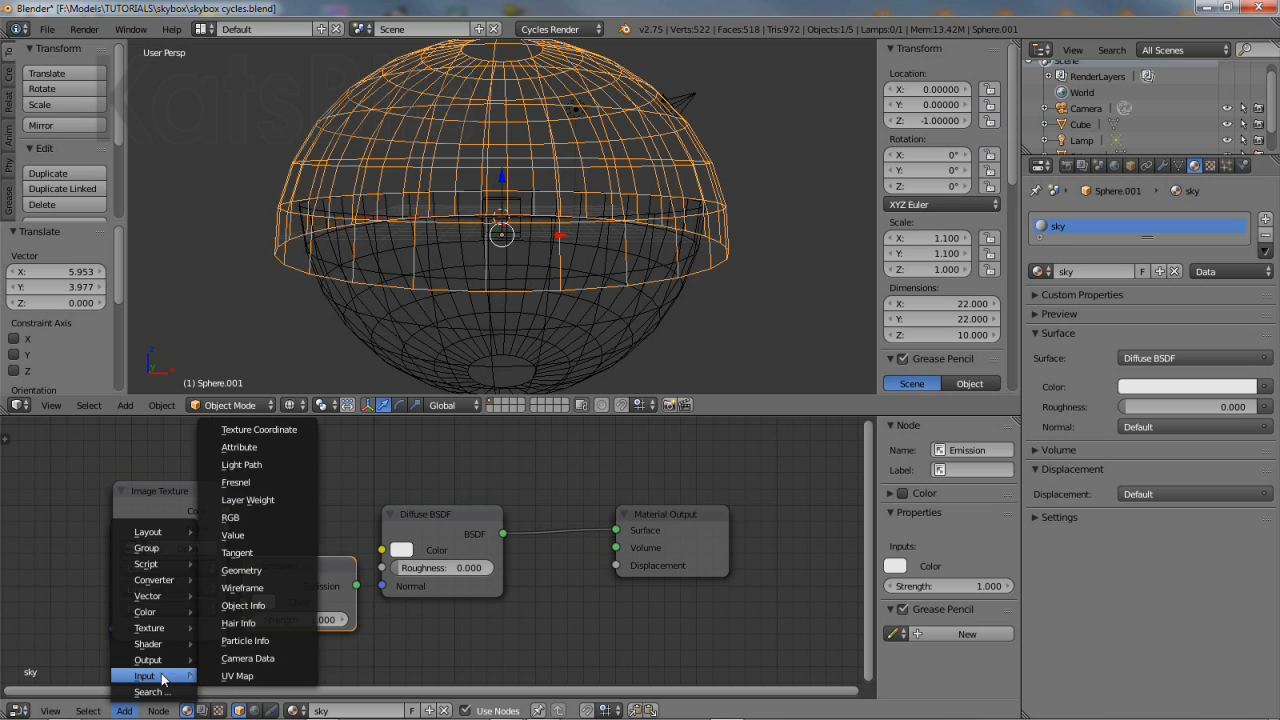
{"action": "left_click", "coordinate": [259, 429]}
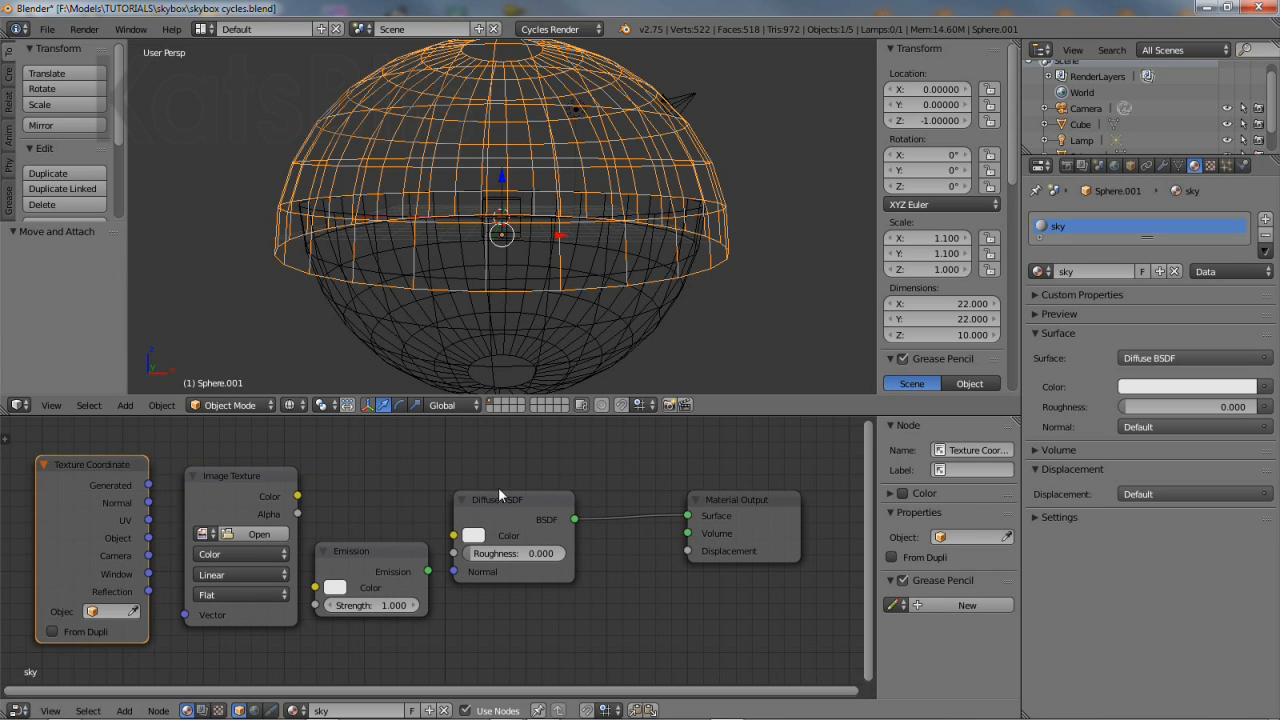
Move the Diffuse BSDF out of the chain, spread the new nodes, and use Texture viewport shading.
{"action": "left_click_drag", "start_coordinate": [513, 499], "coordinate": [595, 509]}
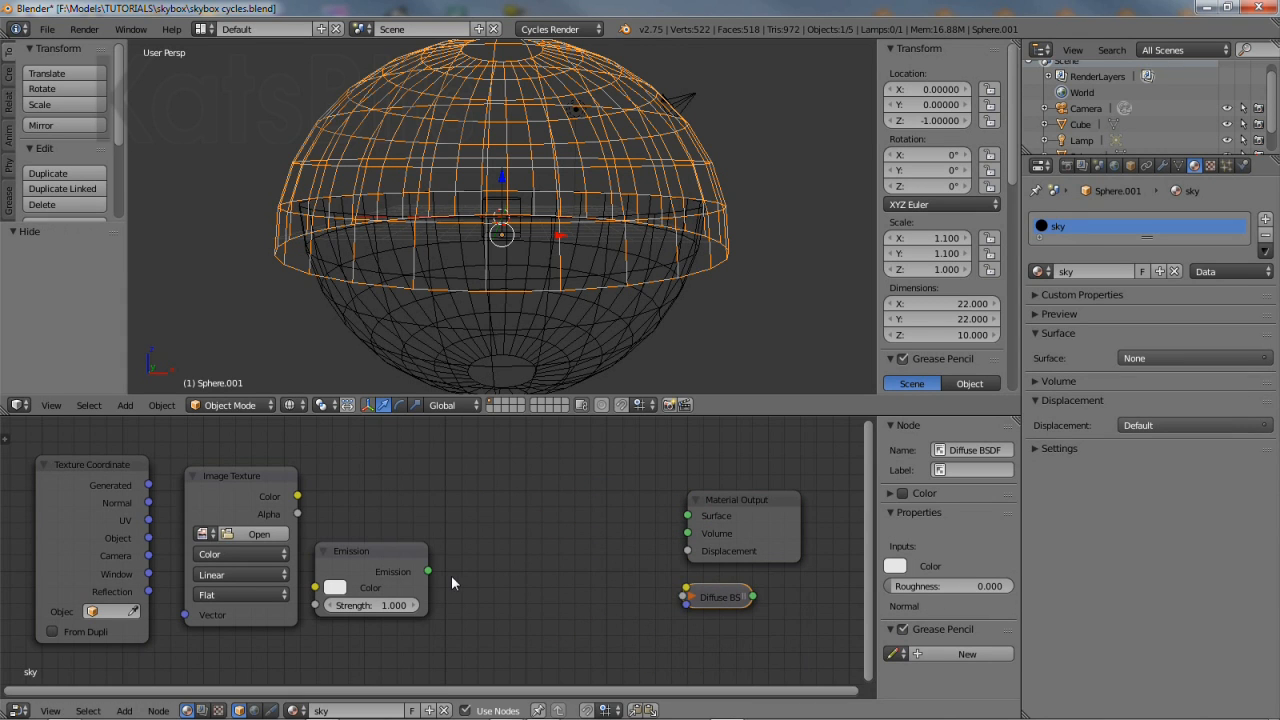
{"action": "left_click_drag", "start_coordinate": [351, 550], "coordinate": [460, 485]}
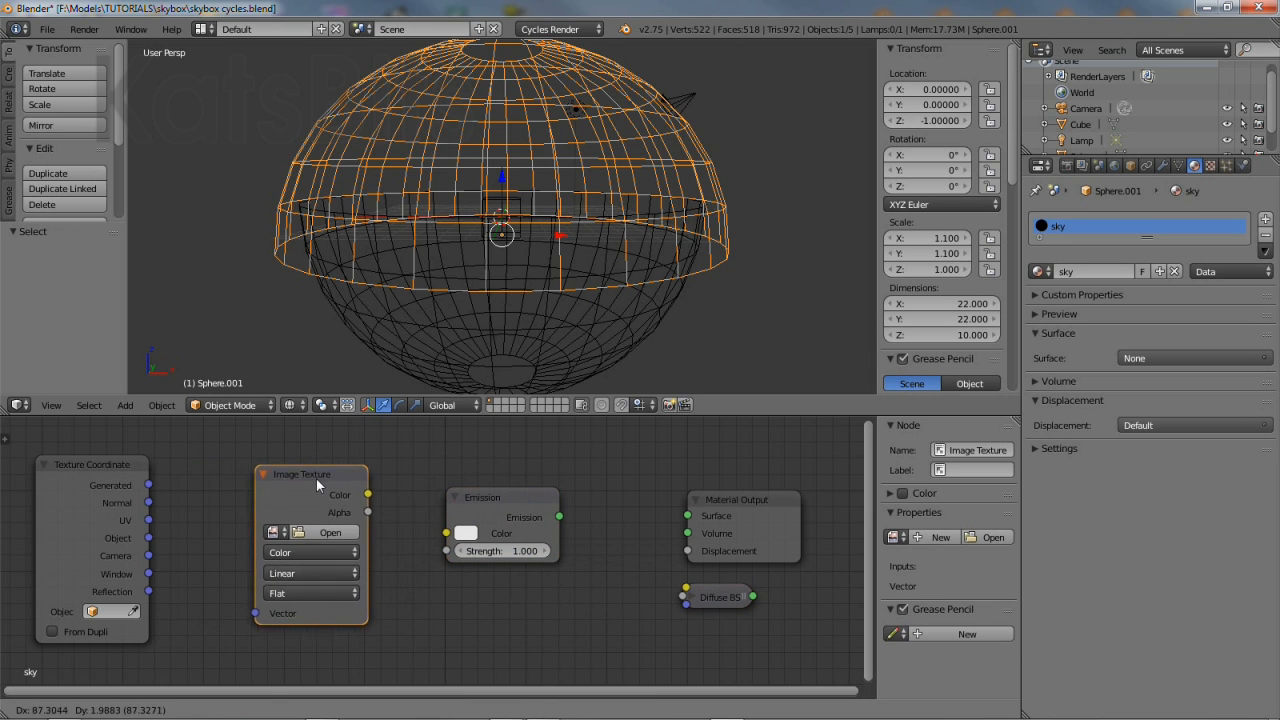
{"action": "left_click", "coordinate": [290, 405]}
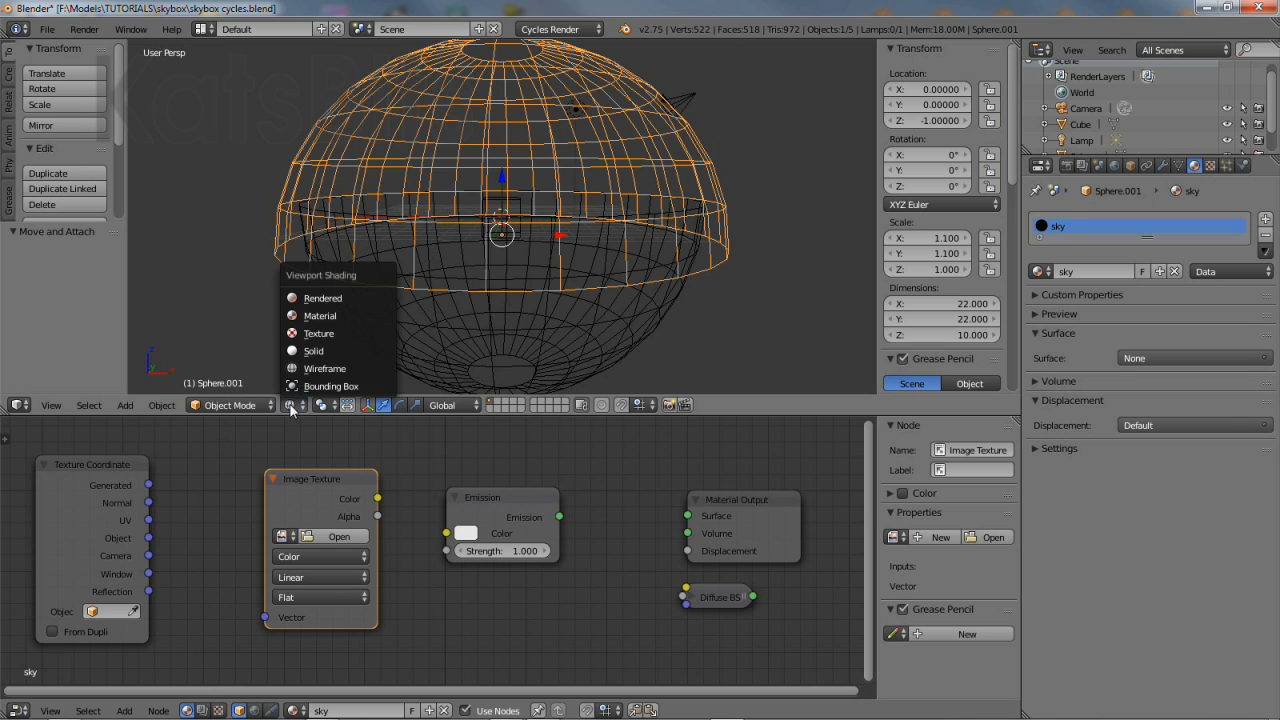
{"action": "left_click", "coordinate": [313, 351]}
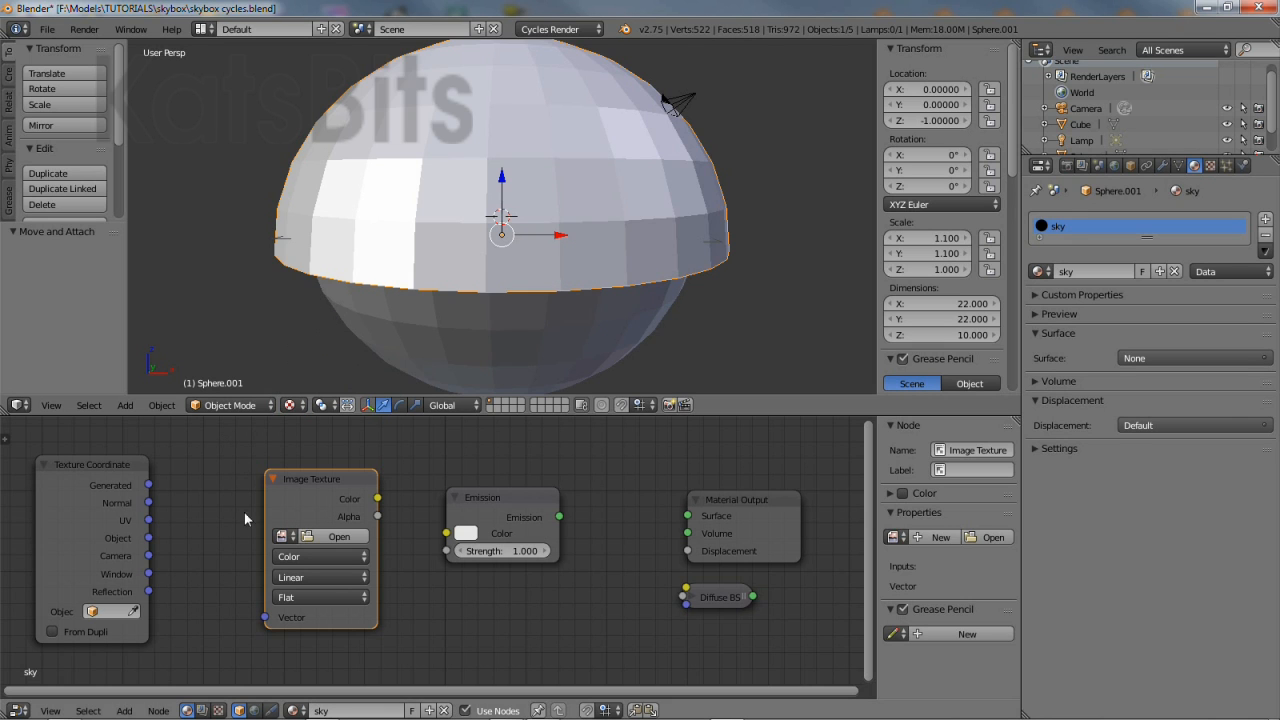
Load sky_top_updated.tga into the Image Texture, then wire its Color to Emission and Emission to Surface.
{"action": "left_click", "coordinate": [284, 536]}
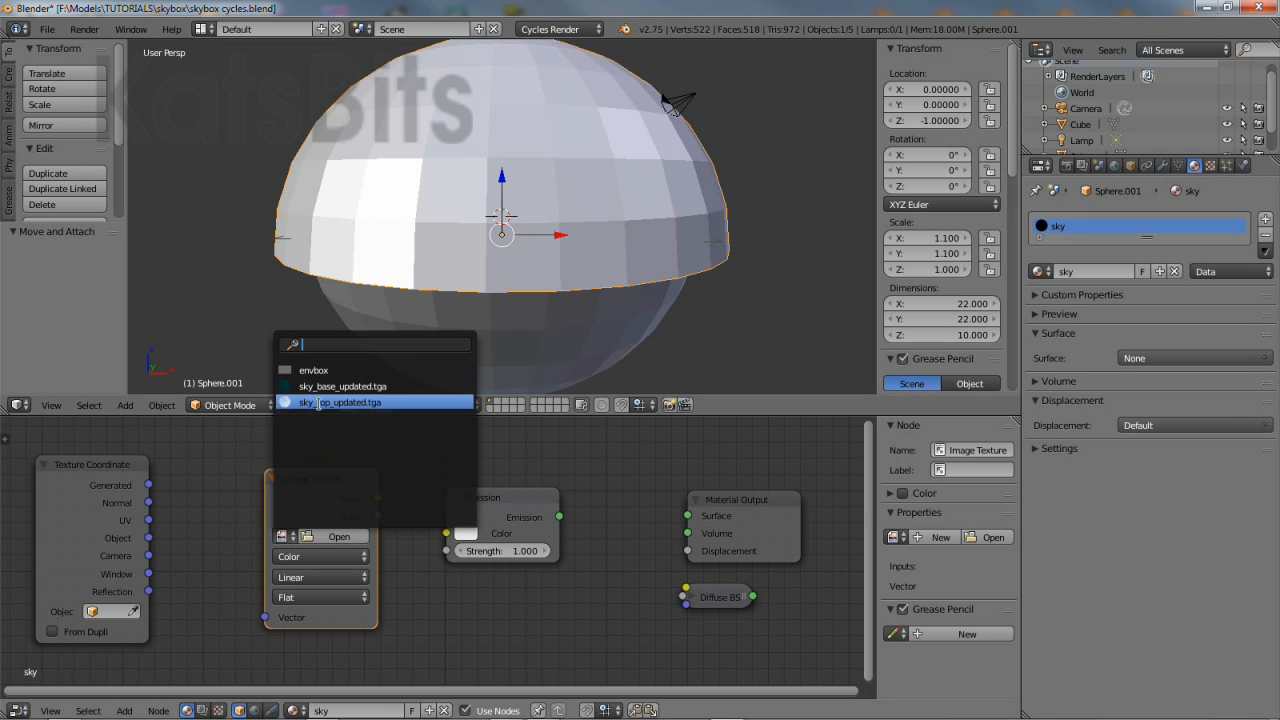
{"action": "left_click", "coordinate": [306, 402]}
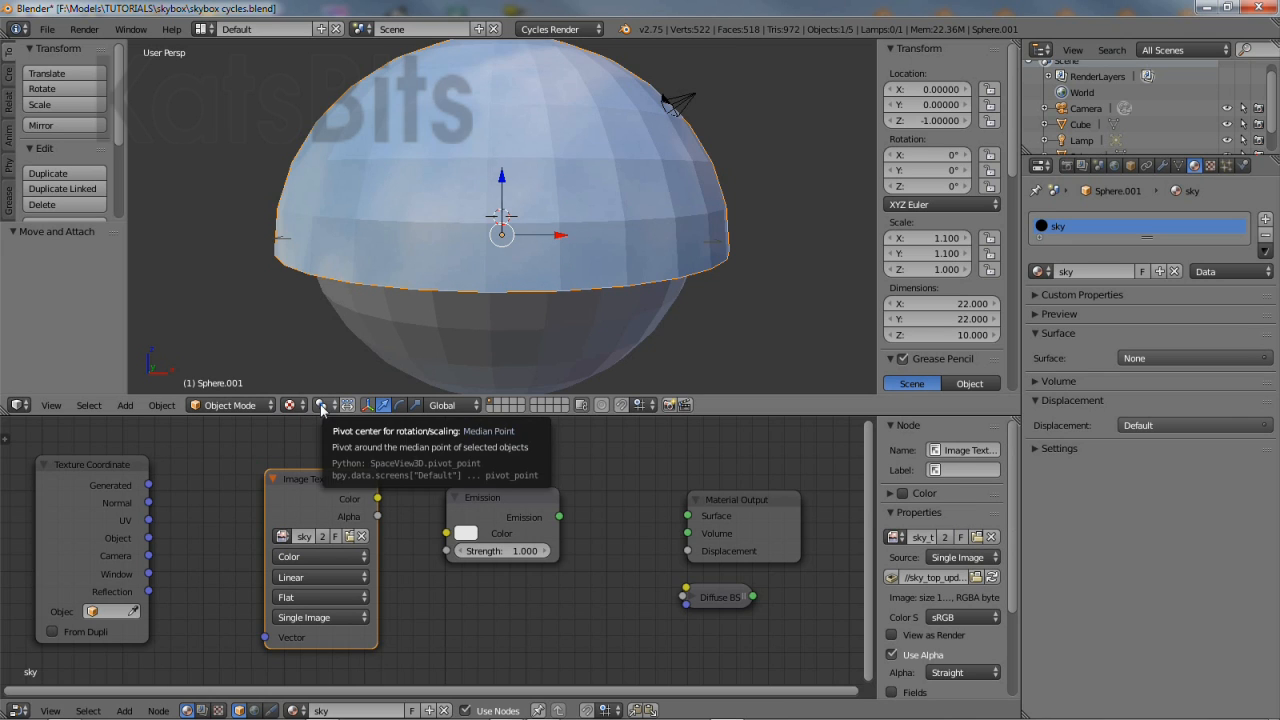
{"action": "mouse_move", "coordinate": [420, 610]}
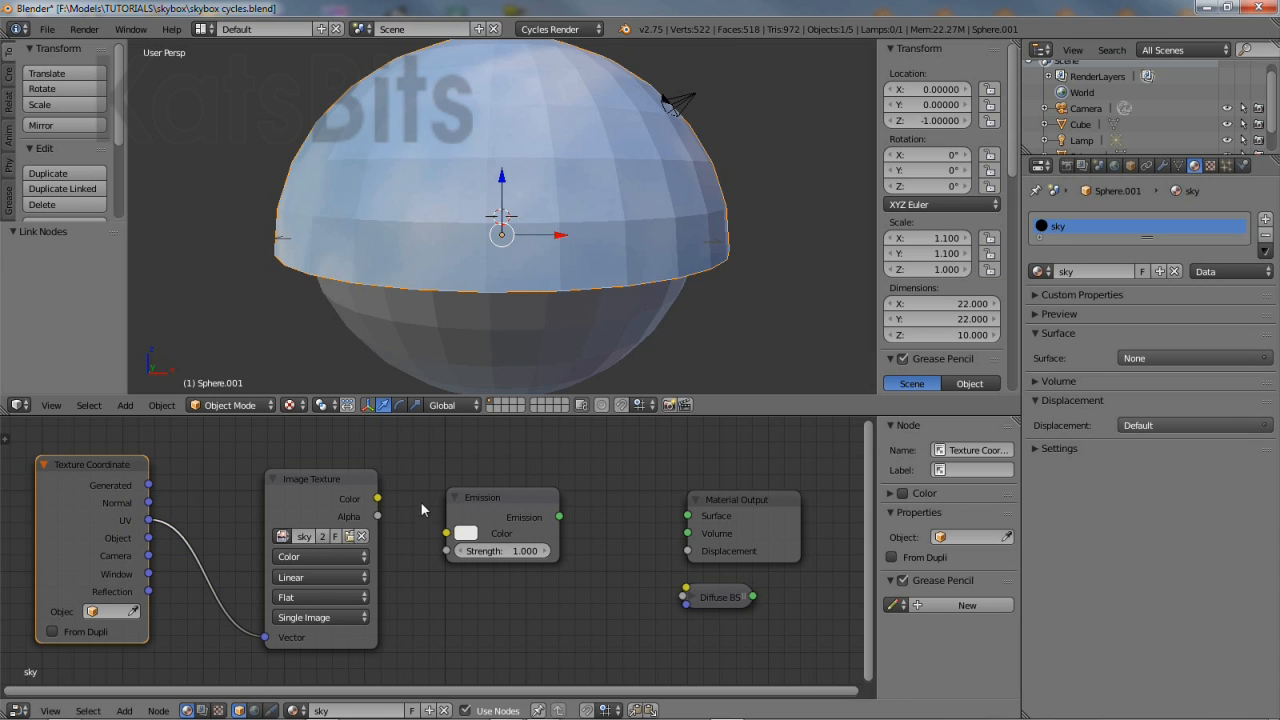
{"action": "left_click_drag", "start_coordinate": [377, 498], "coordinate": [447, 533]}
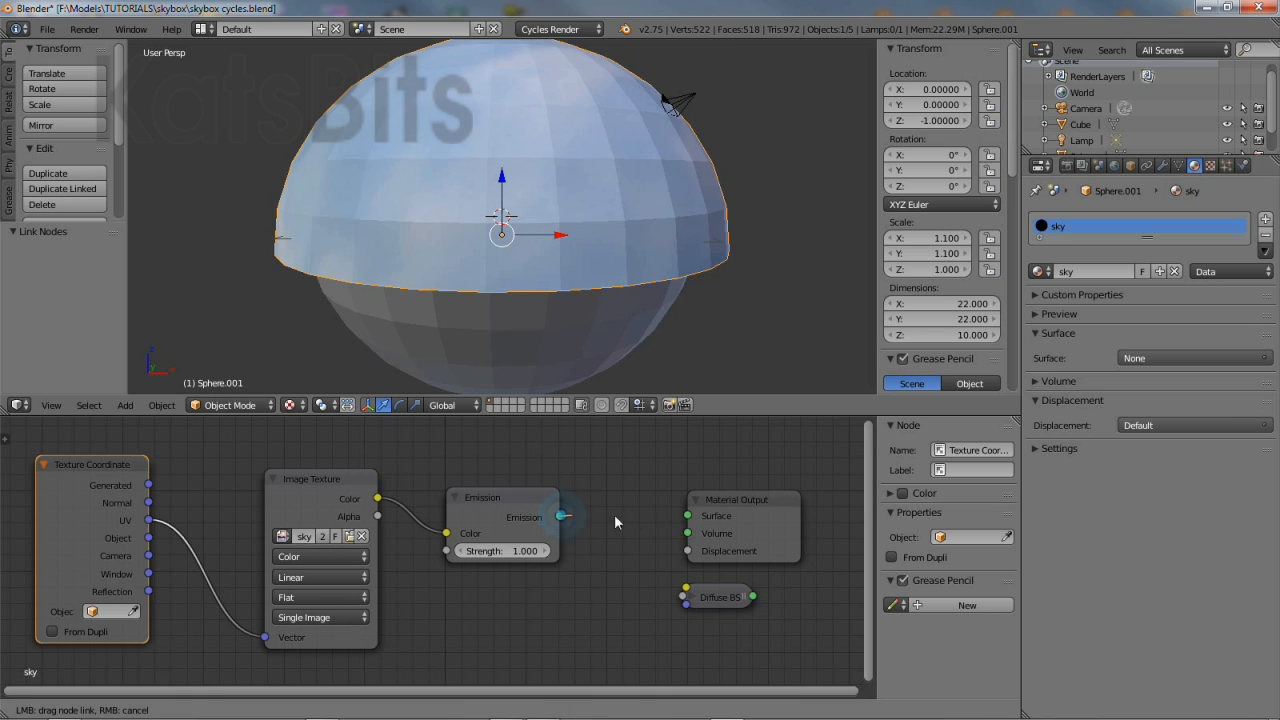
{"action": "left_click_drag", "start_coordinate": [560, 516], "coordinate": [687, 516]}
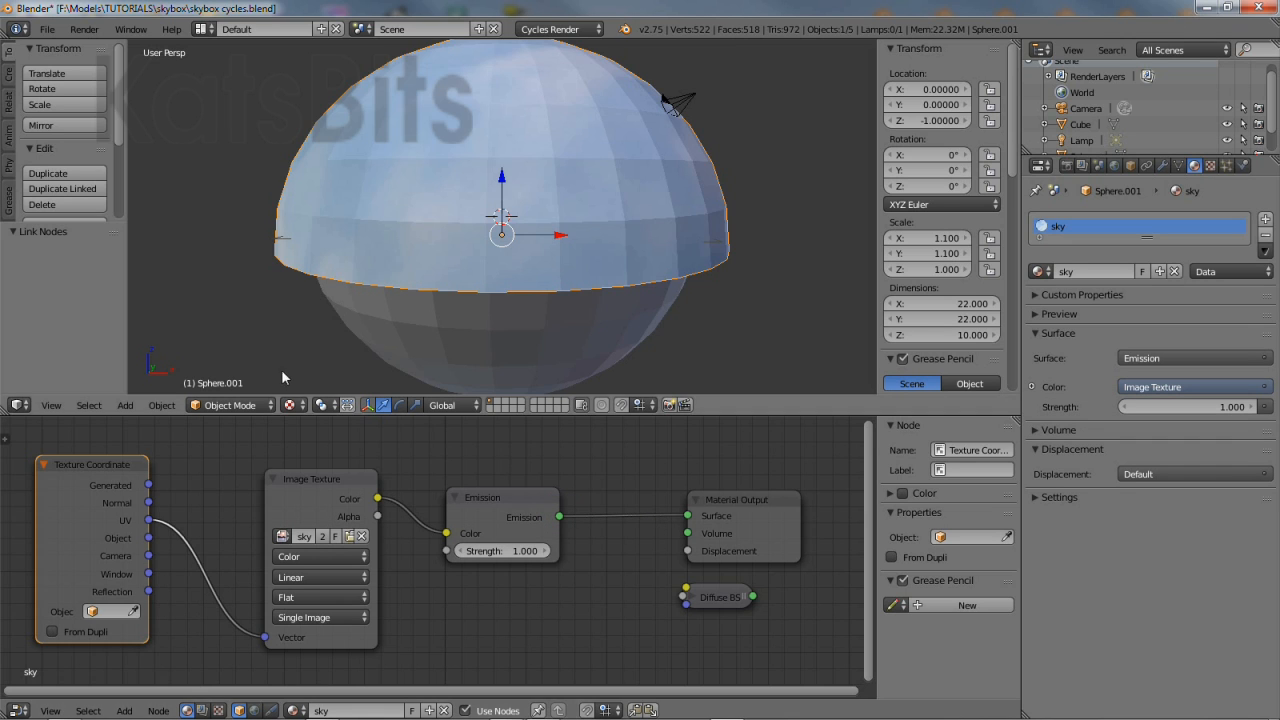
Preview the dome in Material and Rendered shading, returning to Material shading.
{"action": "left_click", "coordinate": [369, 405]}
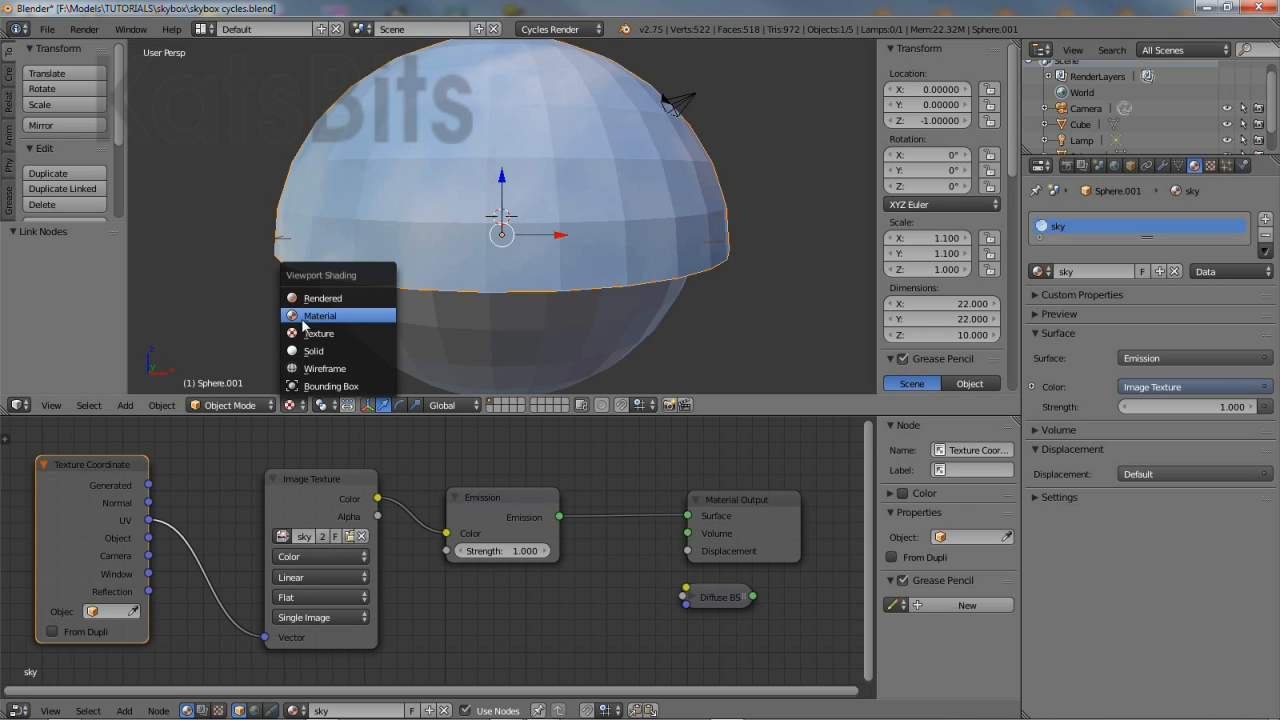
{"action": "left_click", "coordinate": [320, 315]}
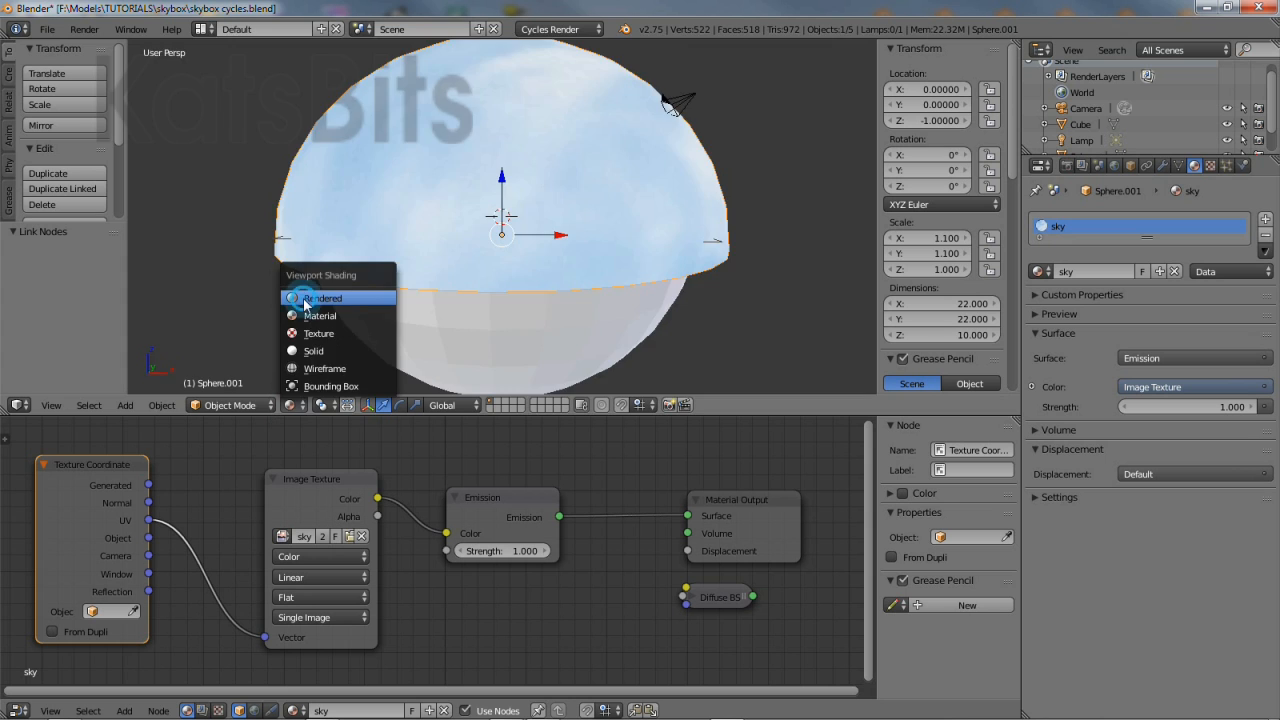
{"action": "left_click", "coordinate": [324, 298]}
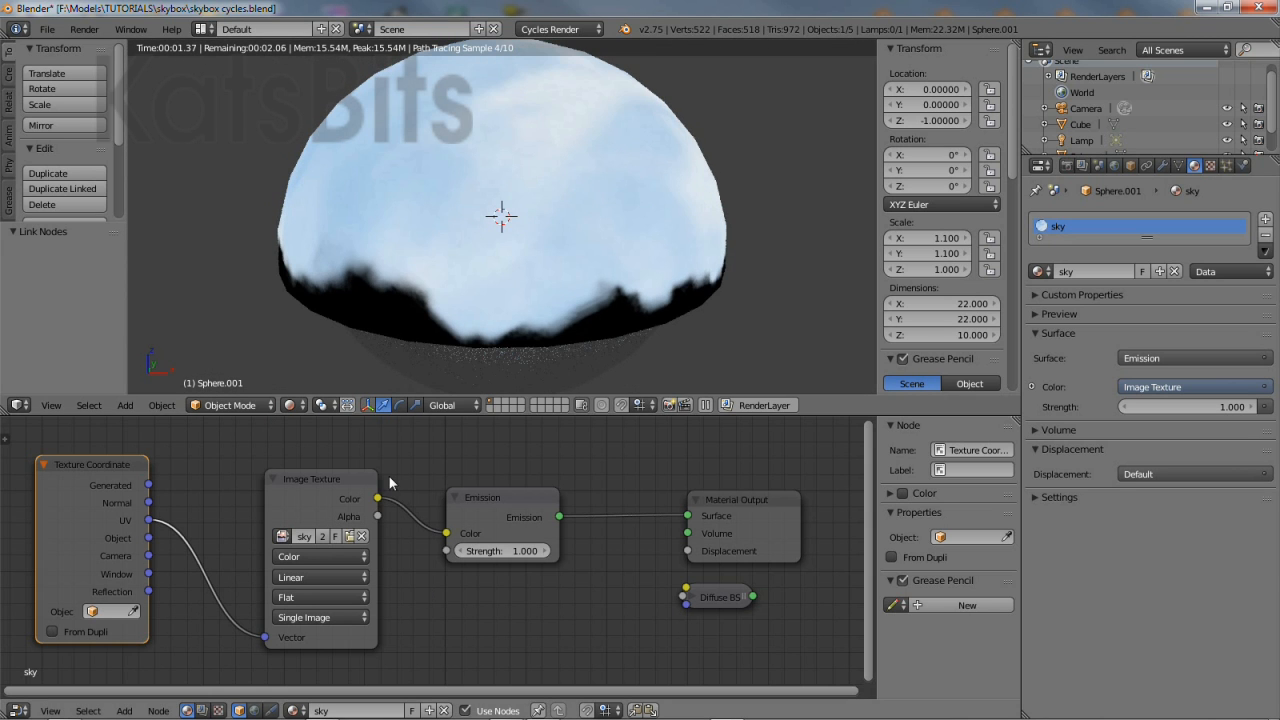
{"action": "left_click", "coordinate": [382, 405]}
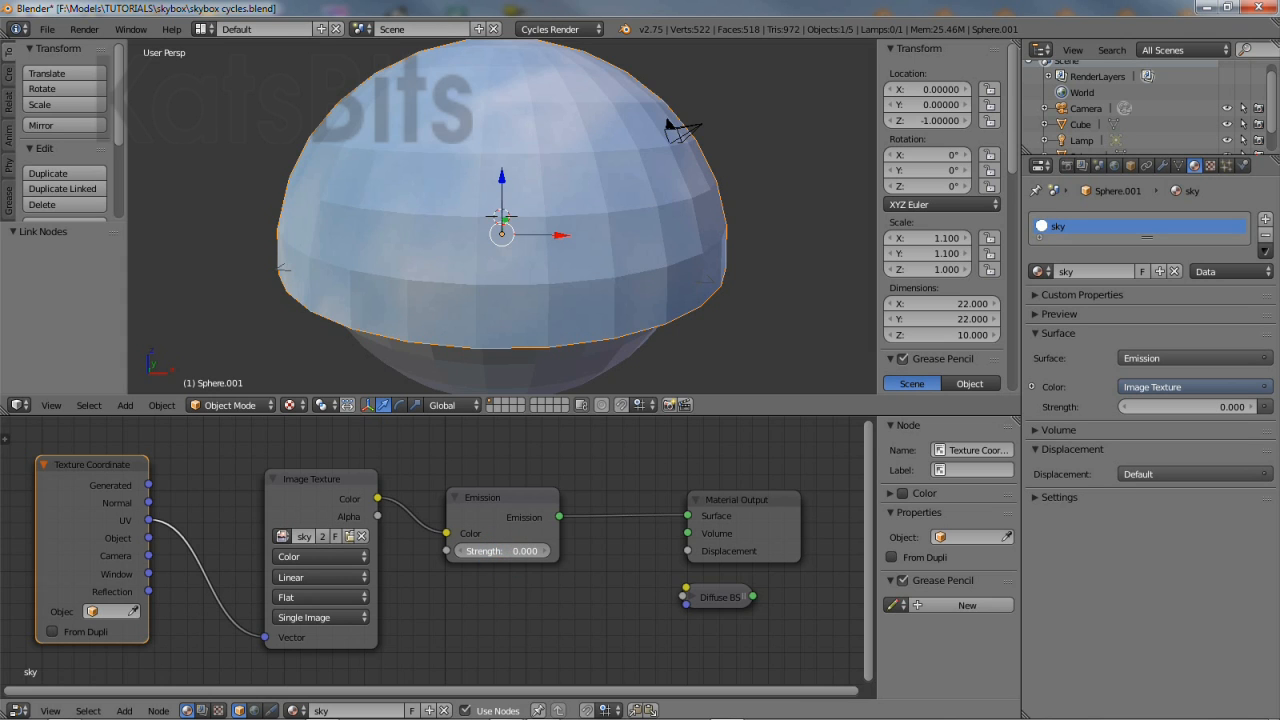
{"action": "left_click", "coordinate": [290, 405]}
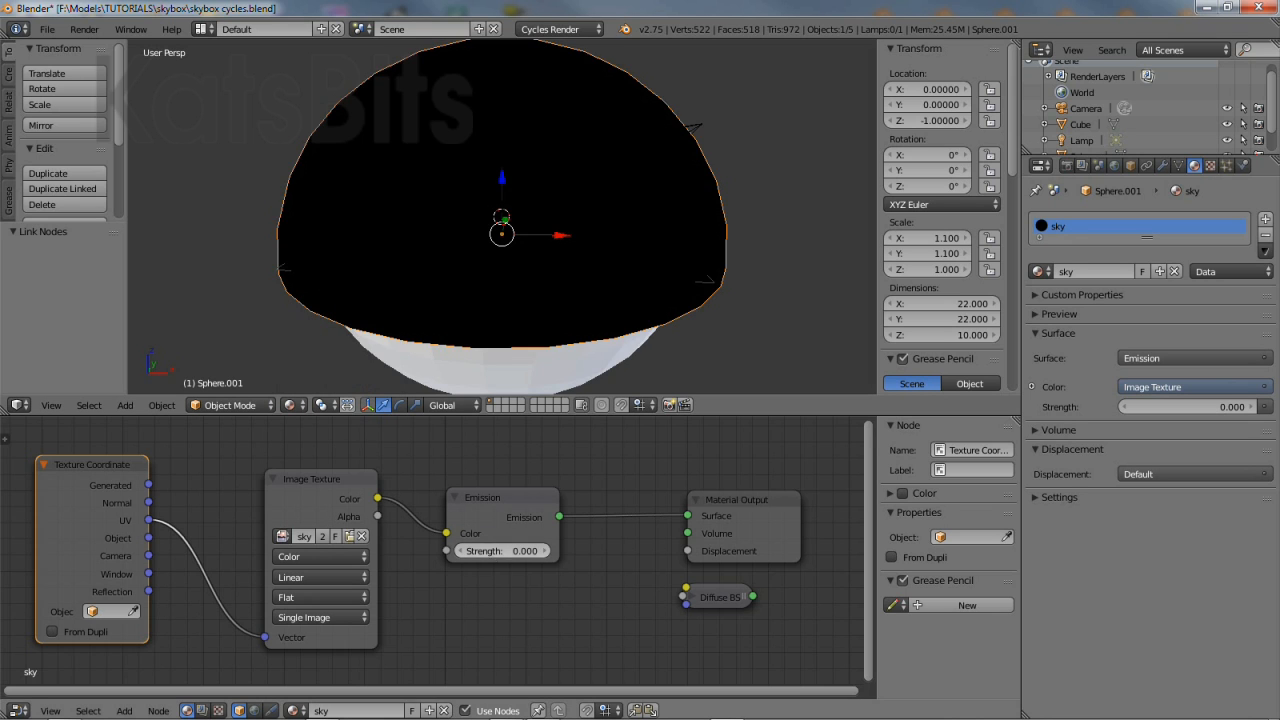
Set the Emission node's Strength back to 1.000.
{"action": "left_click_drag", "start_coordinate": [502, 550], "coordinate": [600, 550]}
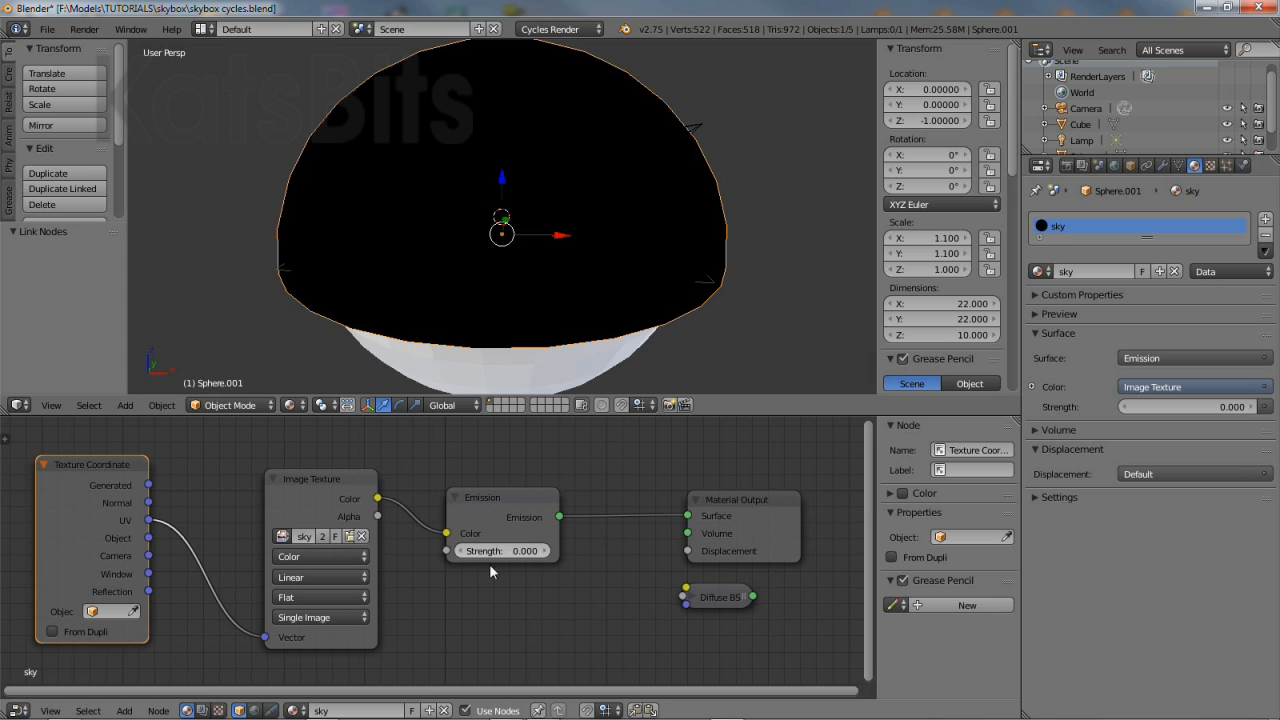
{"action": "left_click", "coordinate": [502, 550]}
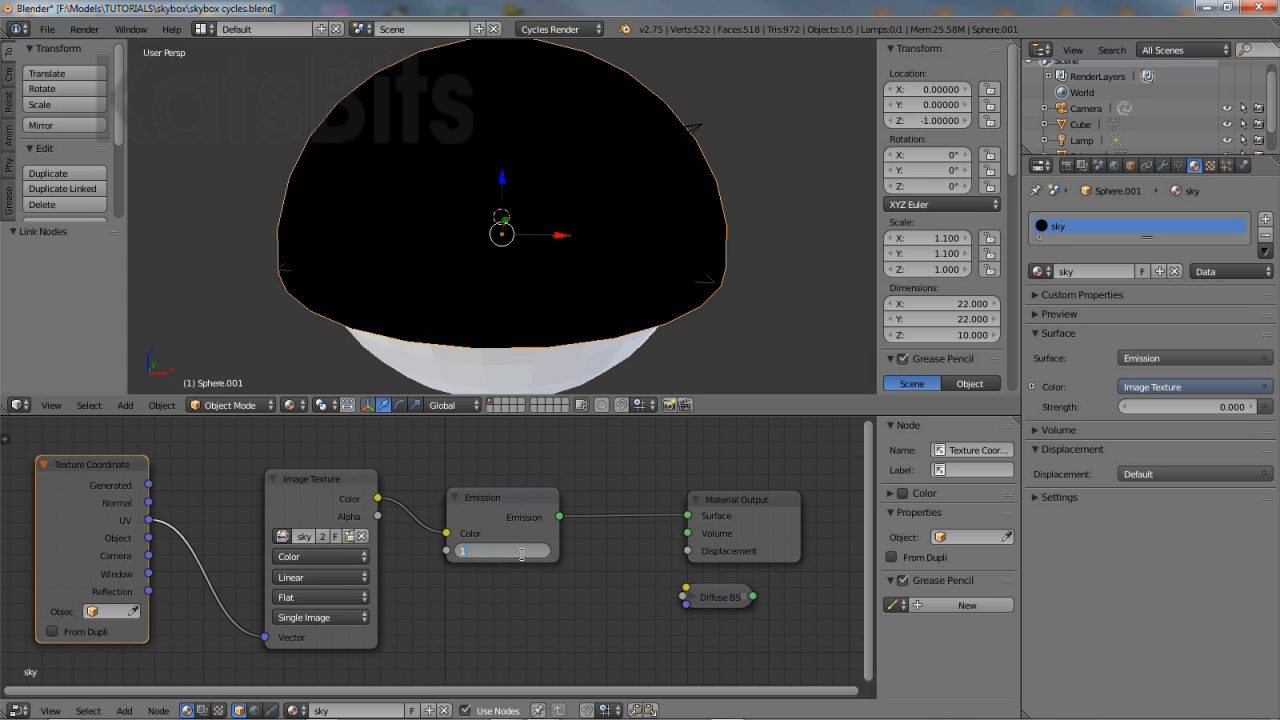
{"action": "type", "text": "1.000"}
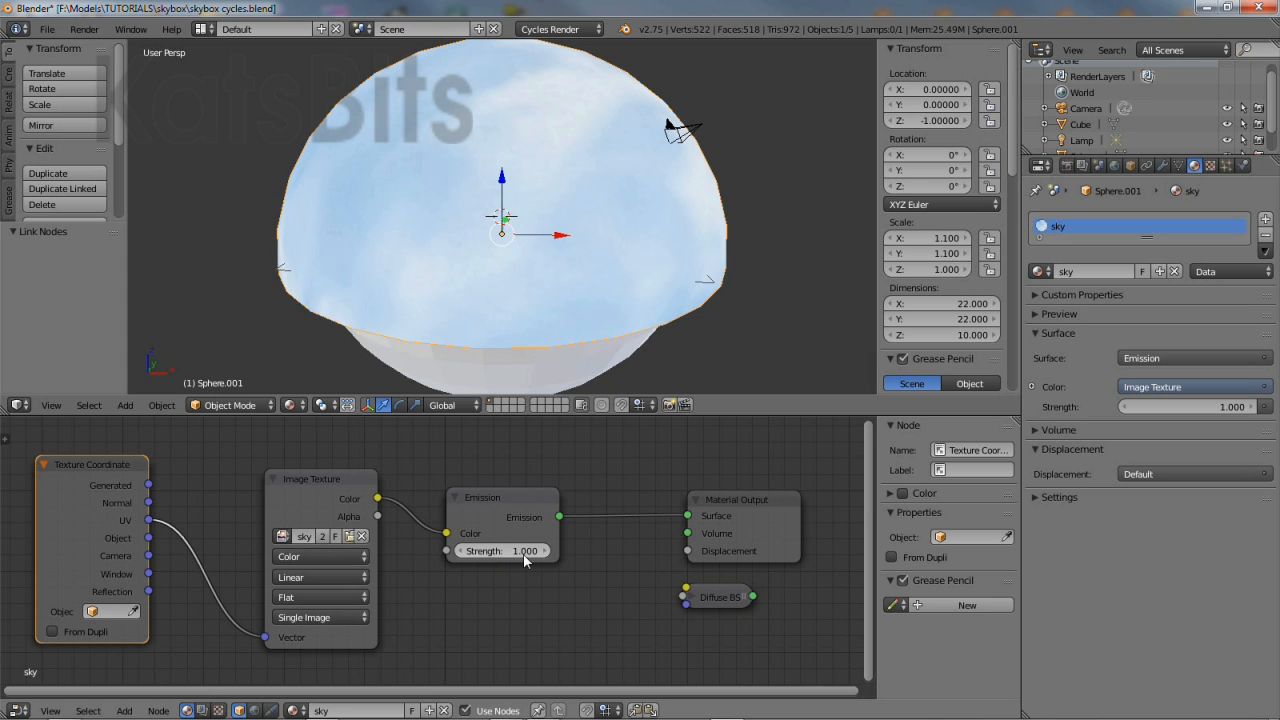
{"action": "mouse_move", "coordinate": [527, 578]}
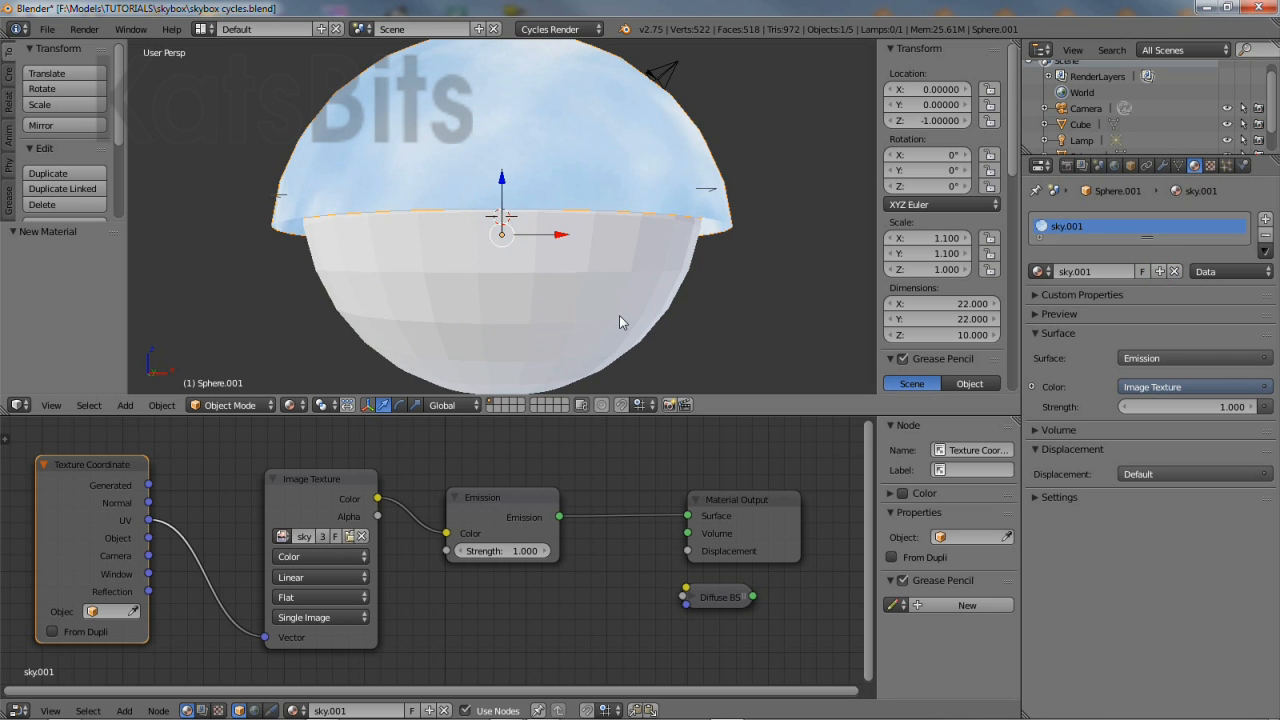
Give the lower sphere its own material named ground, using the sky_base_updated.tga image.
{"action": "left_click", "coordinate": [1042, 271]}
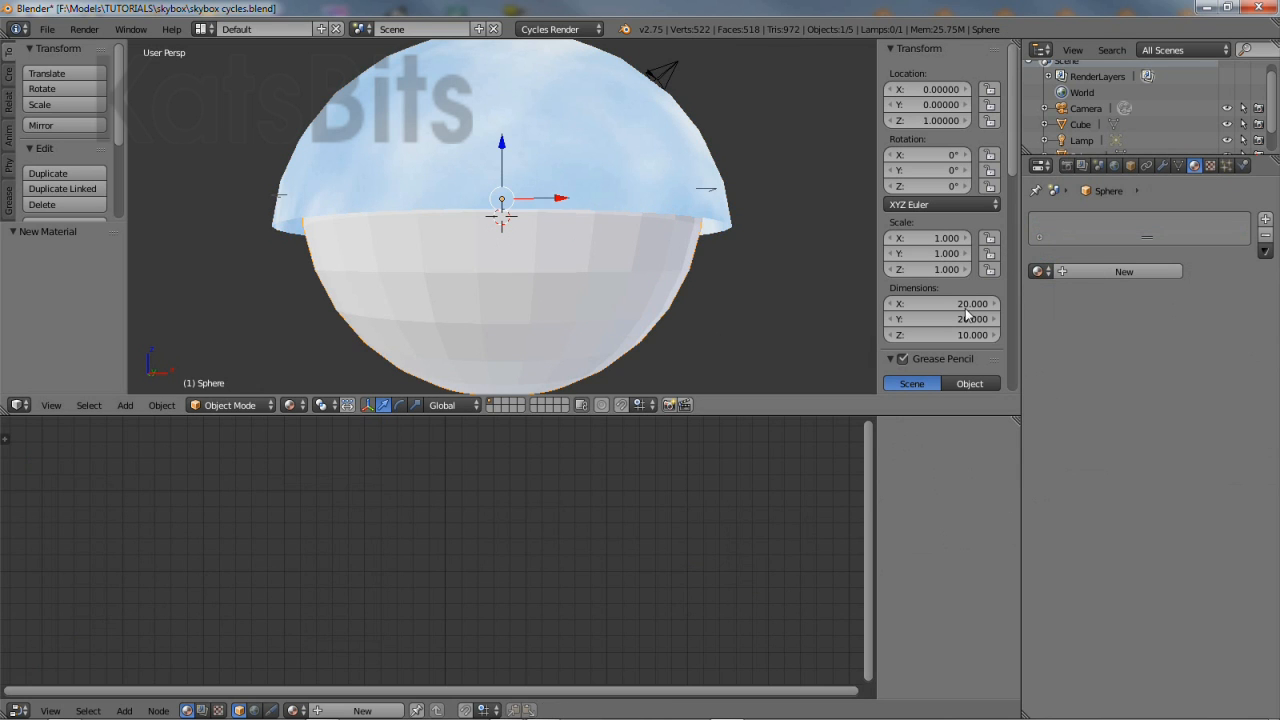
{"action": "left_click", "coordinate": [1061, 271]}
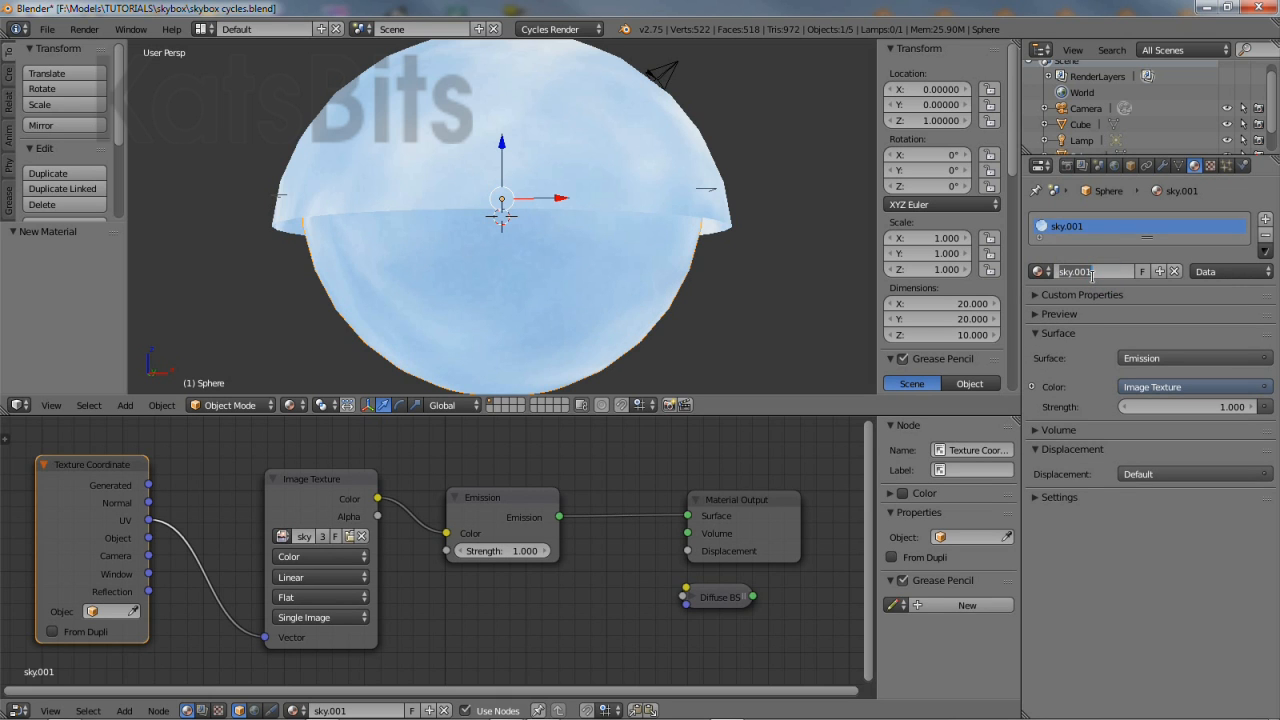
{"action": "type", "text": "ground"}
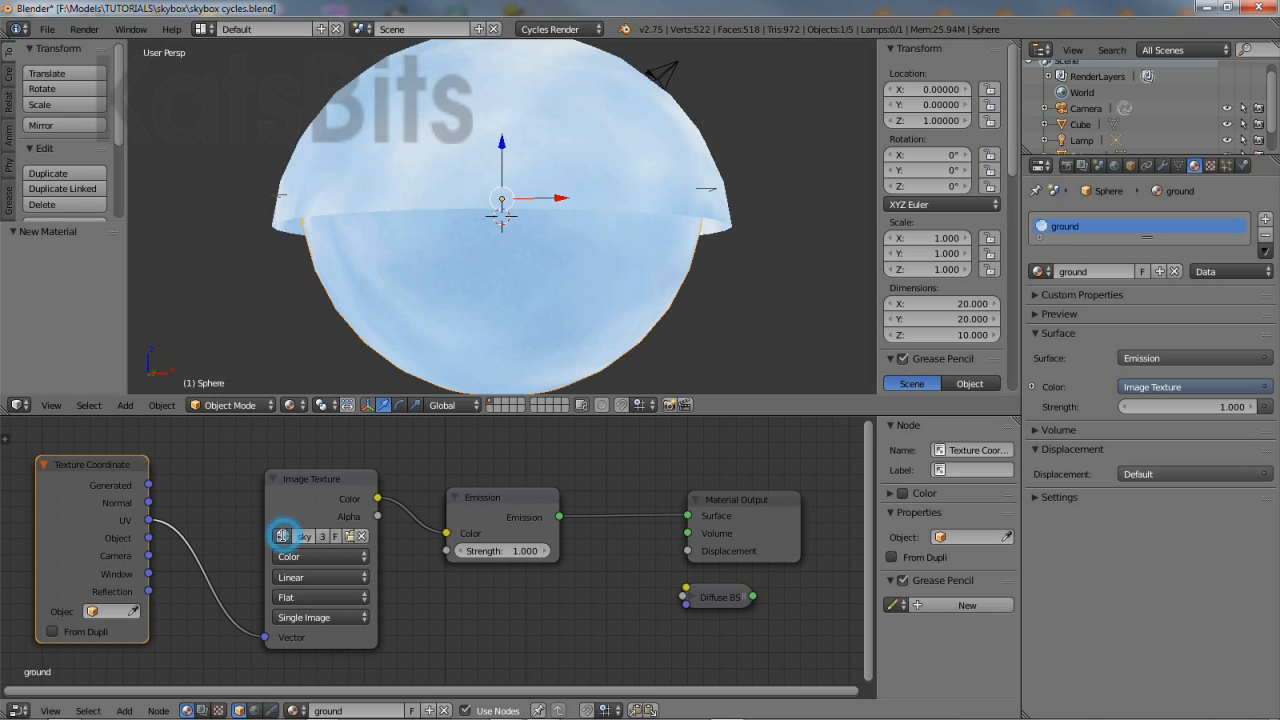
{"action": "left_click", "coordinate": [283, 536]}
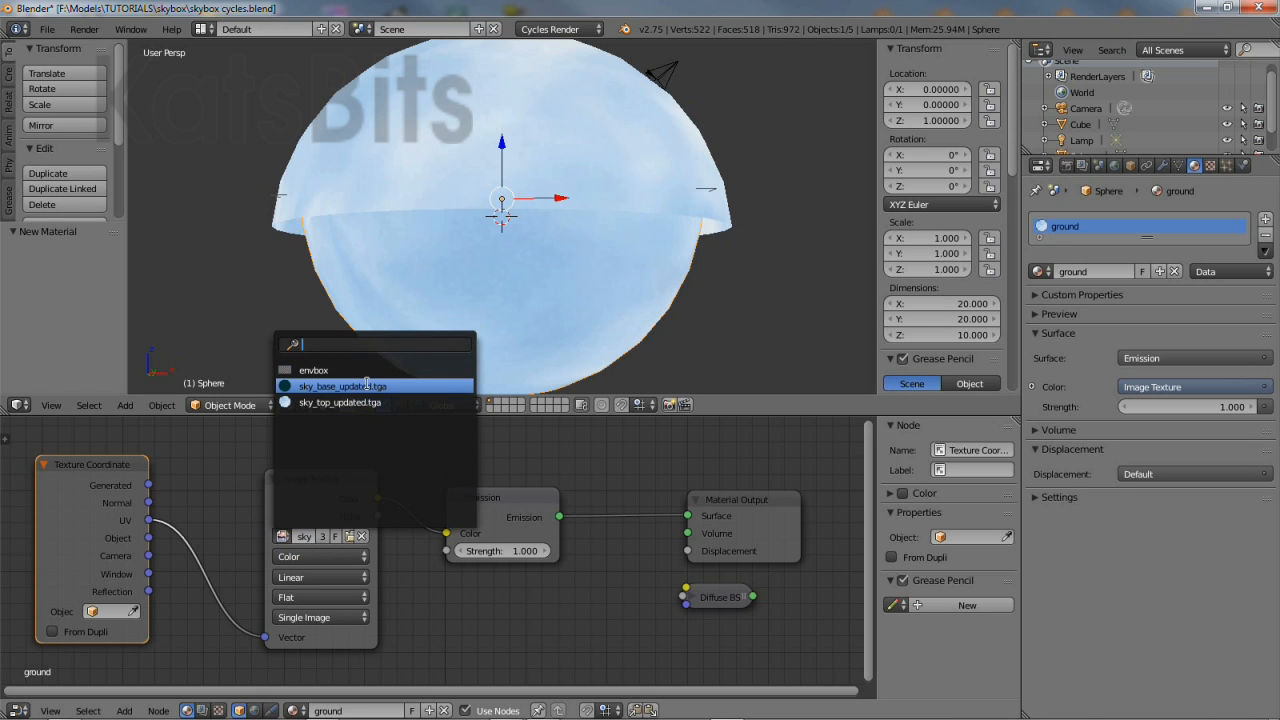
{"action": "left_click", "coordinate": [346, 386]}
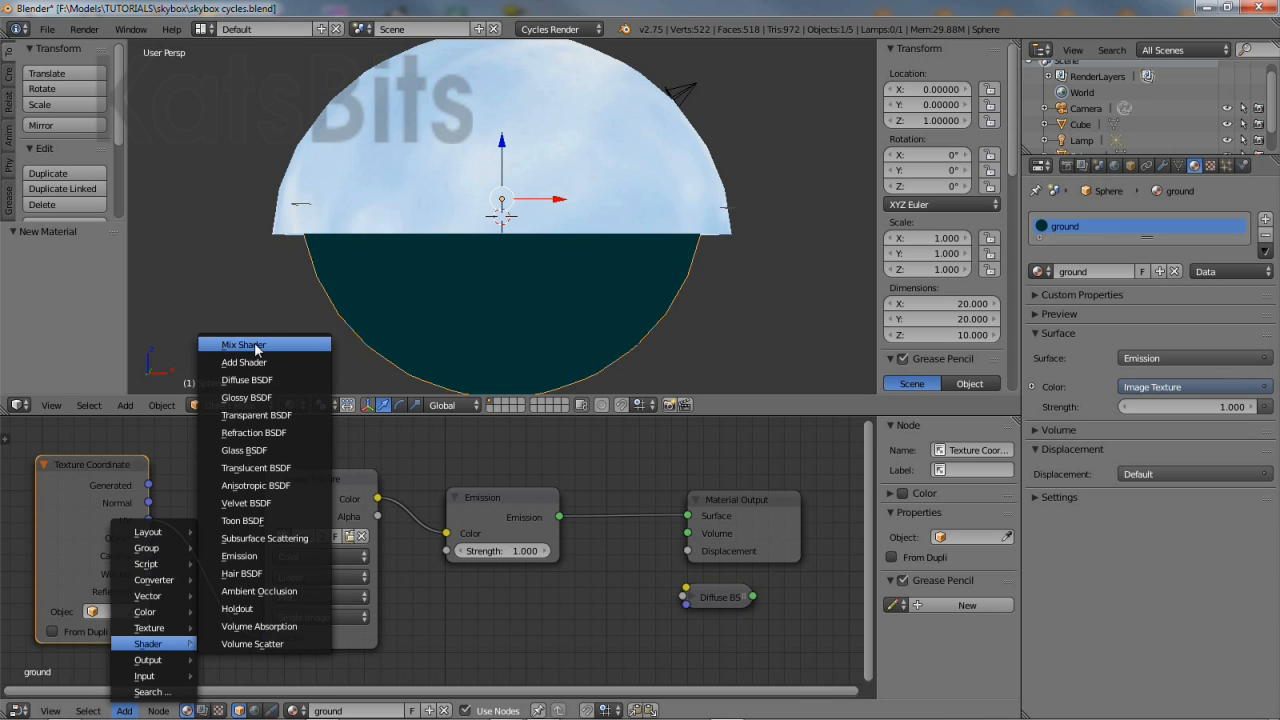
Add a Mix Shader and a Transparent BSDF, feeding the transparent shader into the mix.
{"action": "left_click", "coordinate": [243, 344]}
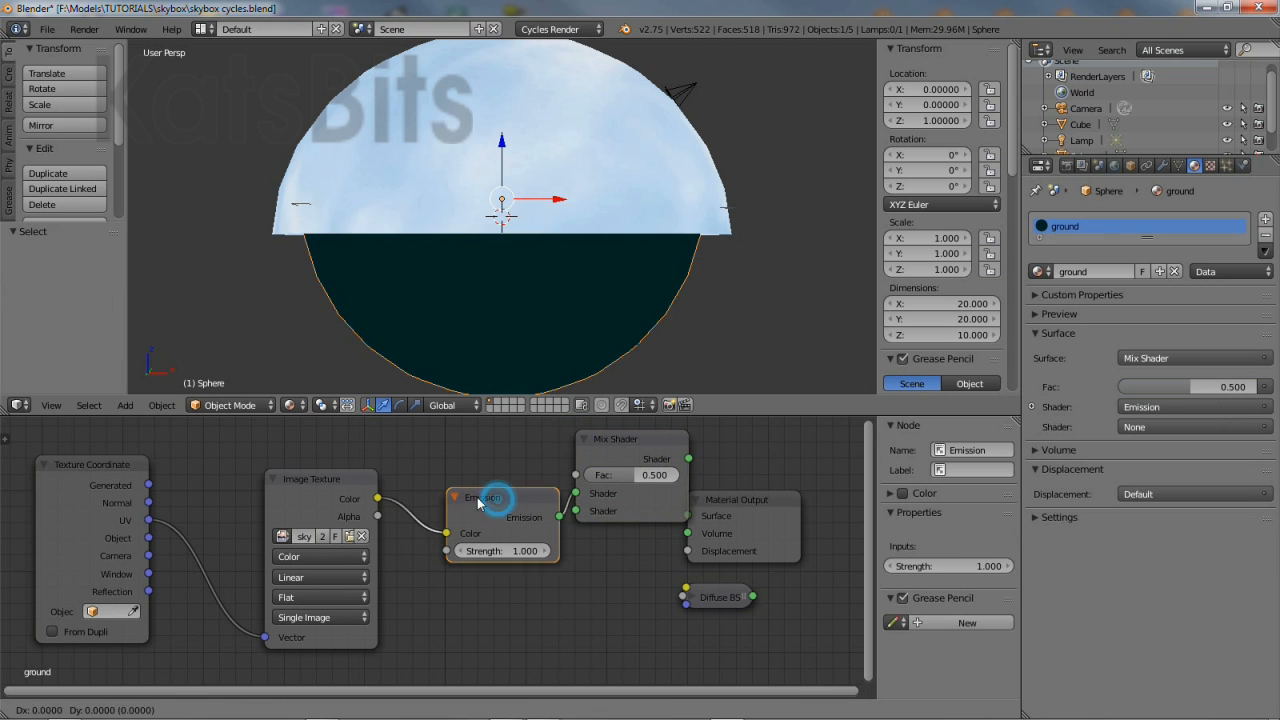
{"action": "left_click_drag", "start_coordinate": [500, 497], "coordinate": [485, 565]}
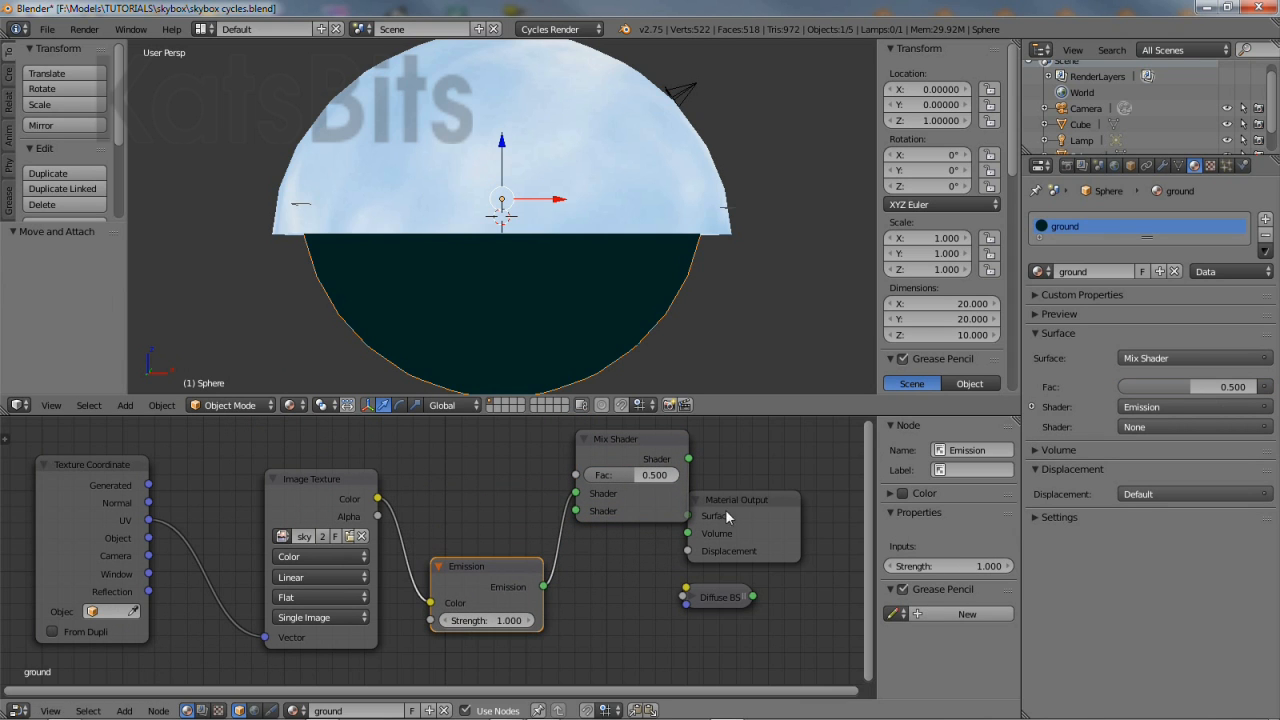
{"action": "left_click", "coordinate": [124, 710]}
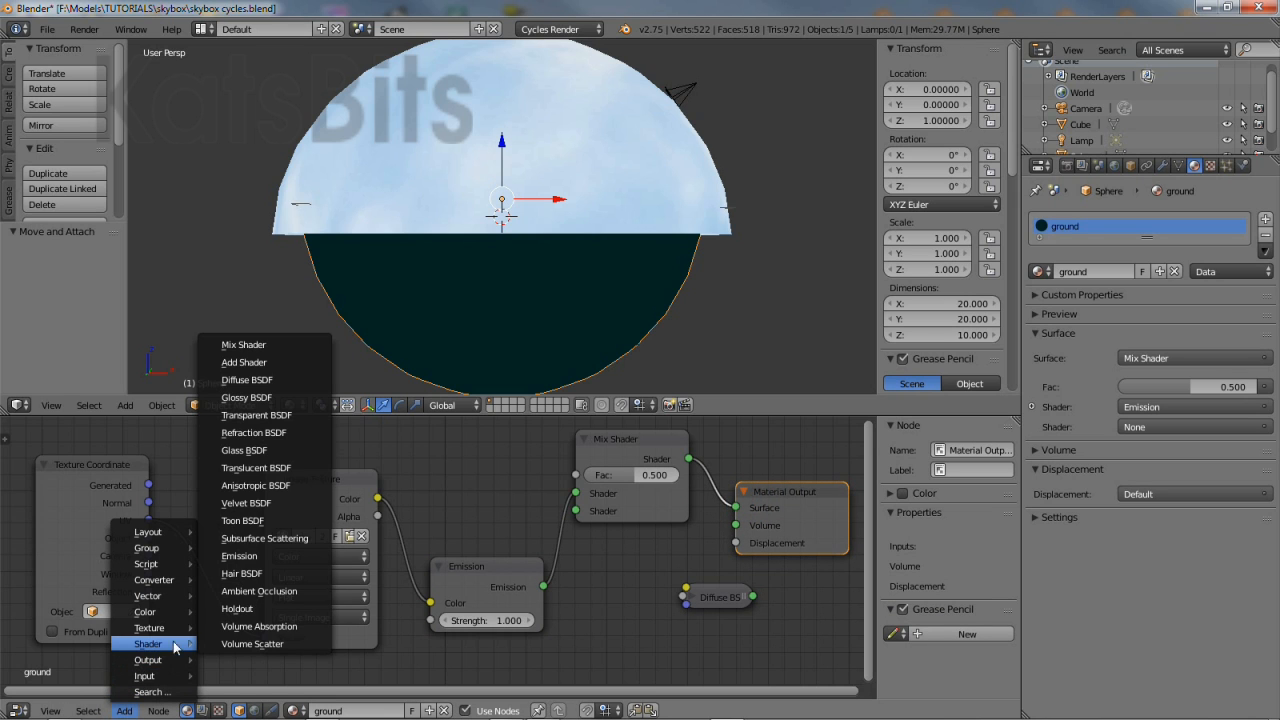
{"action": "mouse_move", "coordinate": [253, 432]}
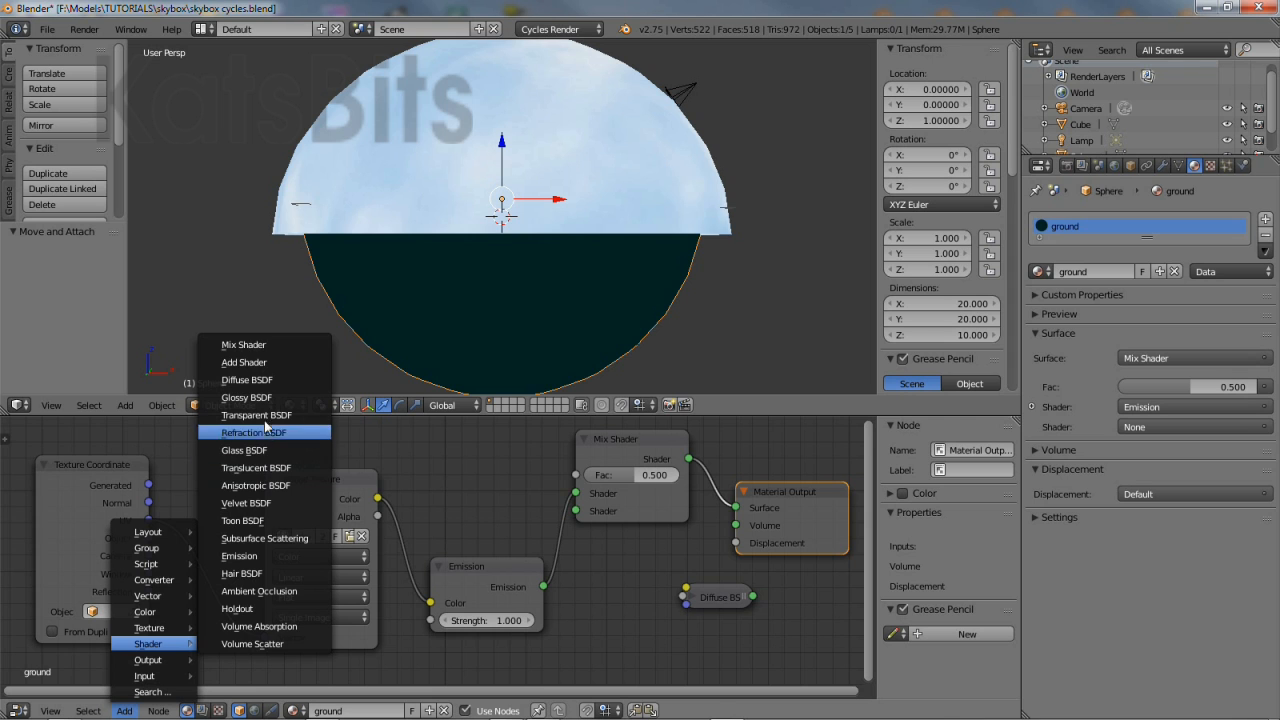
{"action": "left_click", "coordinate": [256, 415]}
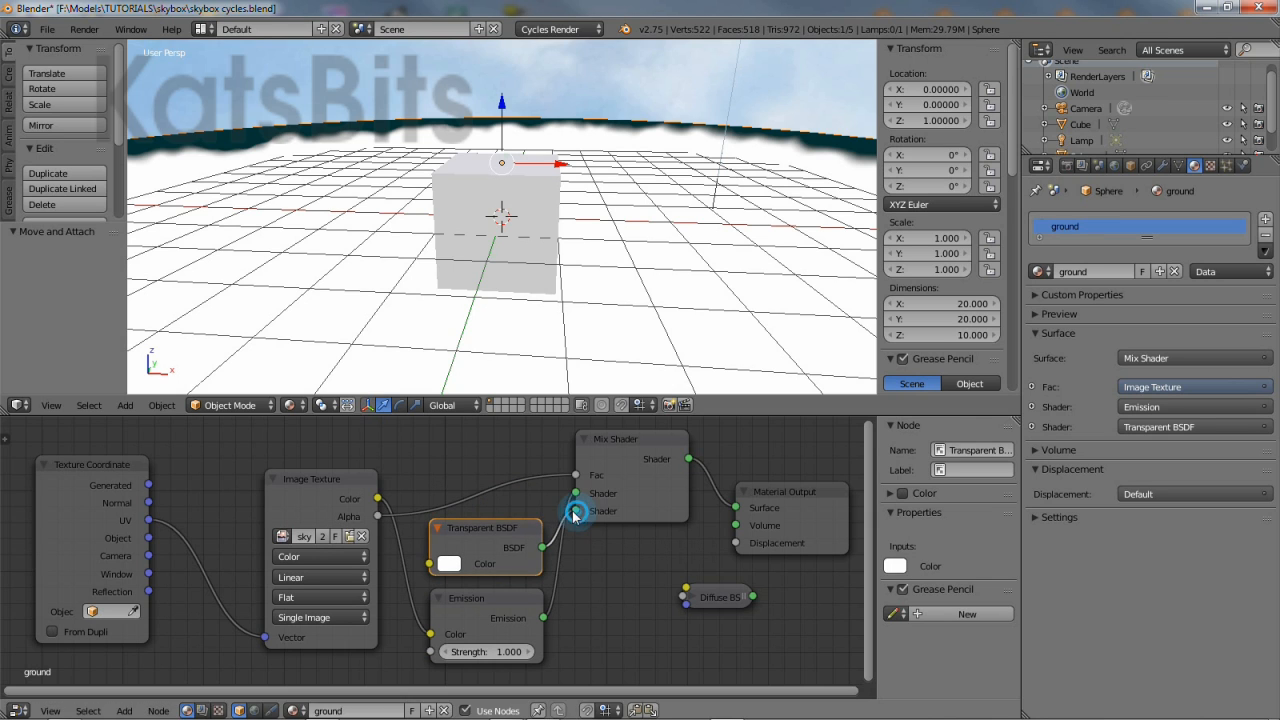
{"action": "left_click_drag", "start_coordinate": [540, 547], "coordinate": [575, 511]}
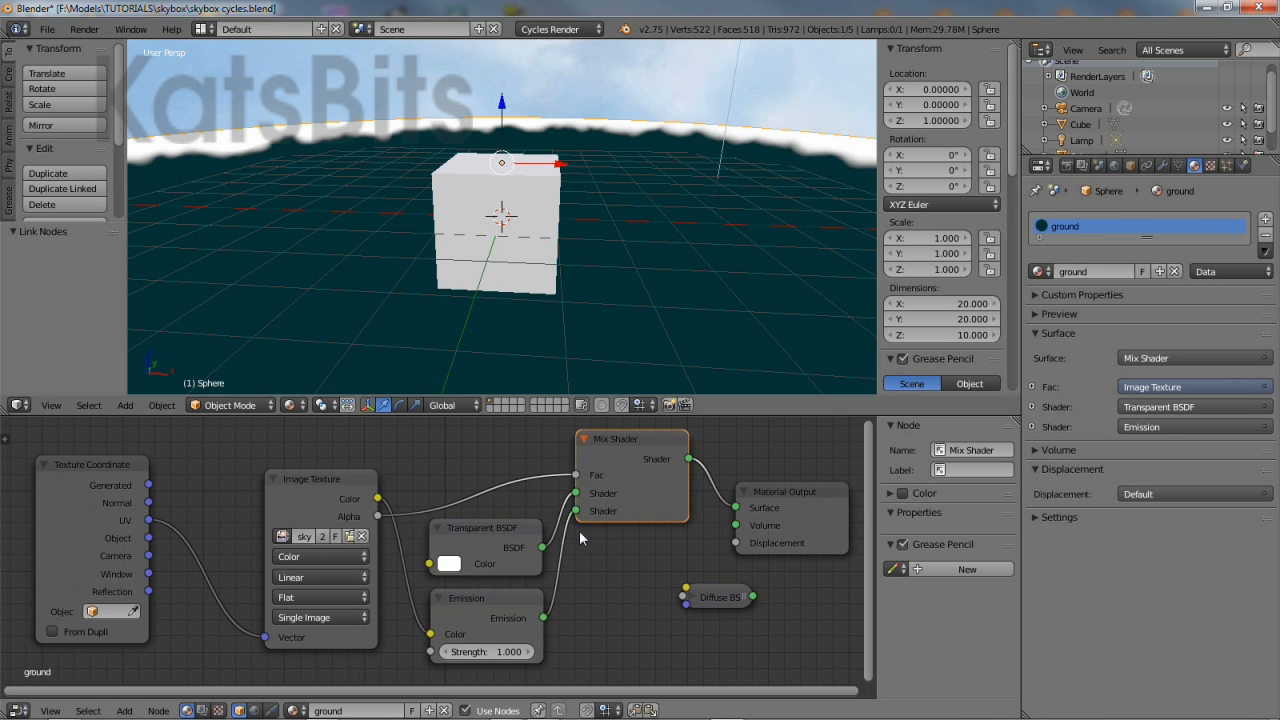
Preview the scene in Rendered shading, then return to Texture shading.
{"action": "left_click", "coordinate": [291, 405]}
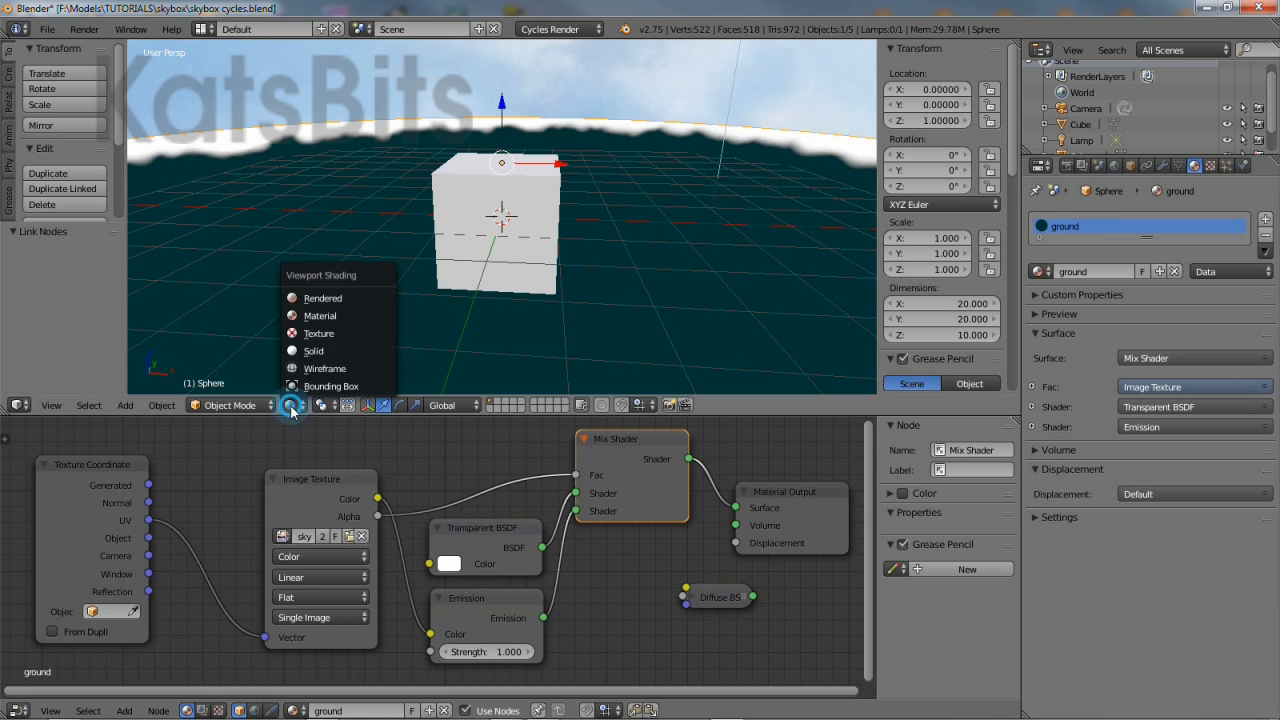
{"action": "left_click", "coordinate": [322, 298]}
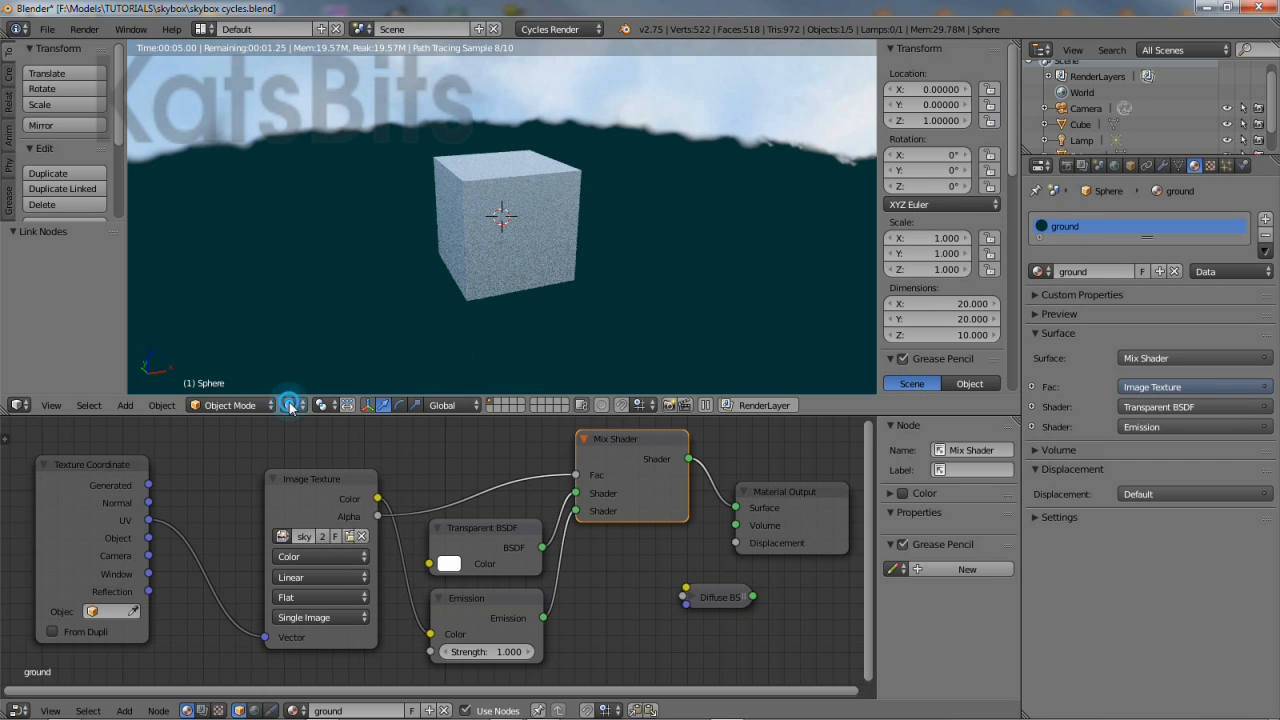
{"action": "left_click", "coordinate": [289, 405]}
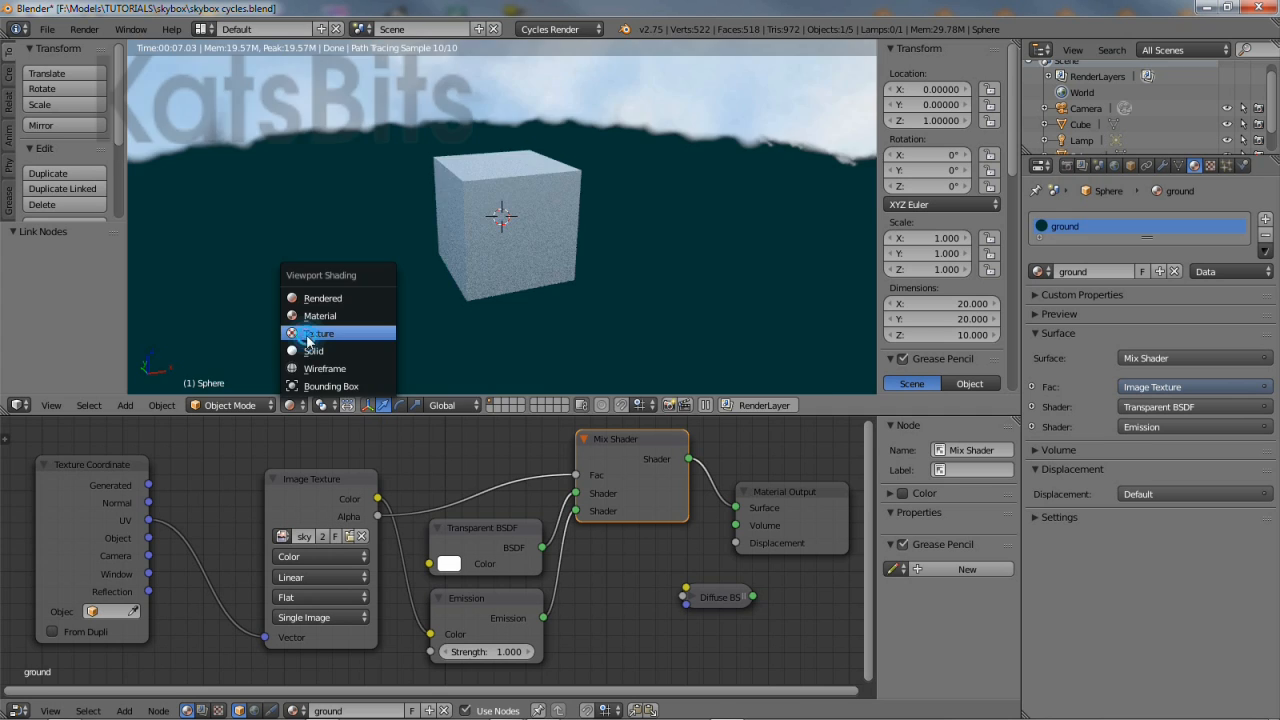
{"action": "left_click", "coordinate": [313, 351]}
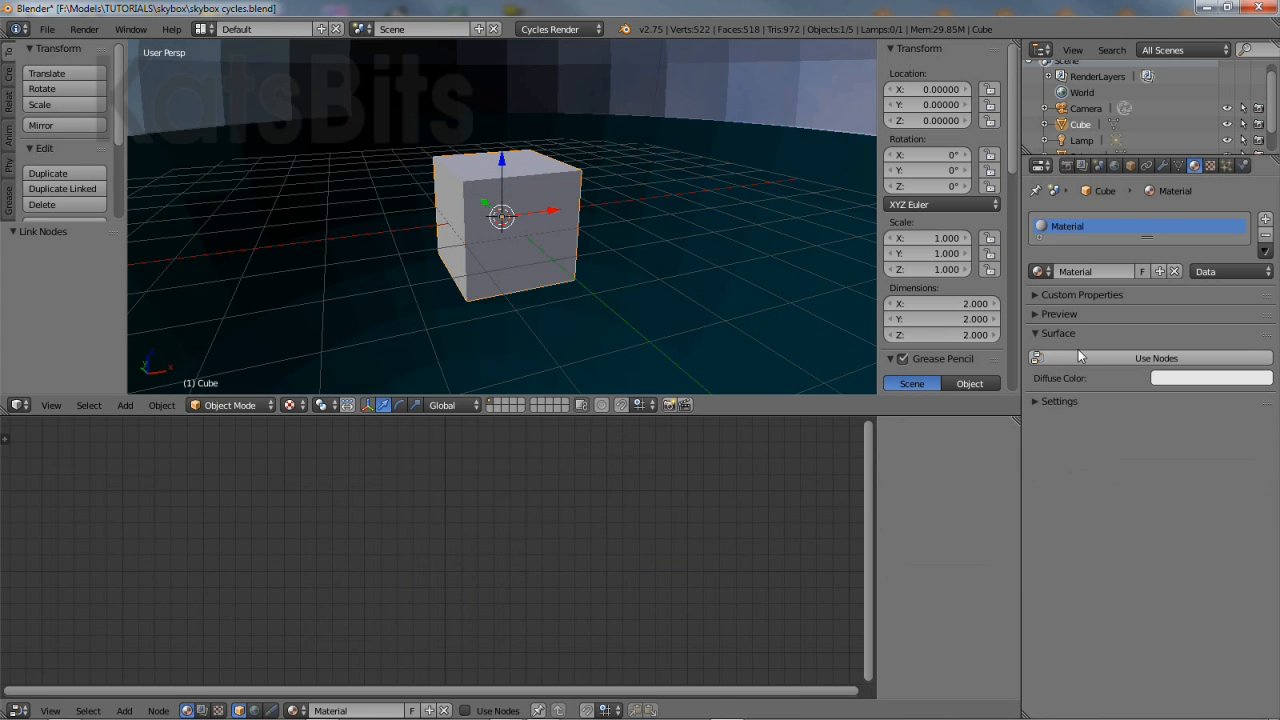
Enable nodes on the cube's material and place an Image Texture node left of Diffuse BSDF.
{"action": "left_click", "coordinate": [1156, 358]}
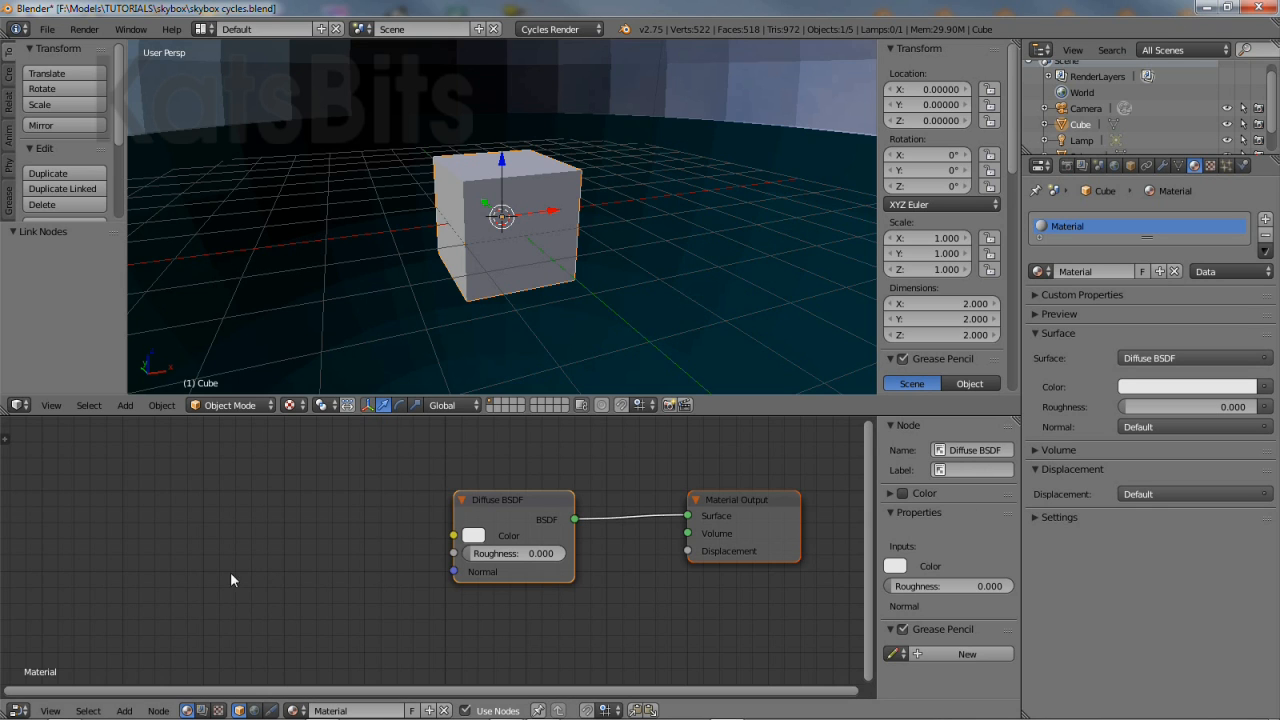
{"action": "left_click", "coordinate": [124, 710]}
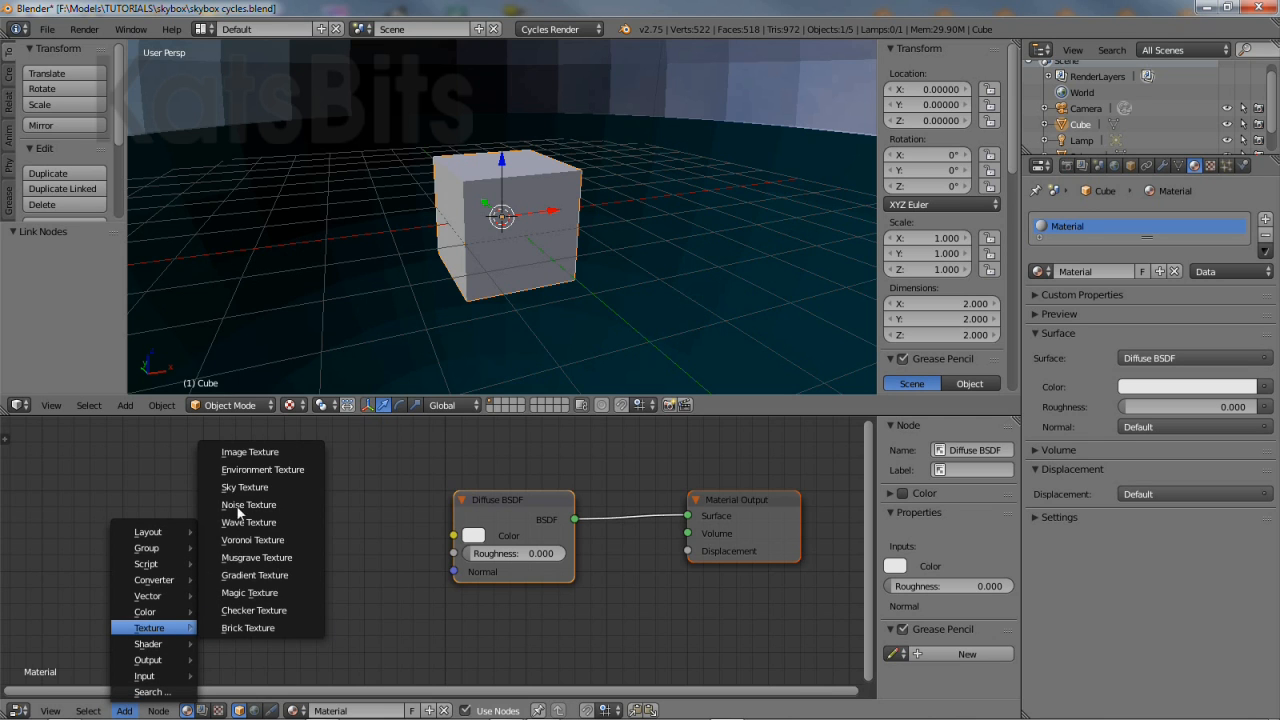
{"action": "left_click", "coordinate": [250, 451]}
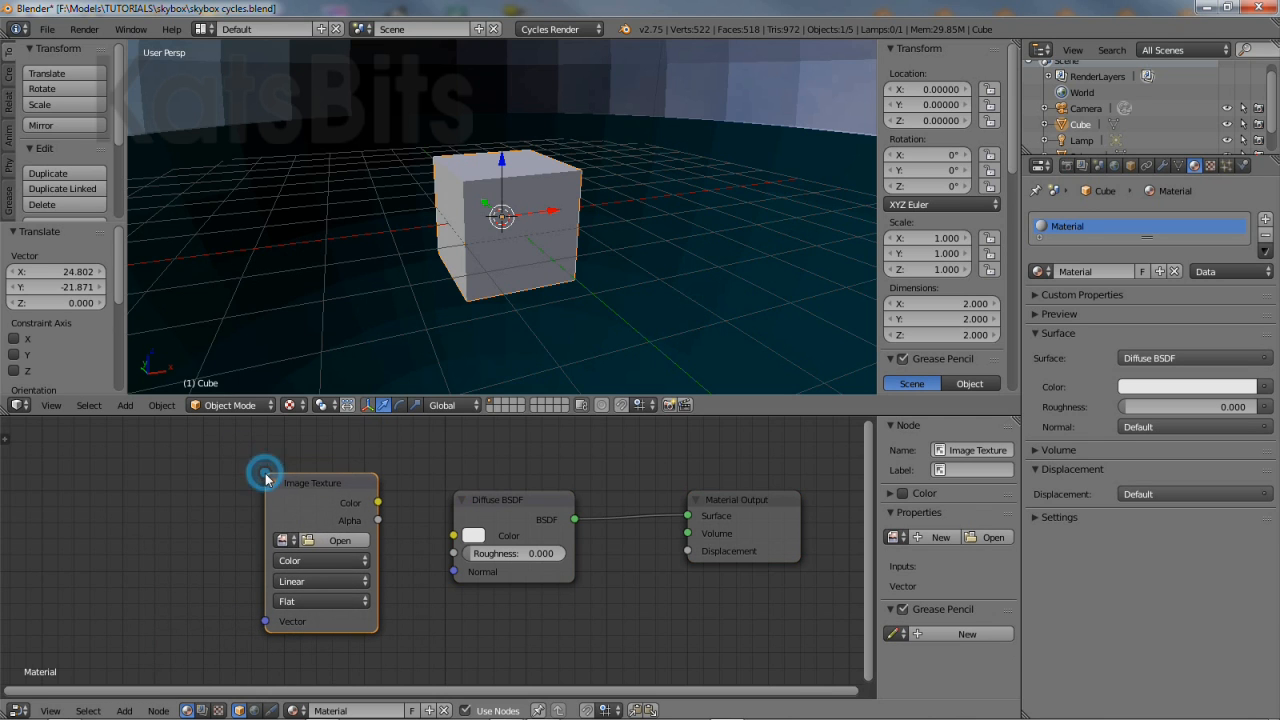
{"action": "left_click", "coordinate": [308, 540]}
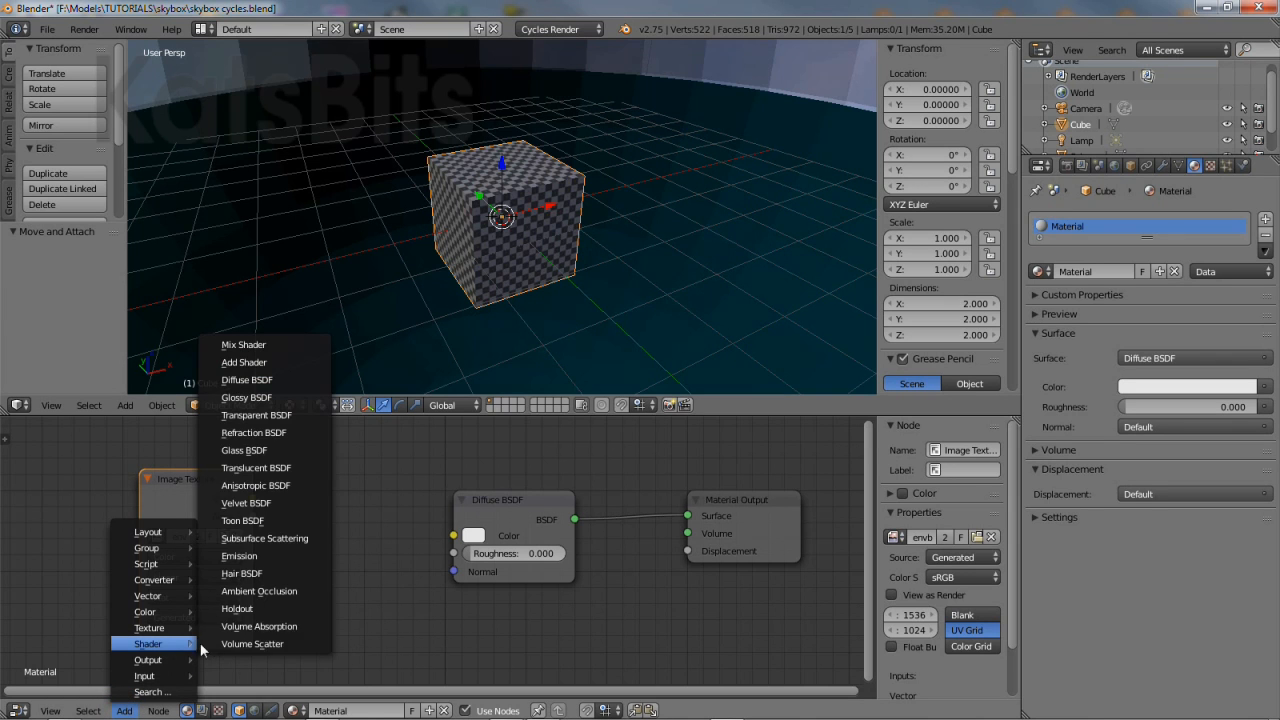
Add a Glossy BSDF, move the Diffuse BSDF aside, and link Glossy to the material Surface.
{"action": "left_click", "coordinate": [245, 397]}
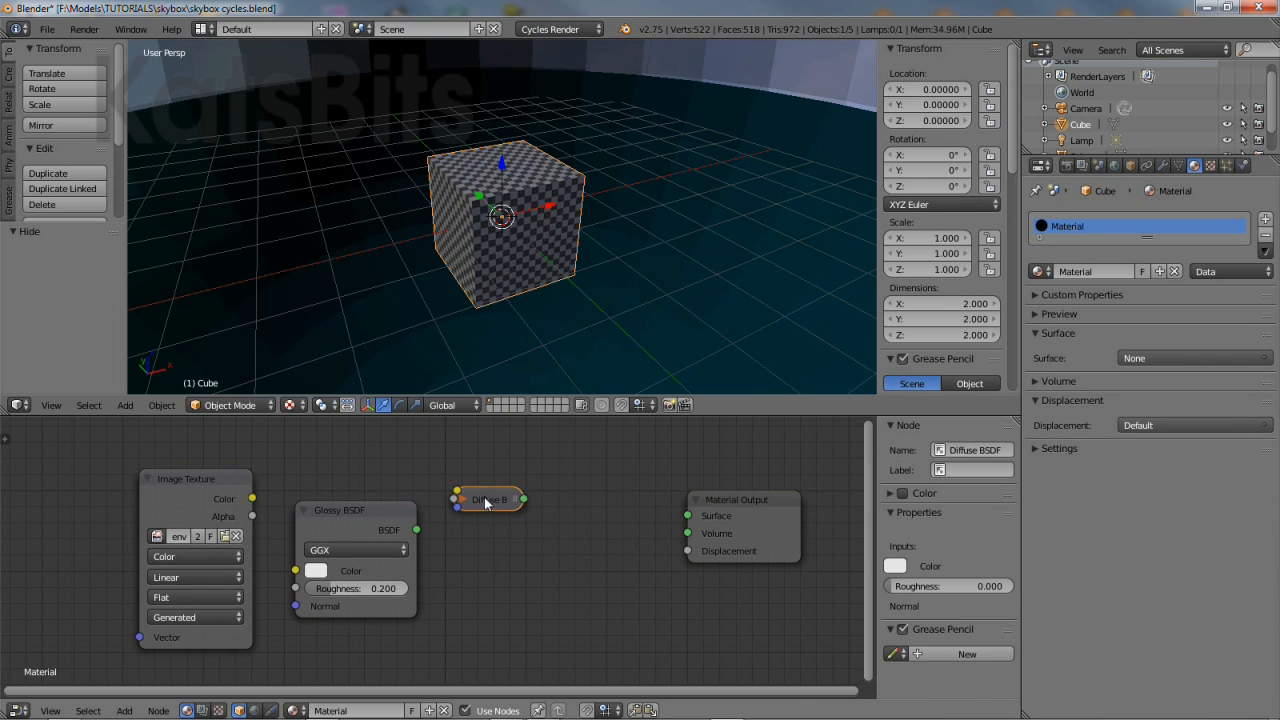
{"action": "left_click_drag", "start_coordinate": [490, 500], "coordinate": [740, 617]}
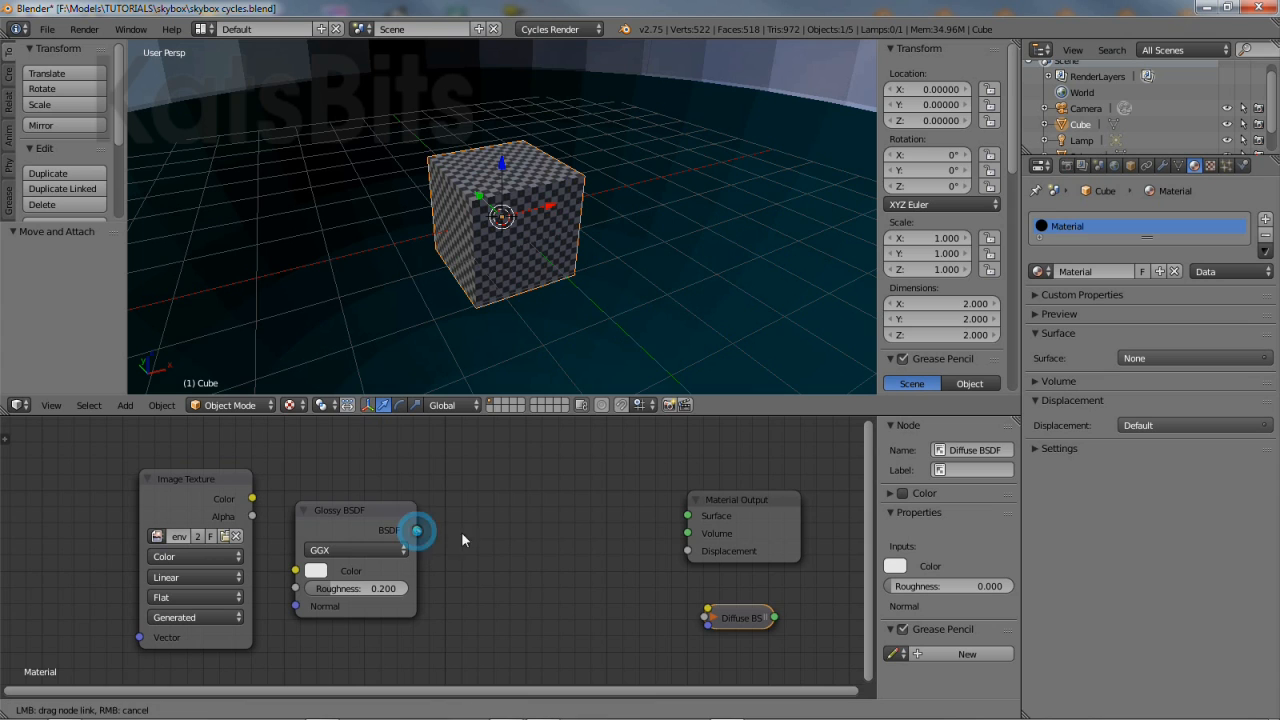
{"action": "left_click_drag", "start_coordinate": [417, 530], "coordinate": [687, 516]}
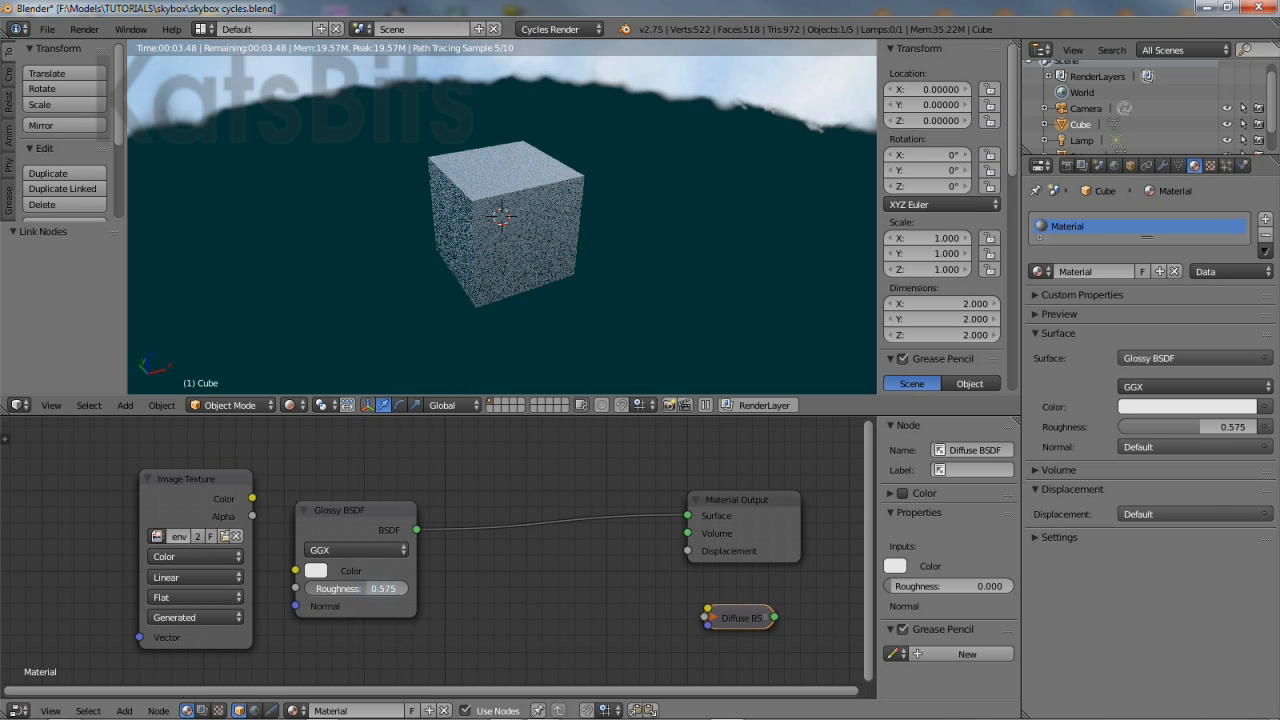
Switch the viewport back to Texture shading.
{"action": "left_click", "coordinate": [296, 405]}
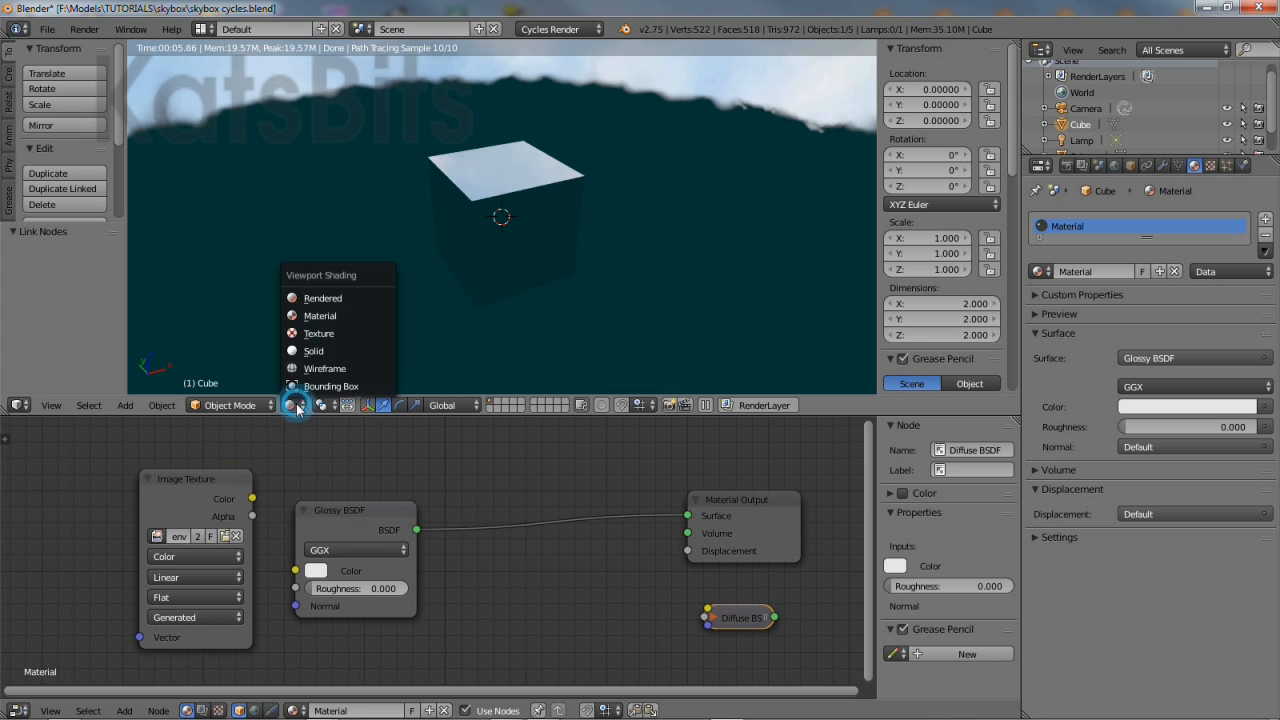
{"action": "left_click", "coordinate": [313, 350]}
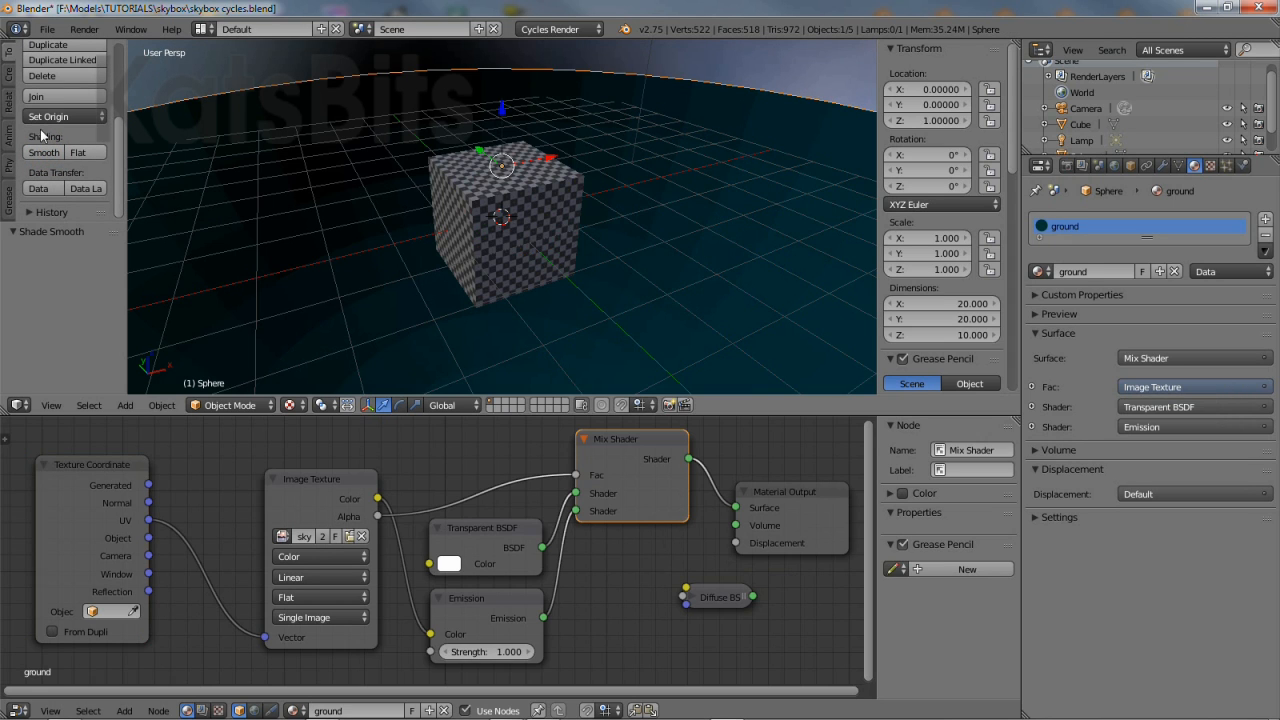
{"action": "mouse_move", "coordinate": [471, 217]}
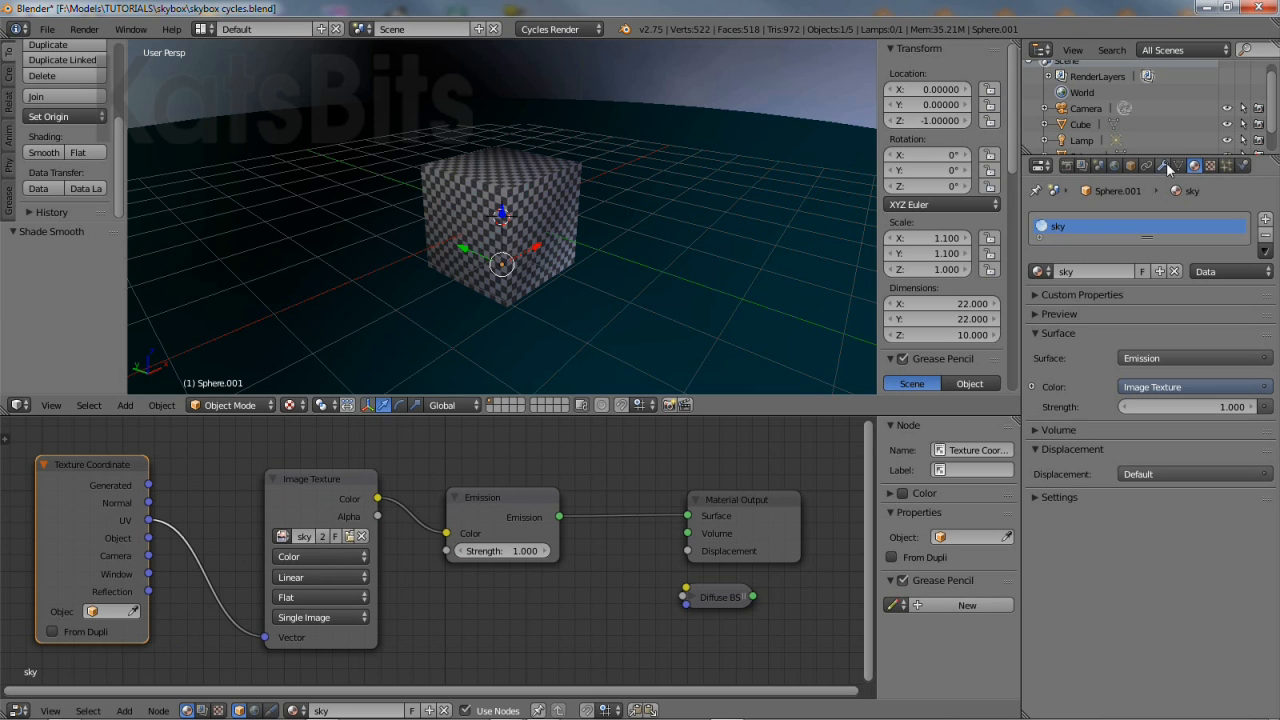
Add a Subdivision Surface modifier to the sky sphere with viewport level 4.
{"action": "left_click", "coordinate": [1163, 166]}
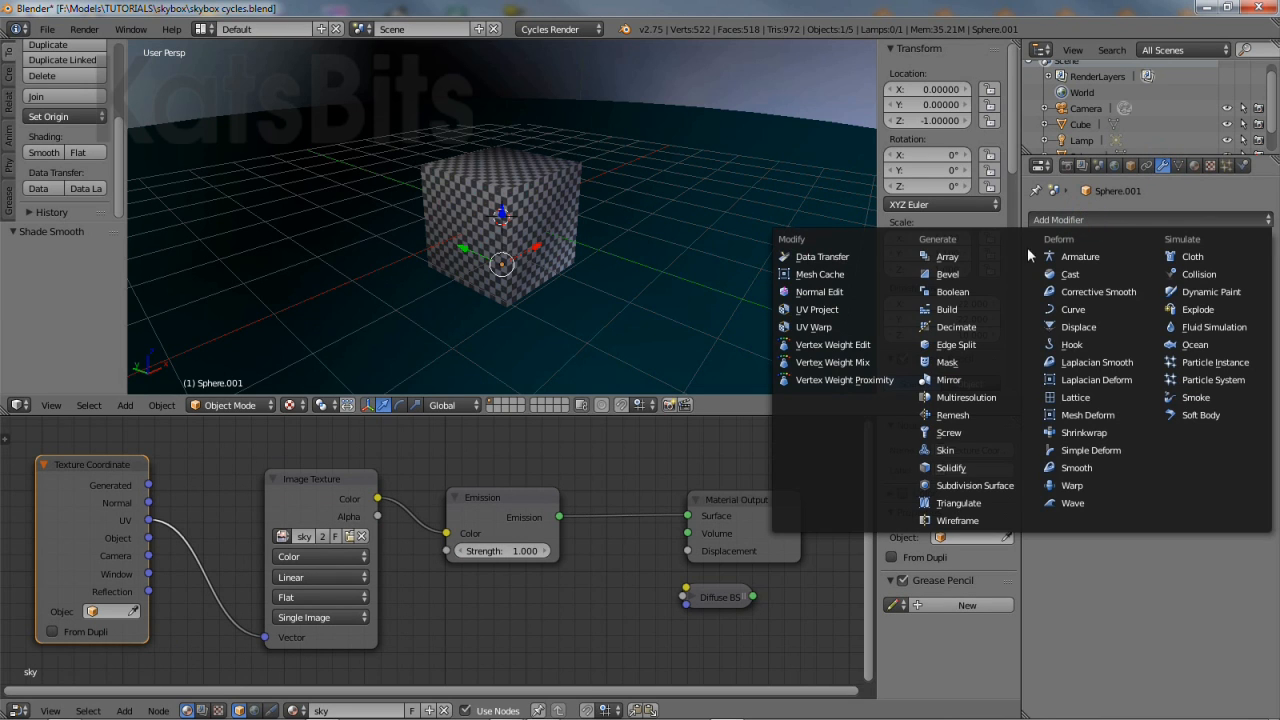
{"action": "left_click", "coordinate": [974, 485]}
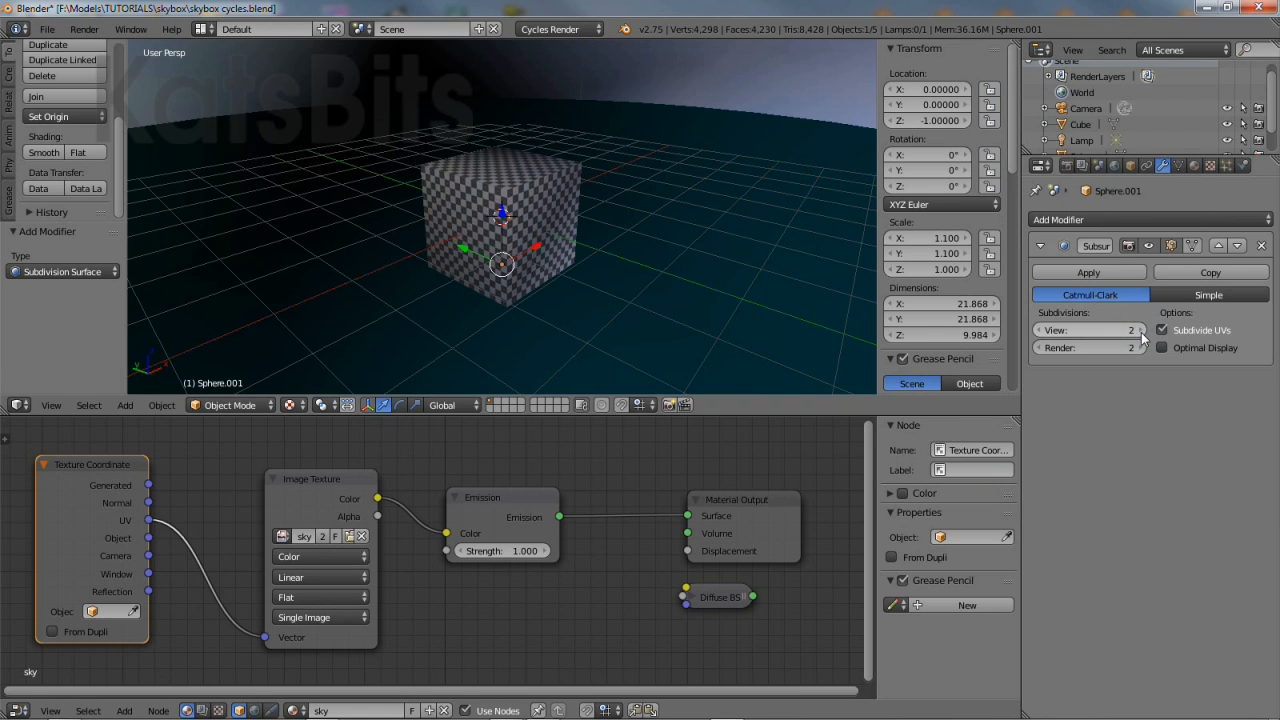
{"action": "left_click", "coordinate": [1138, 330]}
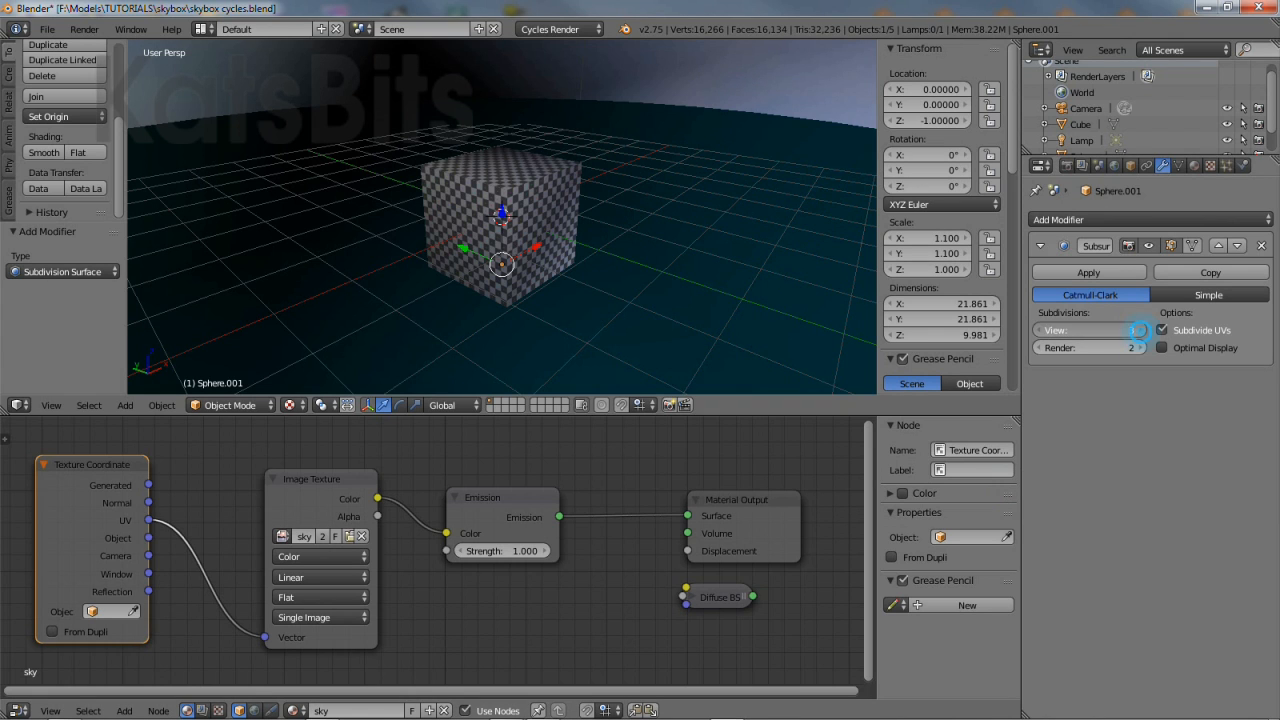
{"action": "left_click", "coordinate": [1137, 329]}
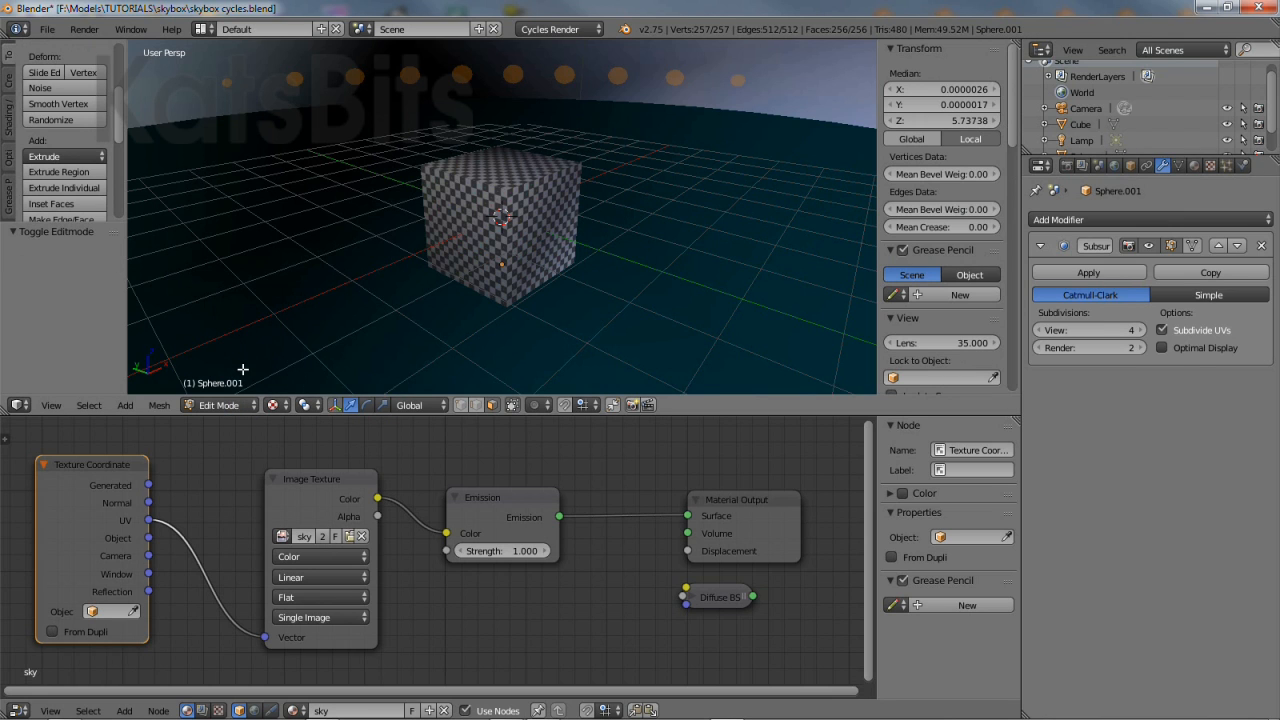
Show the scene as wireframe and return to object mode.
{"action": "left_click", "coordinate": [349, 405]}
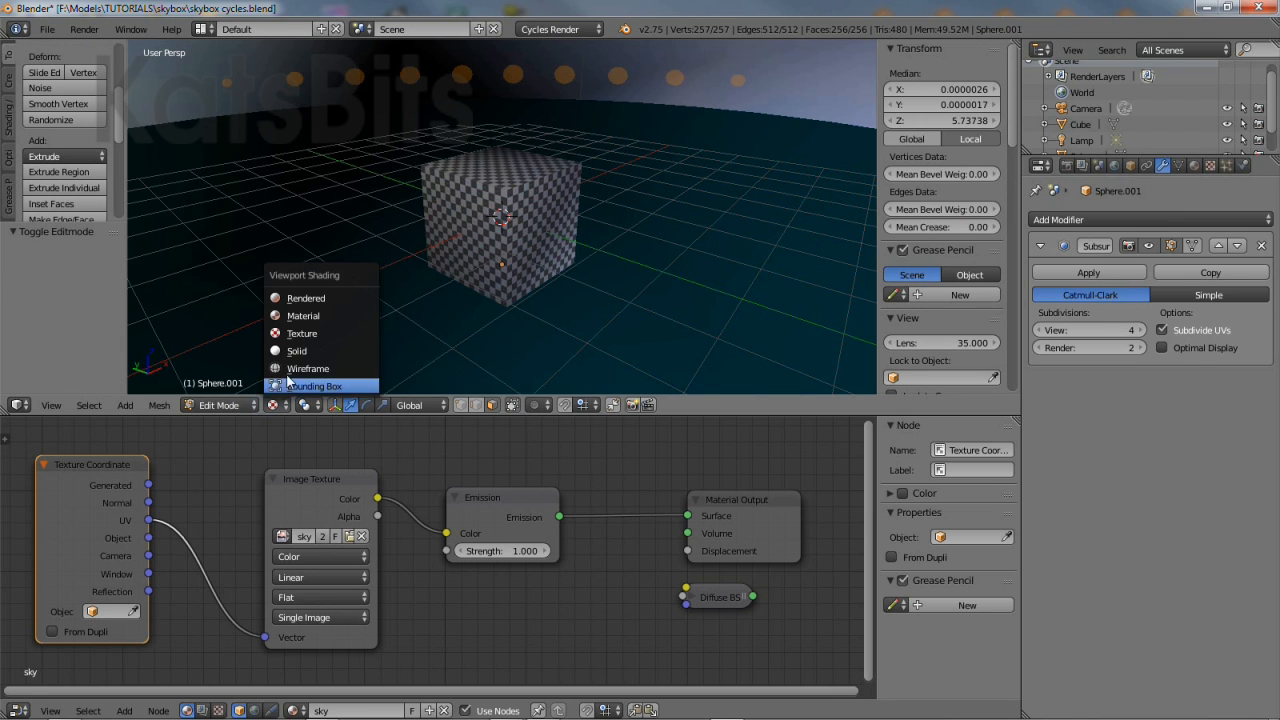
{"action": "left_click", "coordinate": [218, 405]}
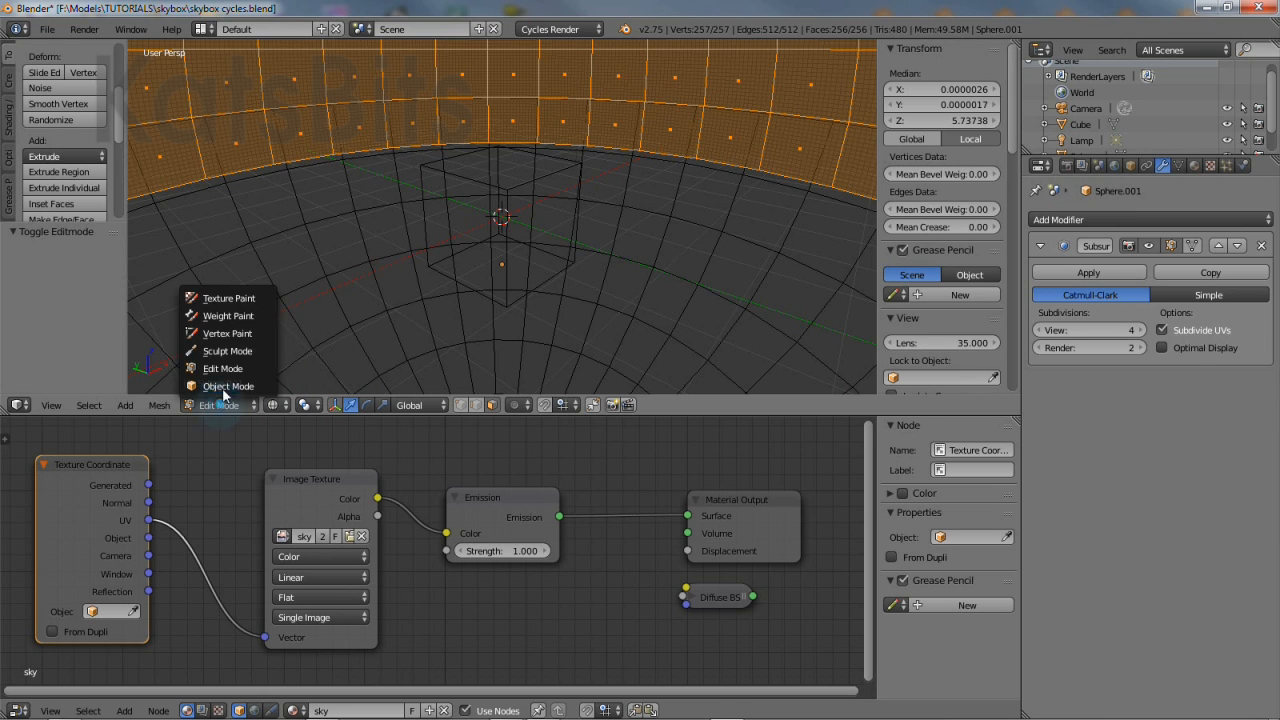
{"action": "left_click", "coordinate": [228, 386]}
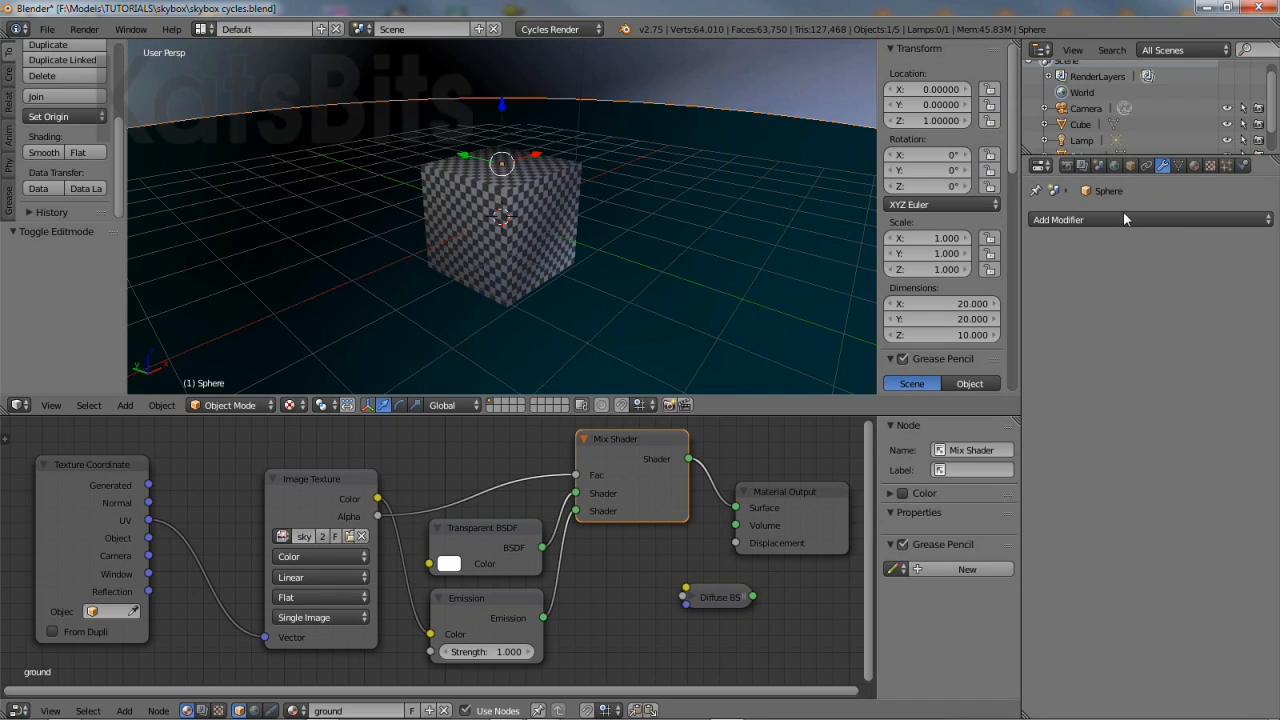
Add a Subdivision Surface modifier to the sky sphere.
{"action": "left_click", "coordinate": [1075, 219]}
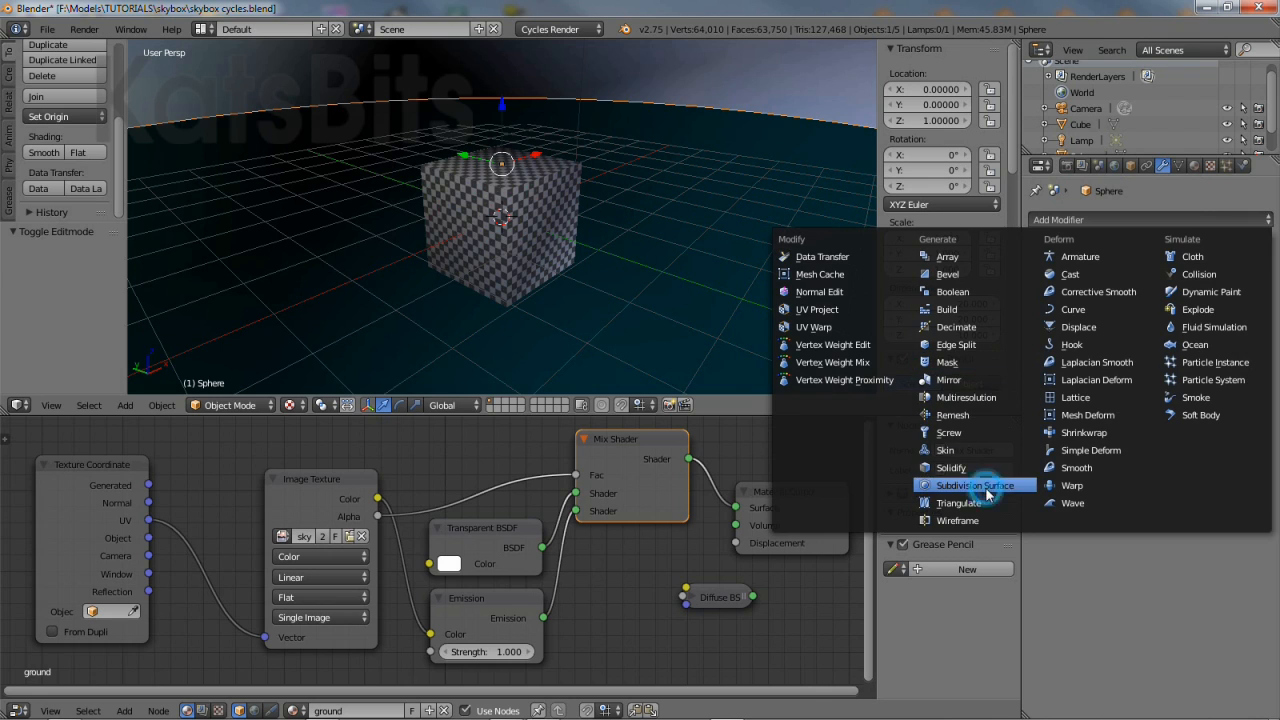
{"action": "left_click", "coordinate": [975, 485]}
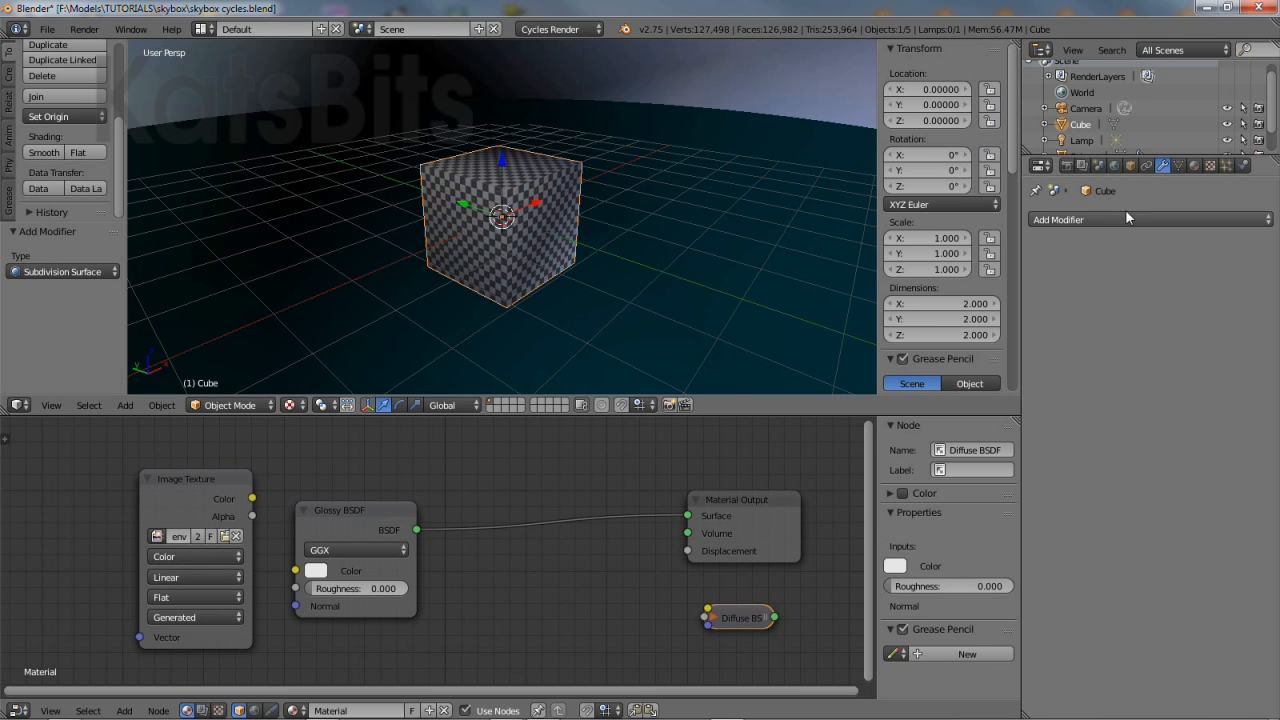
Give the cube a Subdivision Surface modifier at view level 5, rounding it into a sphere.
{"action": "left_click", "coordinate": [1150, 219]}
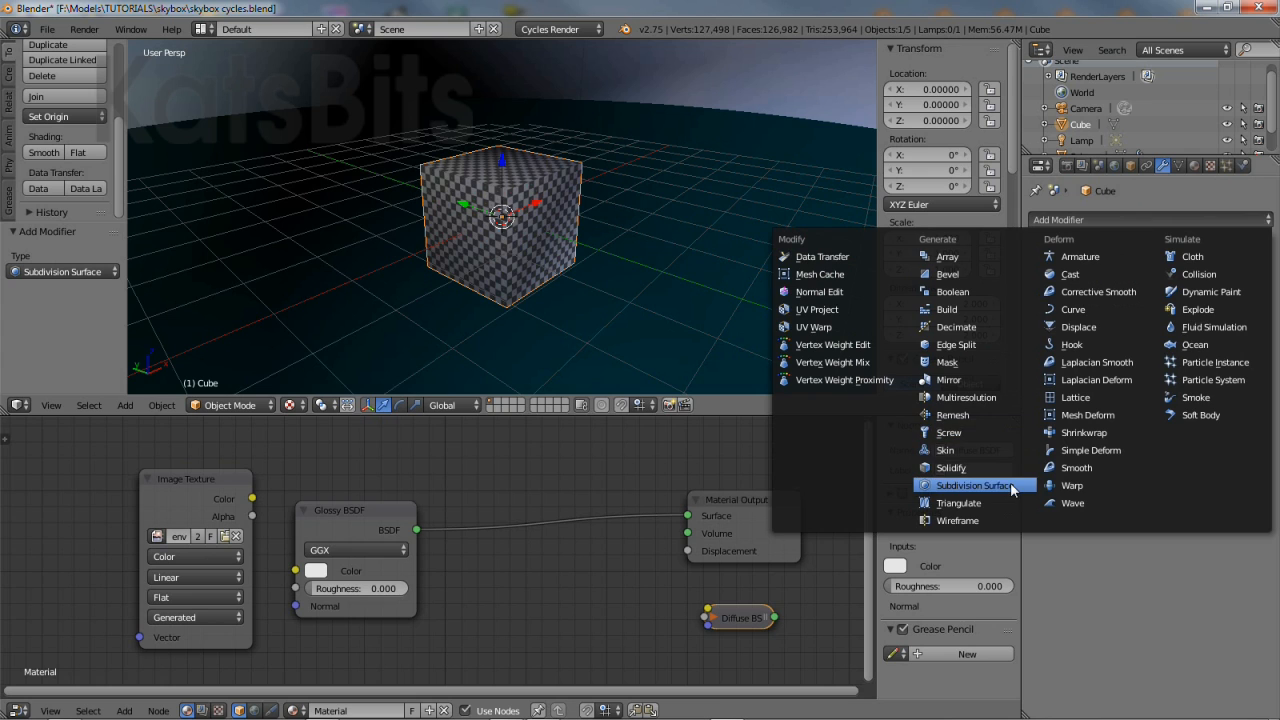
{"action": "left_click", "coordinate": [972, 485]}
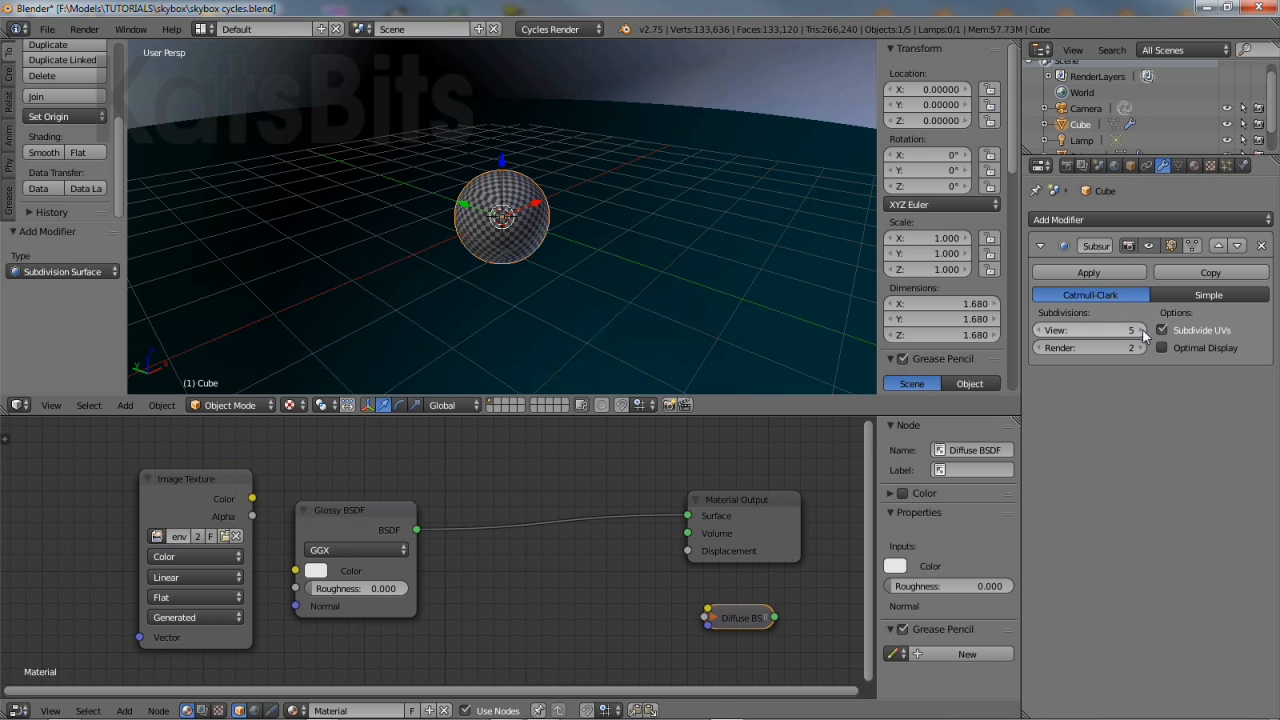
{"action": "mouse_move", "coordinate": [837, 294]}
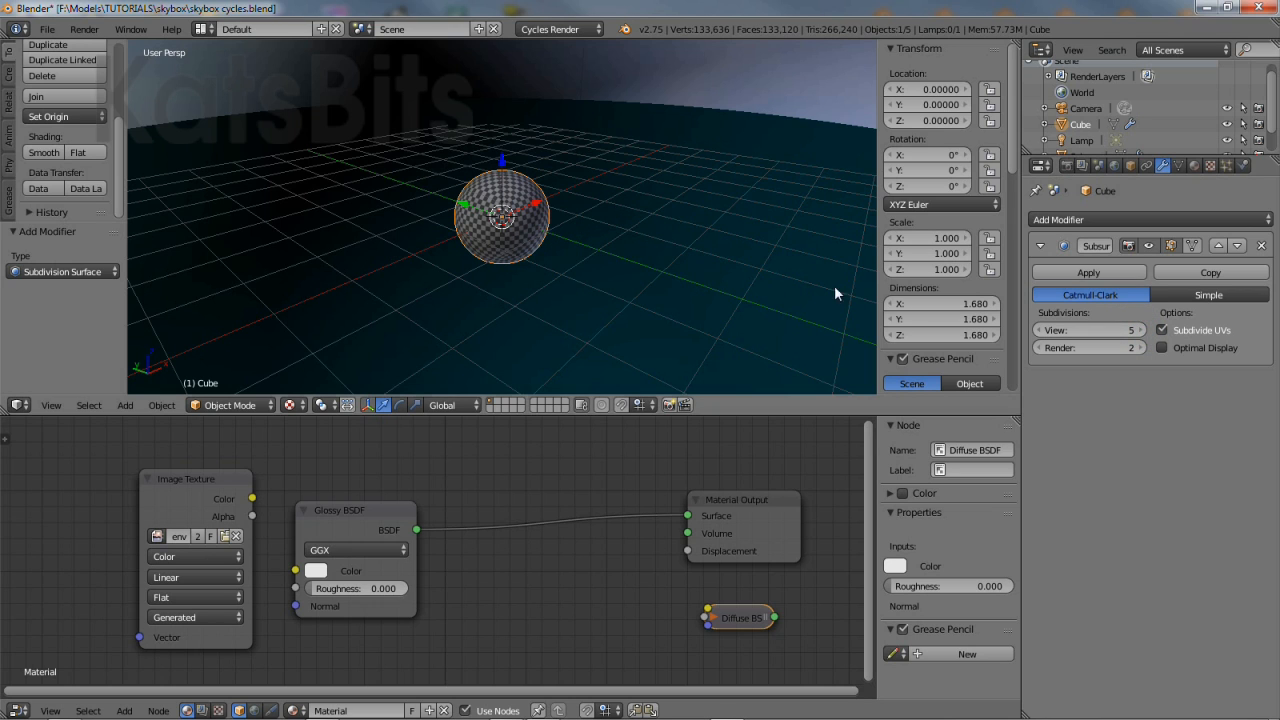
{"action": "left_click", "coordinate": [291, 405]}
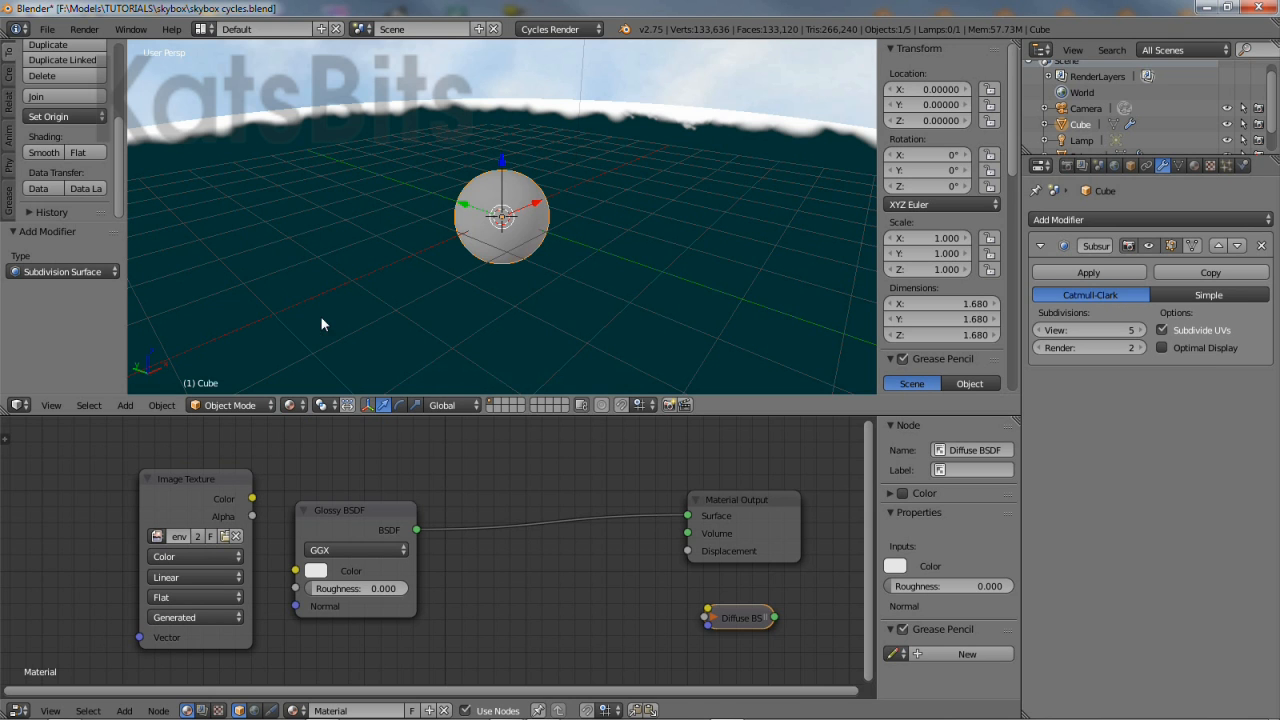
Preview the reflective sphere in Rendered shading, then return to Texture shading.
{"action": "left_click", "coordinate": [347, 405]}
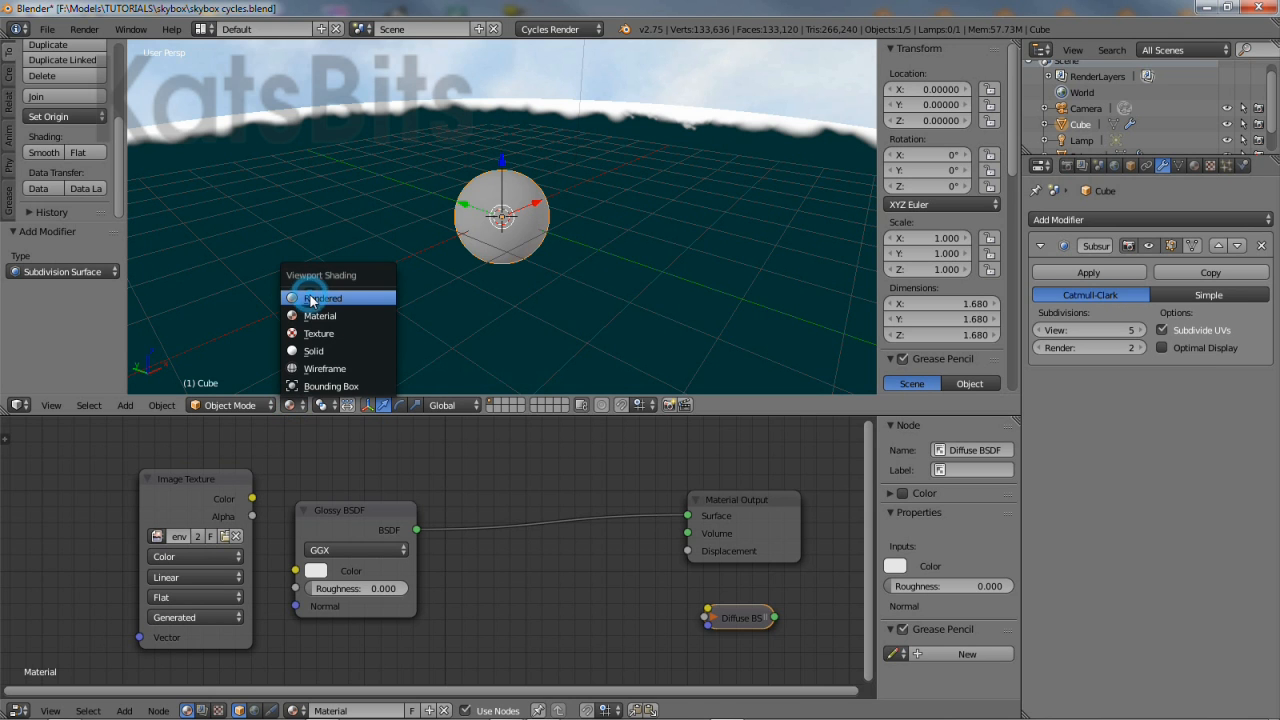
{"action": "left_click", "coordinate": [322, 298]}
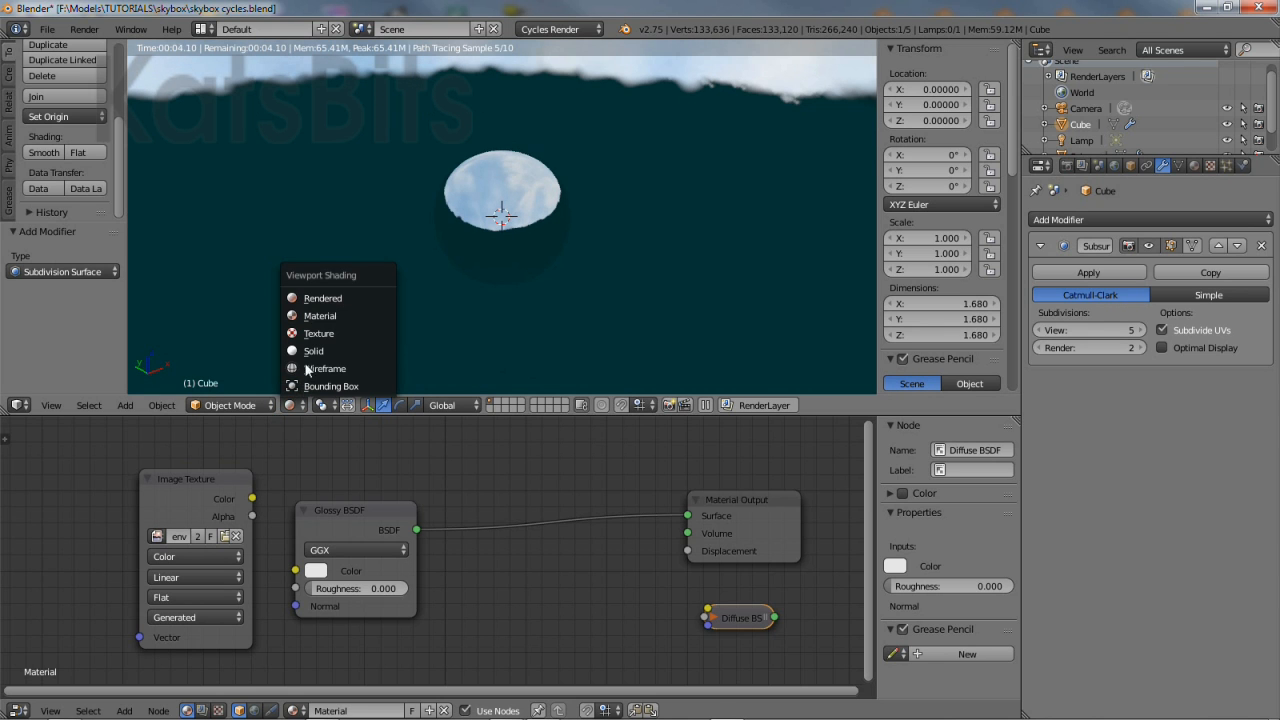
{"action": "left_click", "coordinate": [314, 350]}
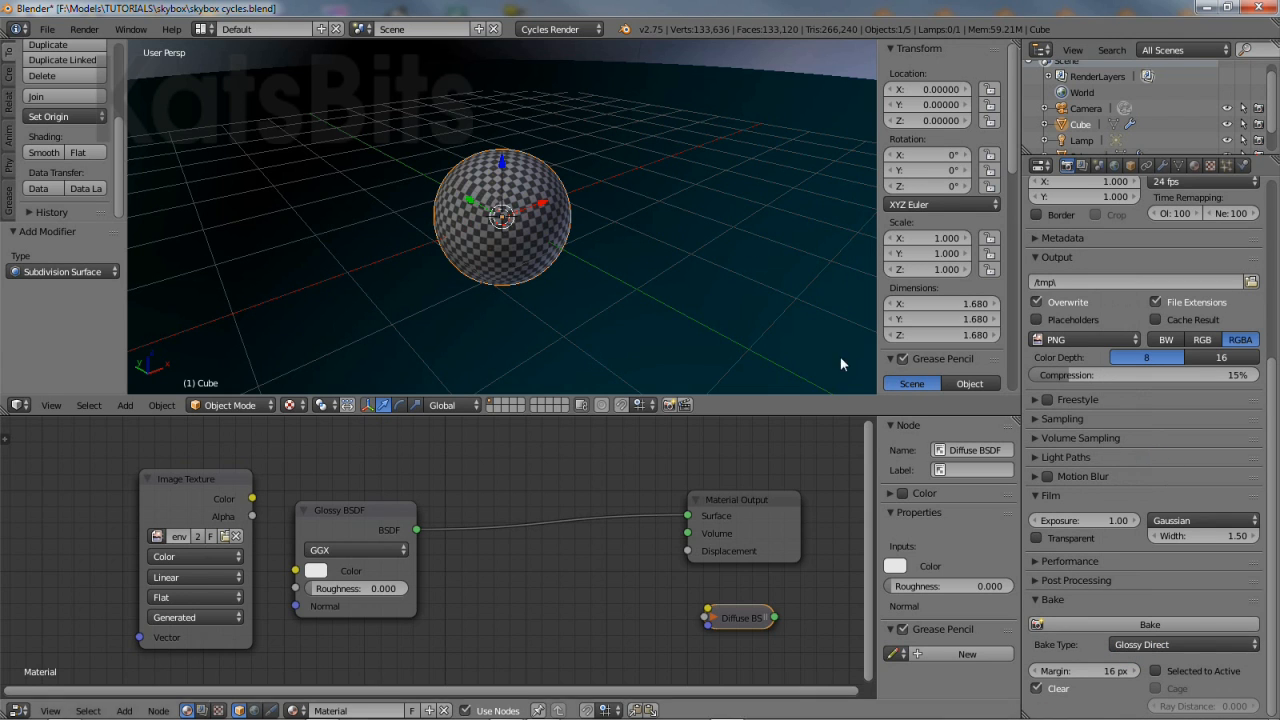
{"action": "mouse_move", "coordinate": [508, 222]}
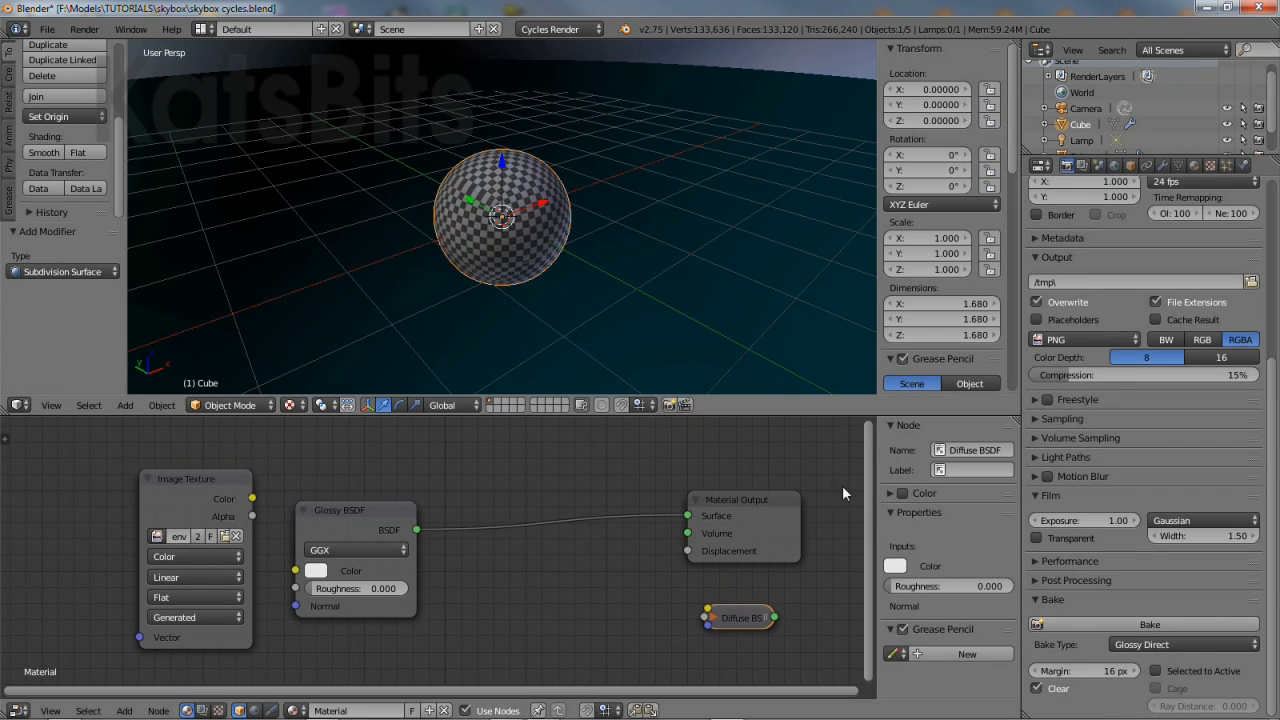
Run the Glossy Direct bake onto the envbox image.
{"action": "left_click", "coordinate": [1148, 624]}
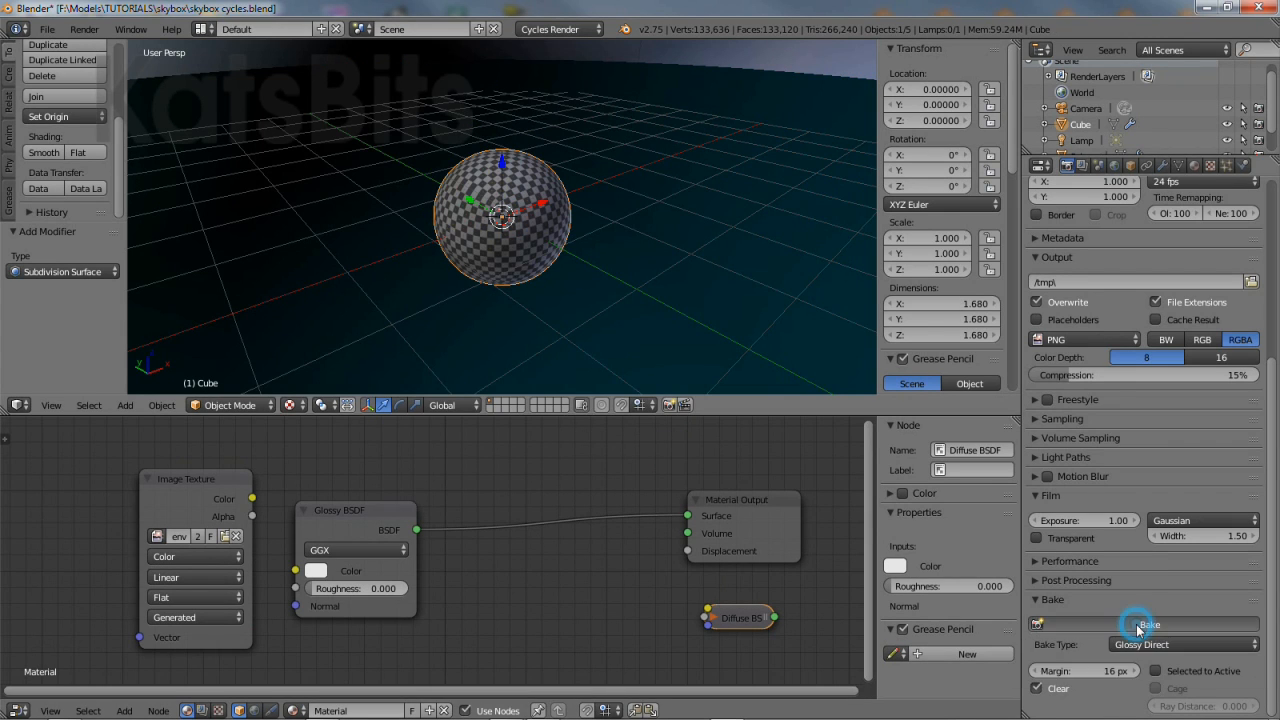
{"action": "left_click", "coordinate": [1148, 624]}
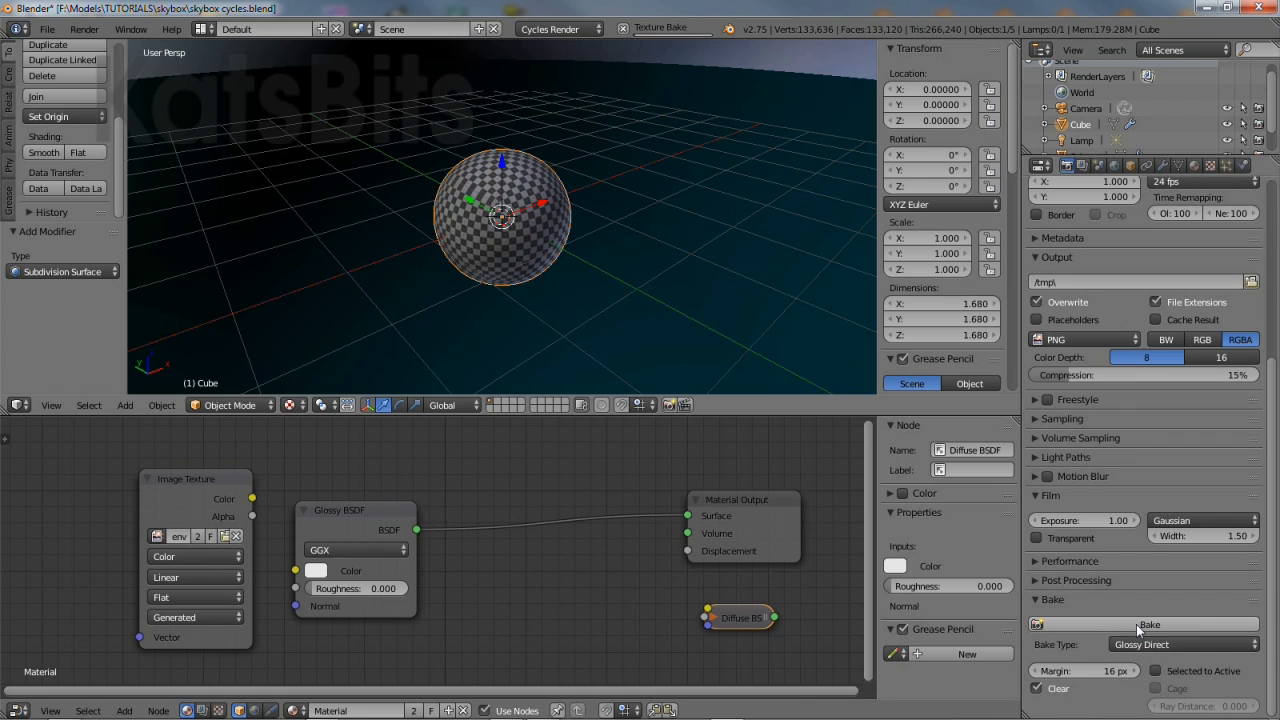
{"action": "mouse_move", "coordinate": [1136, 624]}
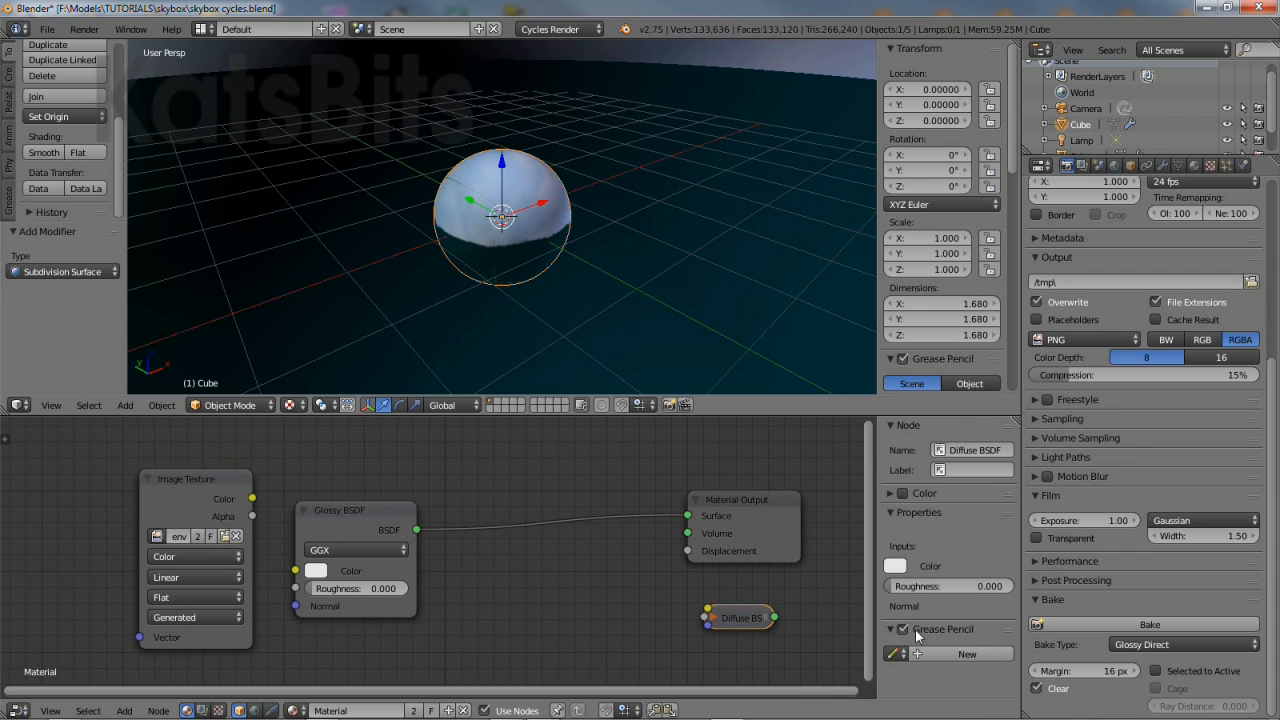
{"action": "left_click", "coordinate": [1150, 624]}
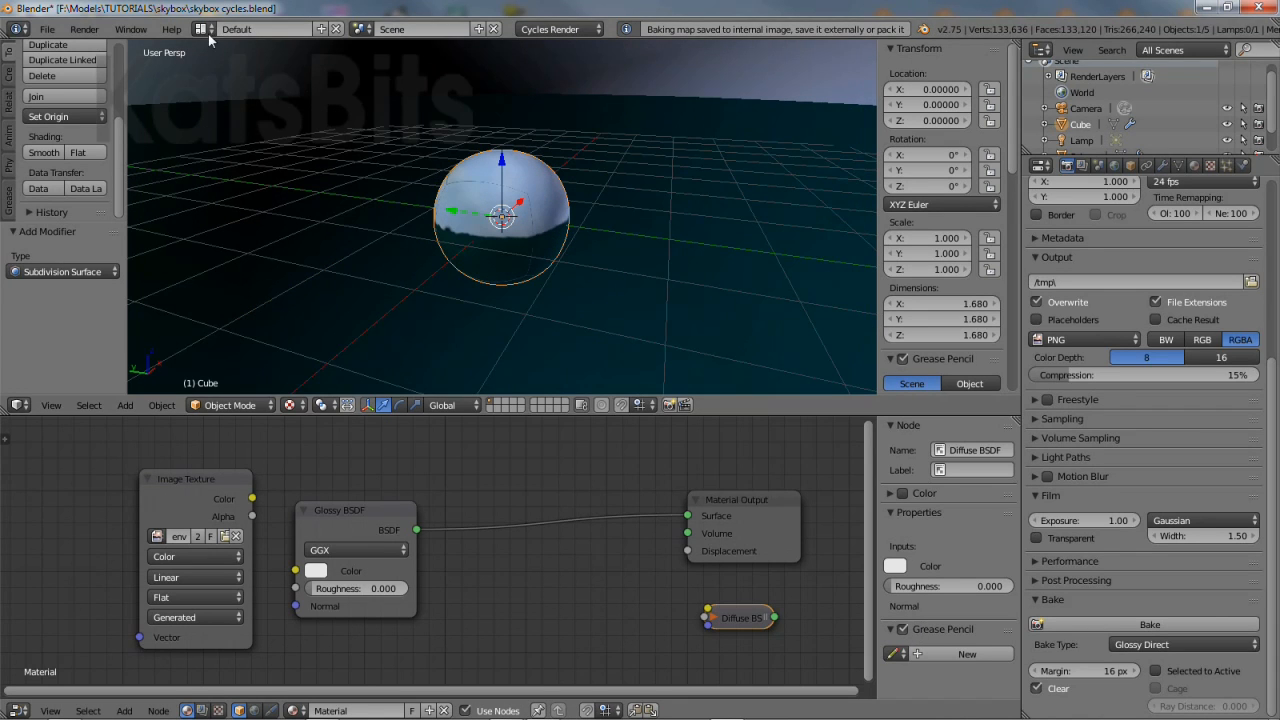
Switch to the UV Editing layout and display the baked envbox image.
{"action": "left_click", "coordinate": [235, 28]}
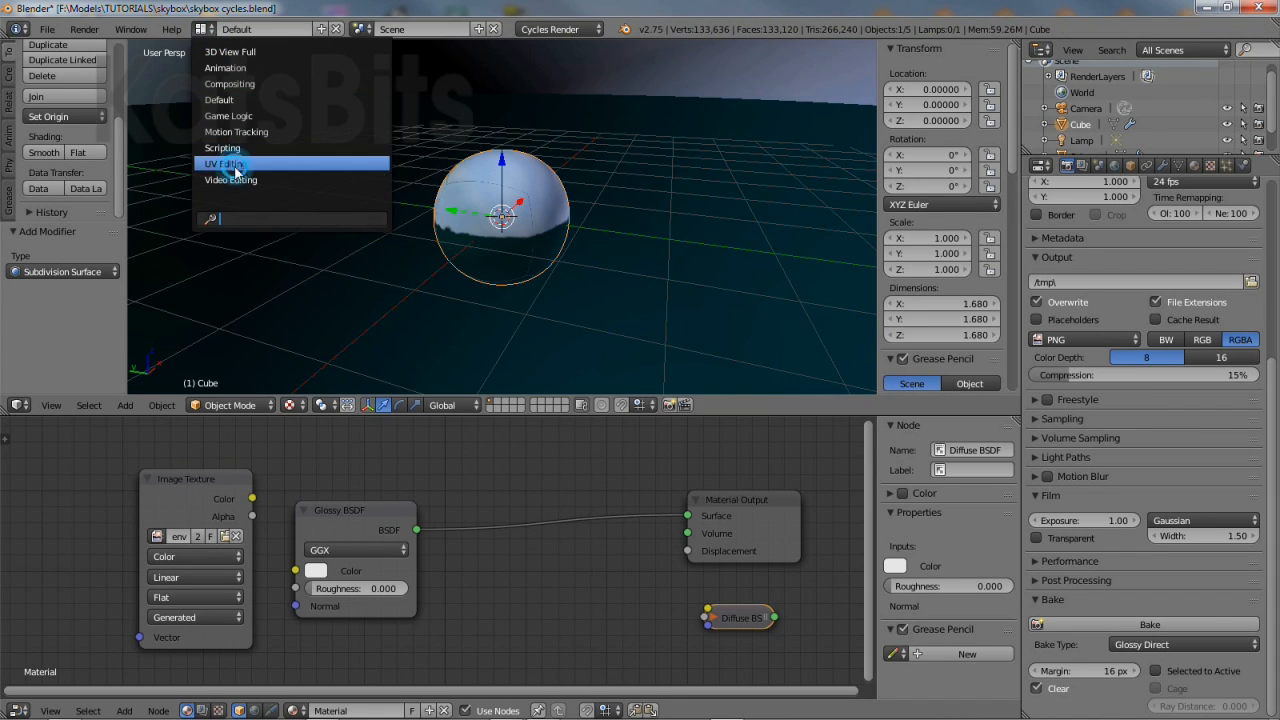
{"action": "left_click", "coordinate": [224, 163]}
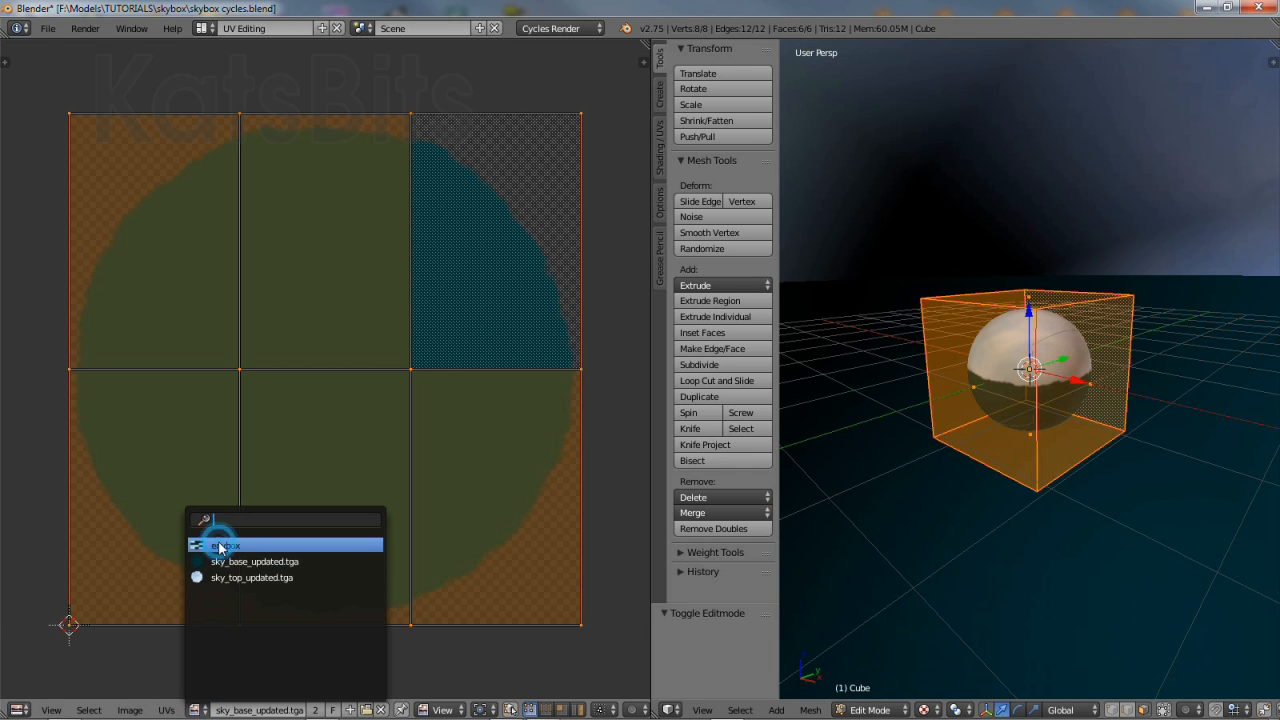
{"action": "left_click", "coordinate": [226, 544]}
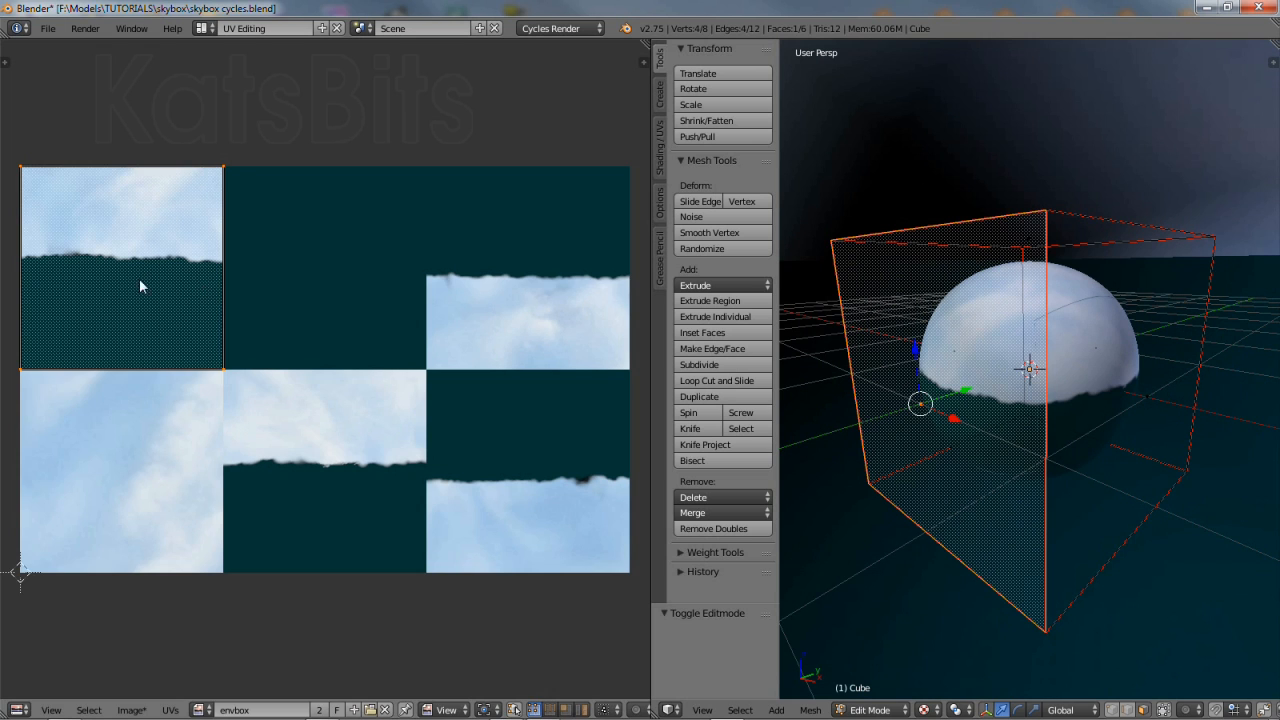
Orbit around the sphere and return the cube to Object Mode.
{"action": "left_click_drag", "start_coordinate": [140, 287], "coordinate": [170, 178]}
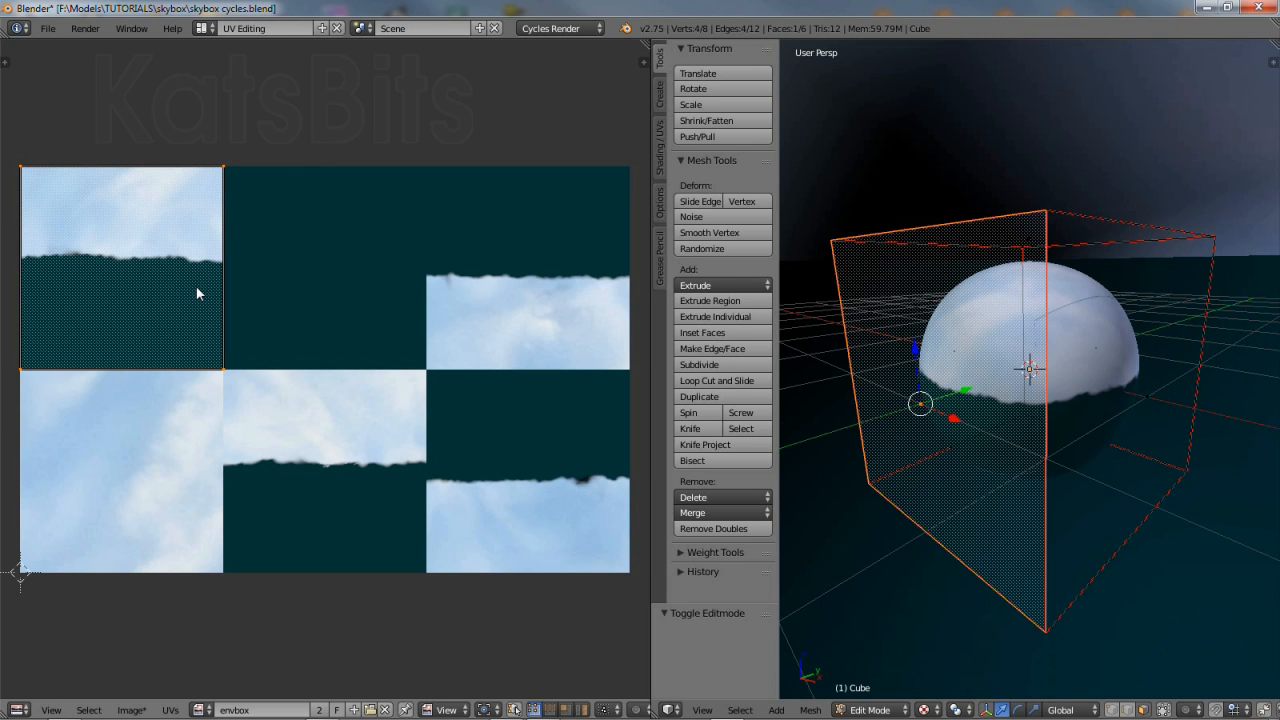
{"action": "mouse_move", "coordinate": [1123, 430]}
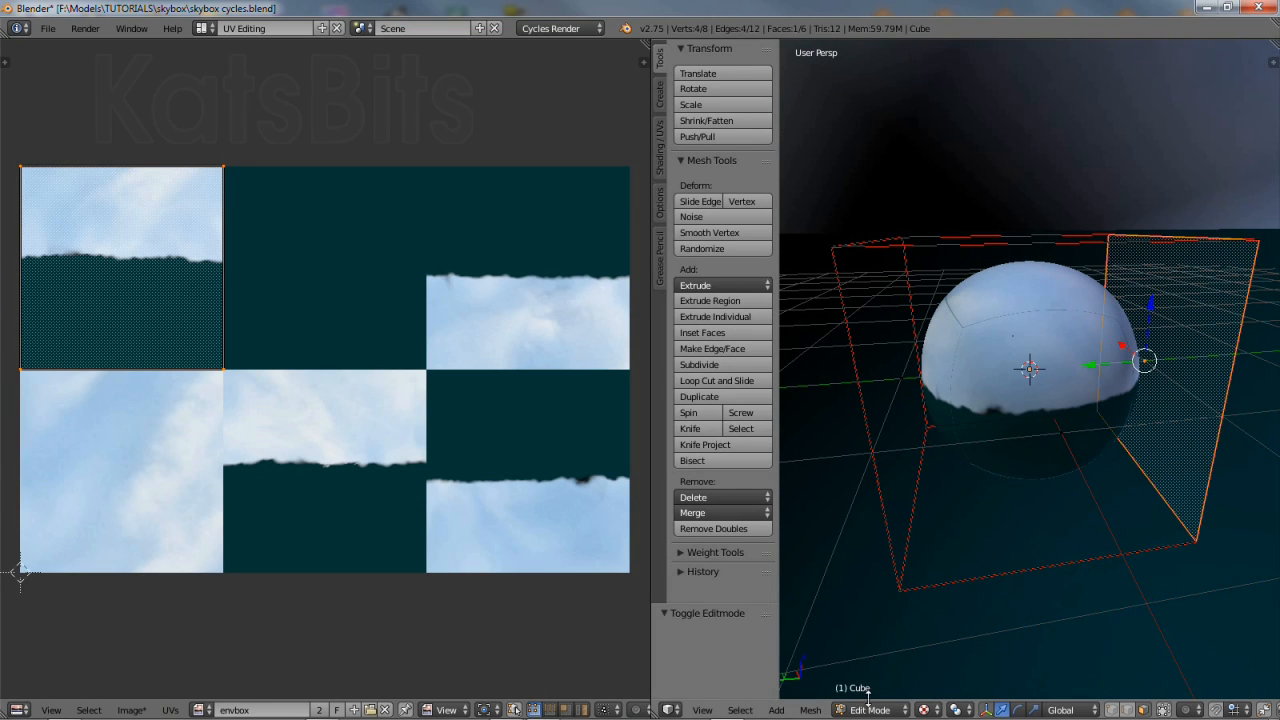
{"action": "left_click", "coordinate": [868, 710]}
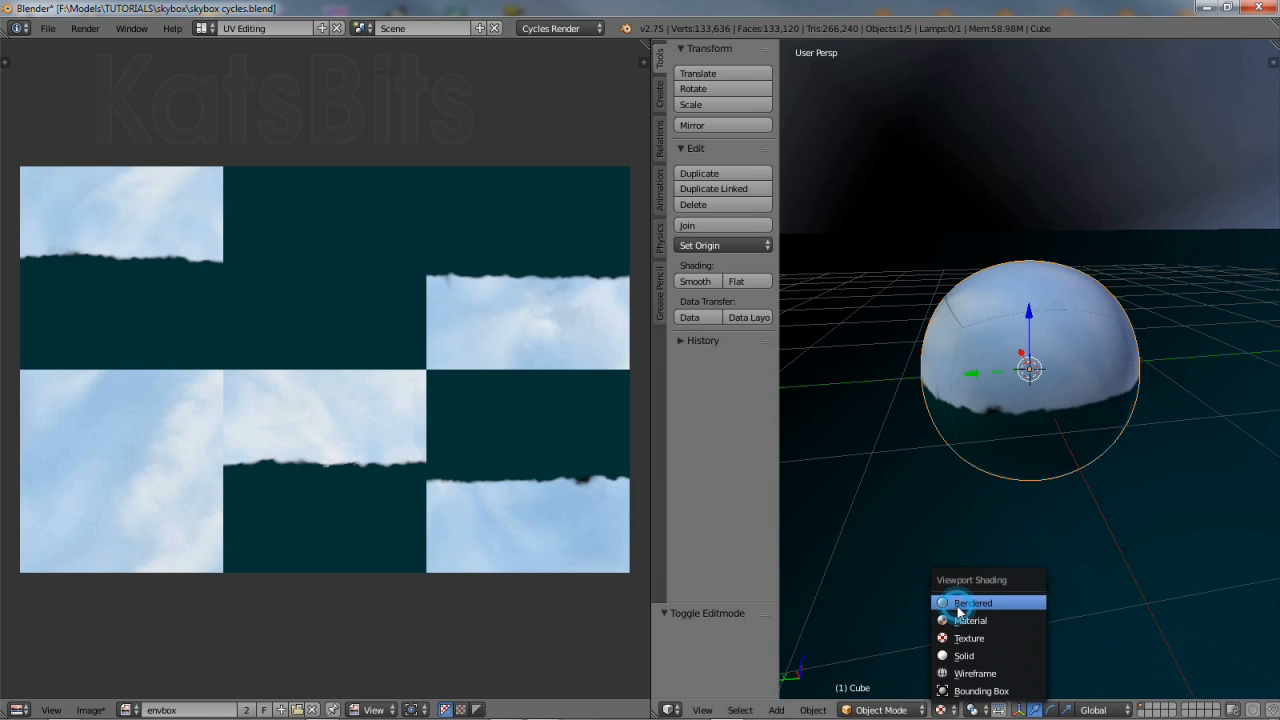
Preview the sphere in Rendered viewport shading and open the envbox Image menu.
{"action": "left_click", "coordinate": [971, 602]}
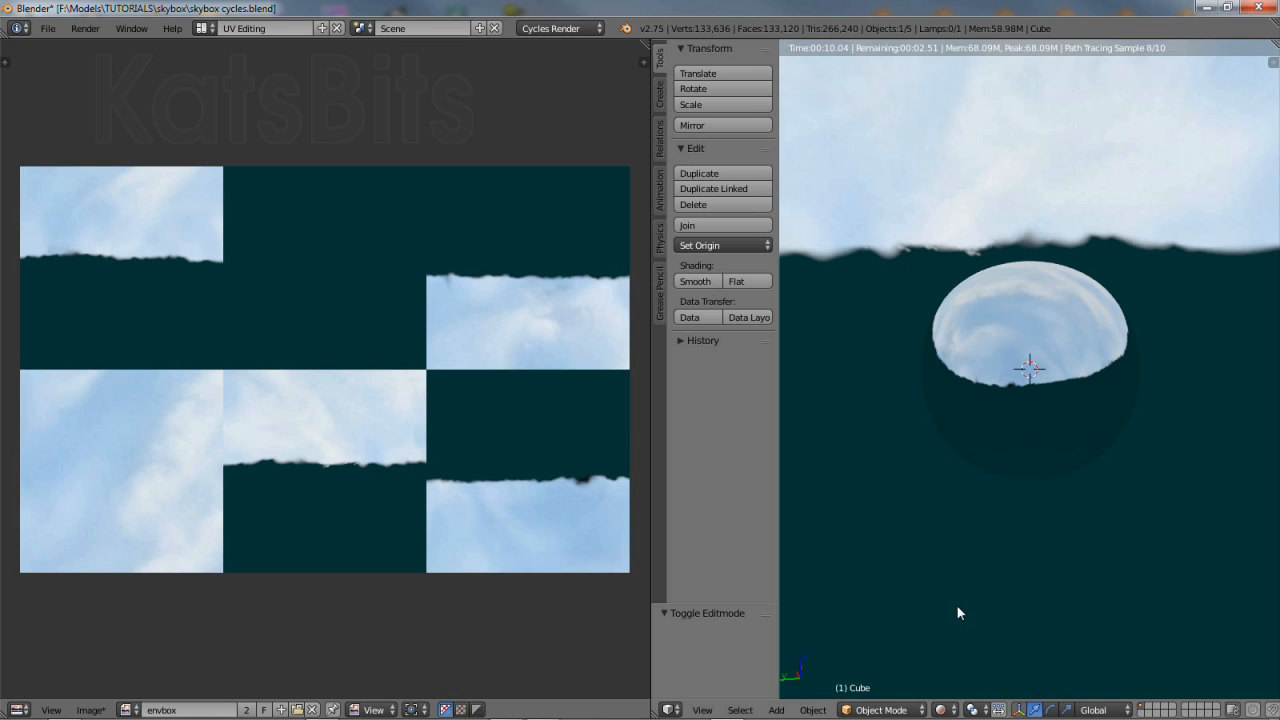
{"action": "left_click", "coordinate": [90, 710]}
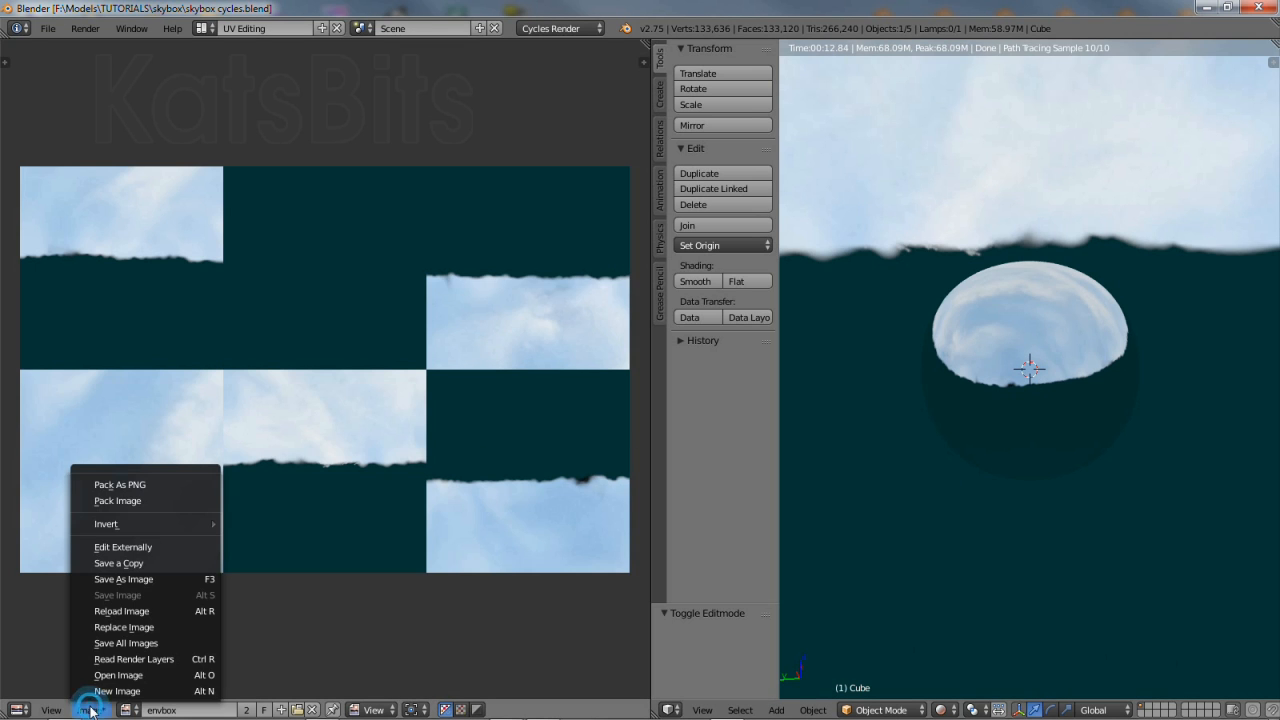
{"action": "mouse_move", "coordinate": [123, 579]}
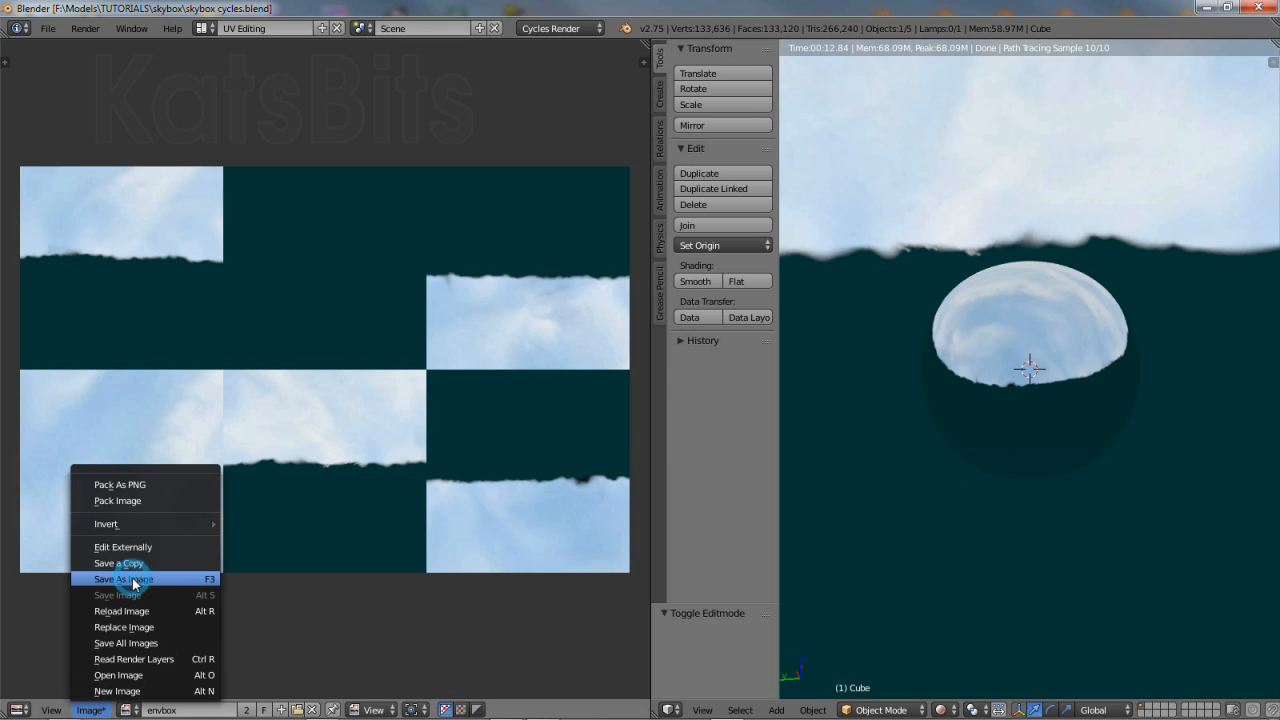
Save the baked image as envbox_CYCLES_BAKED.tga in Targa Raw format.
{"action": "left_click", "coordinate": [123, 579]}
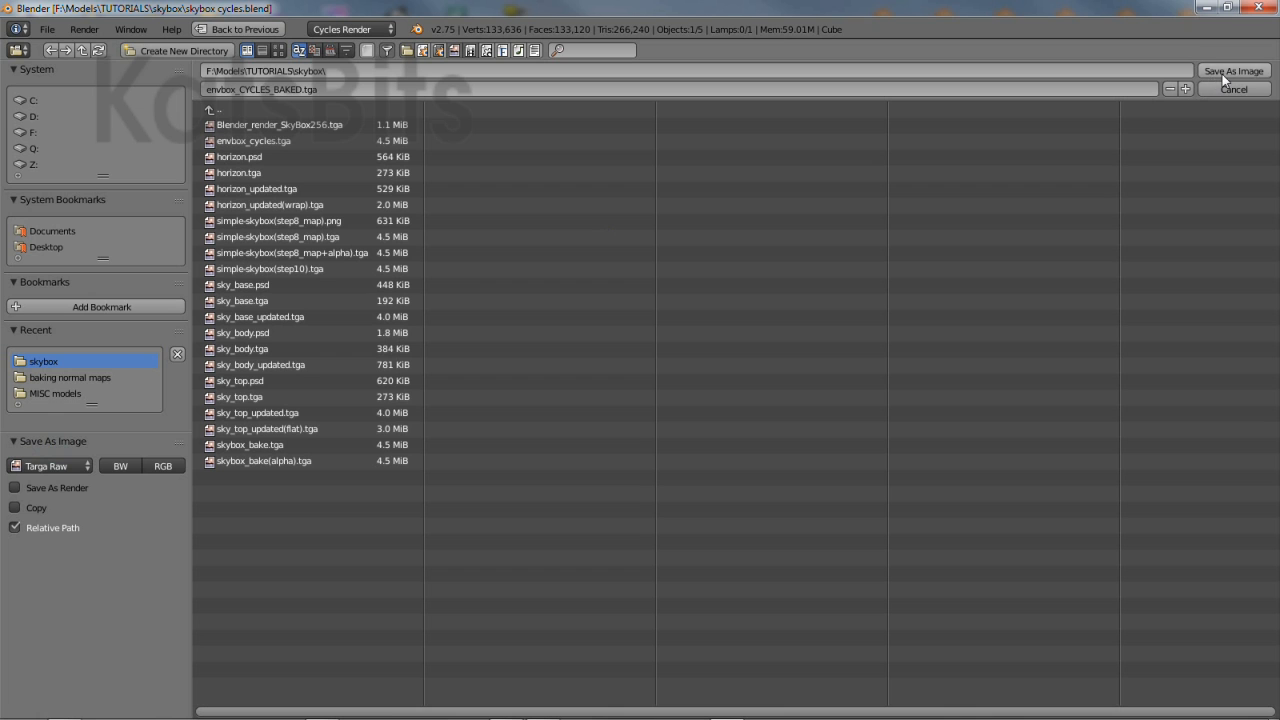
{"action": "left_click", "coordinate": [1233, 70]}
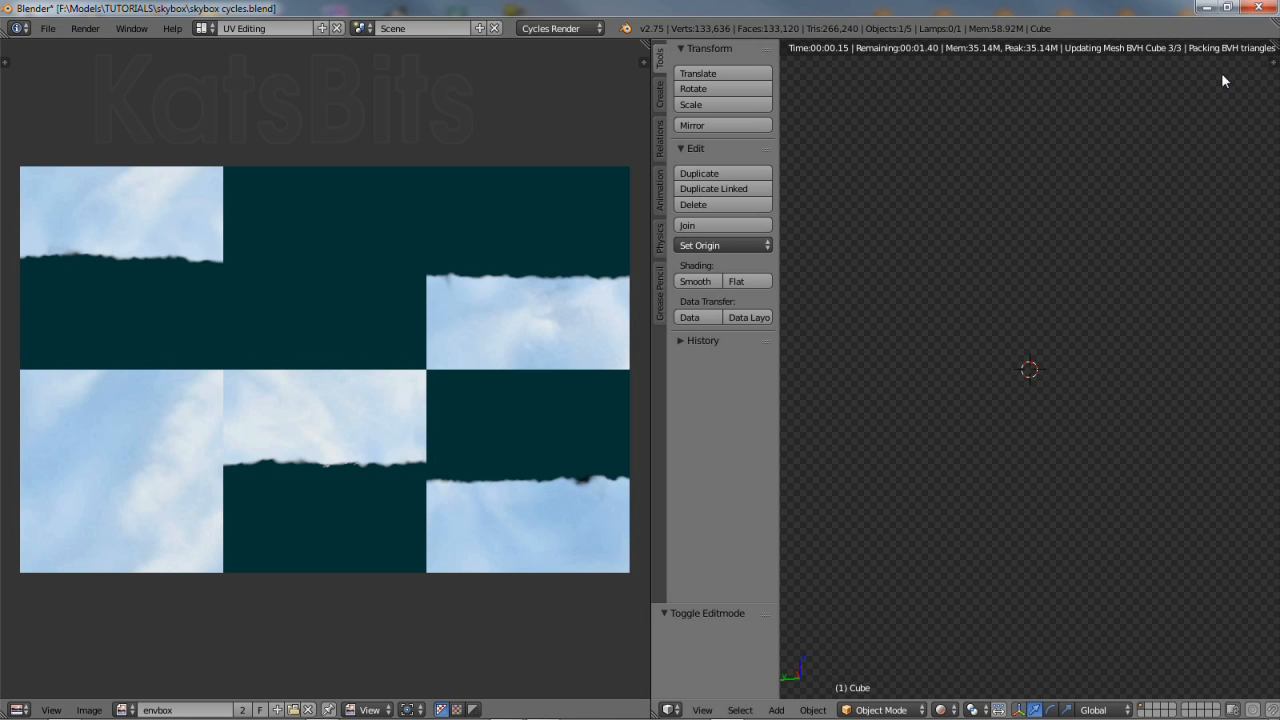